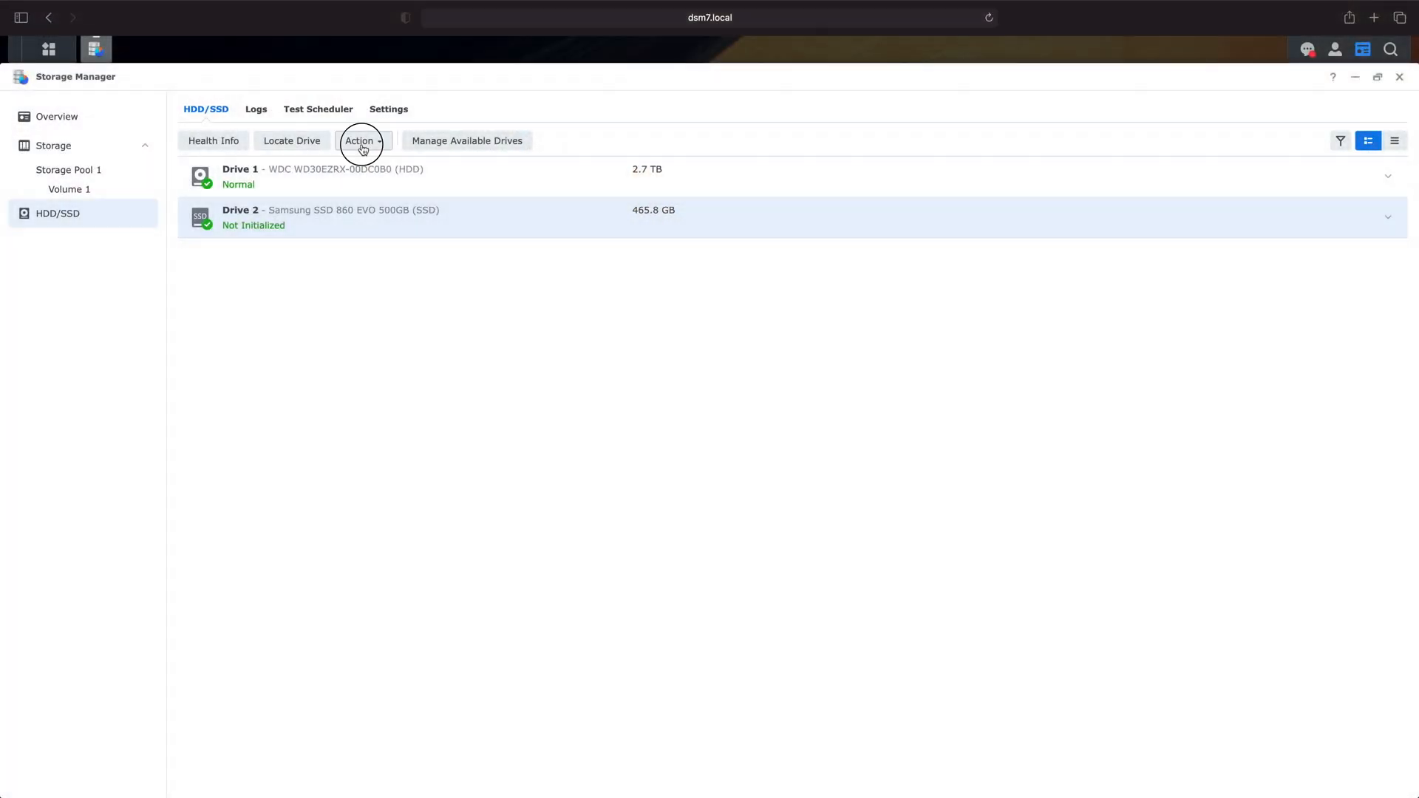
Show Drive 2's benchmark results with read/write IOPS, throughput and latency
{"action": "left_click", "coordinate": [360, 141]}
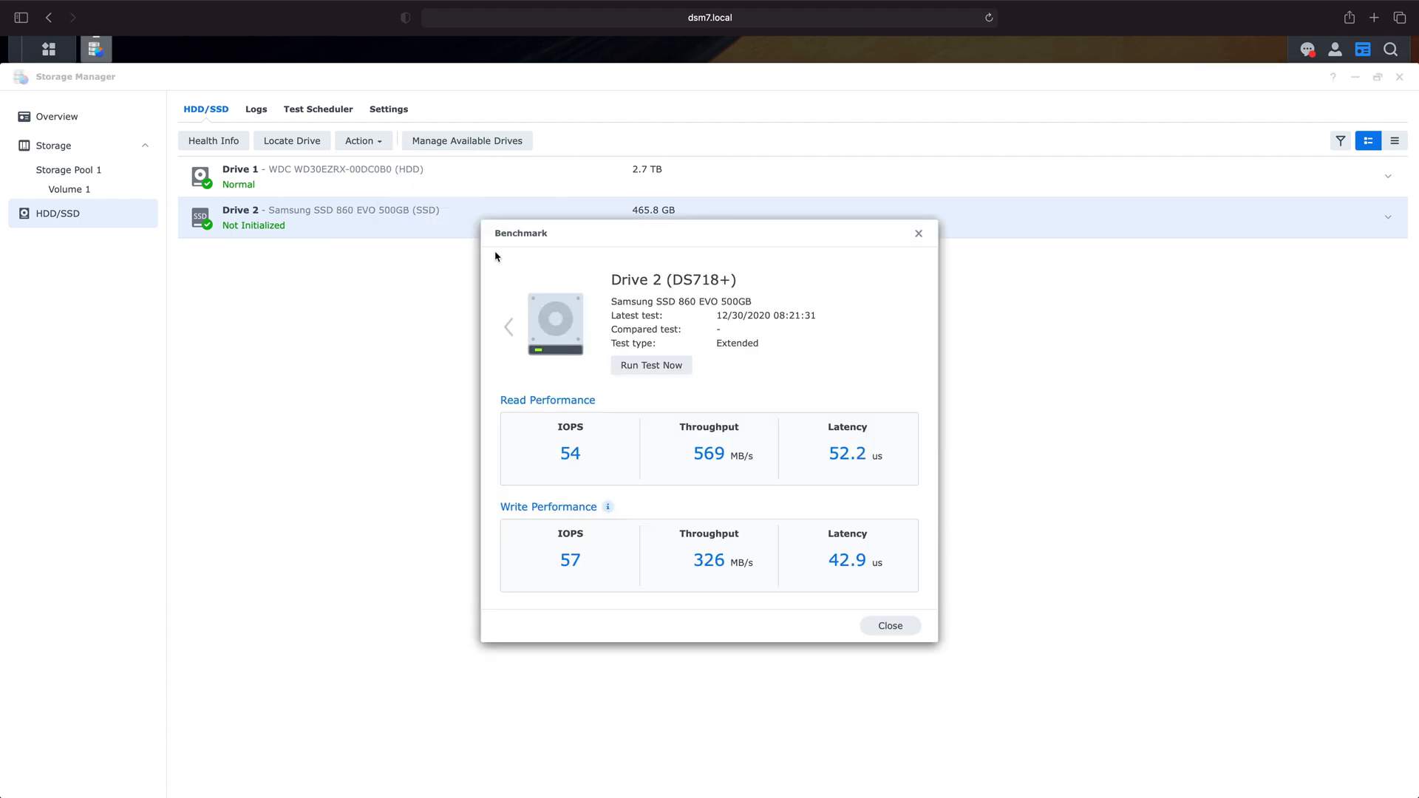
{"action": "mouse_move", "coordinate": [569, 347]}
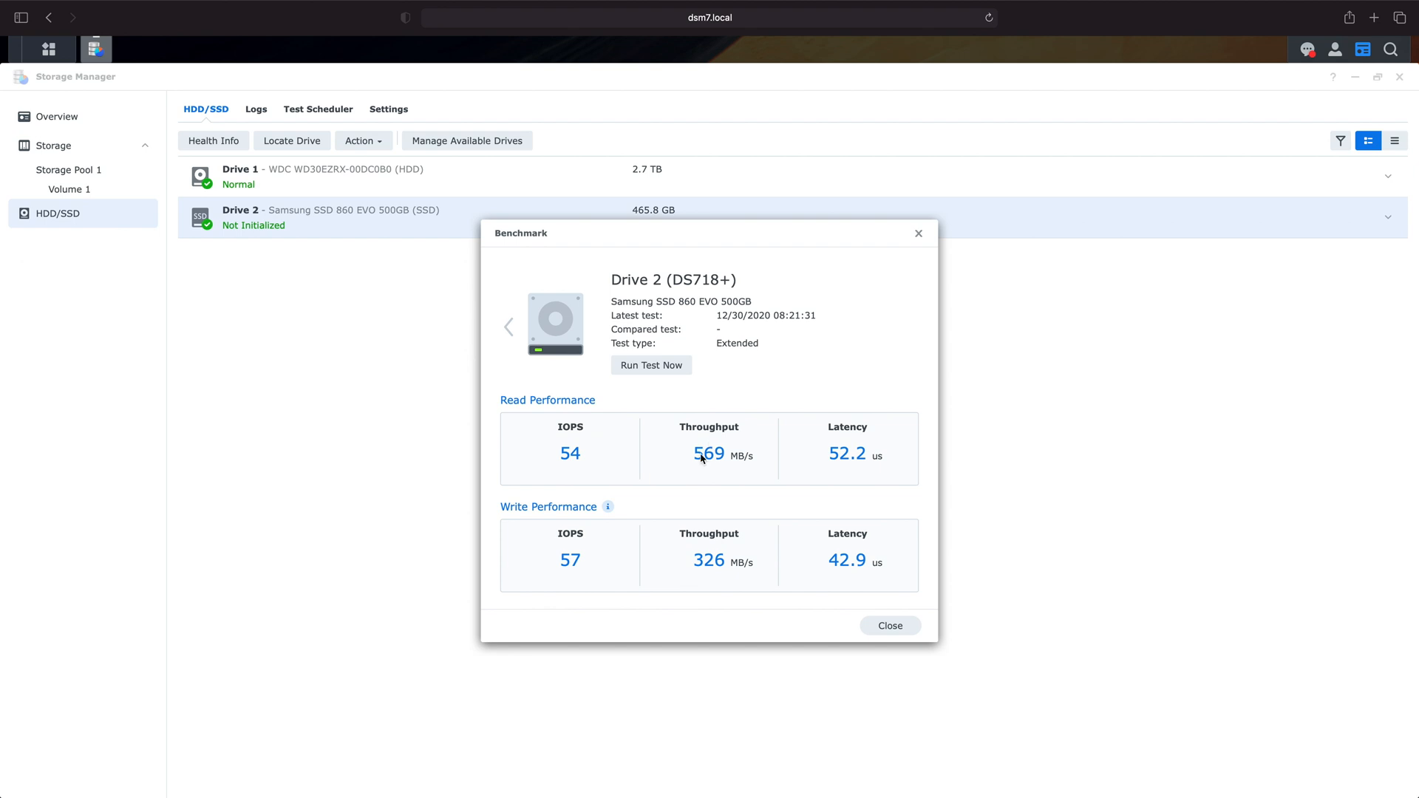
{"action": "mouse_move", "coordinate": [662, 467]}
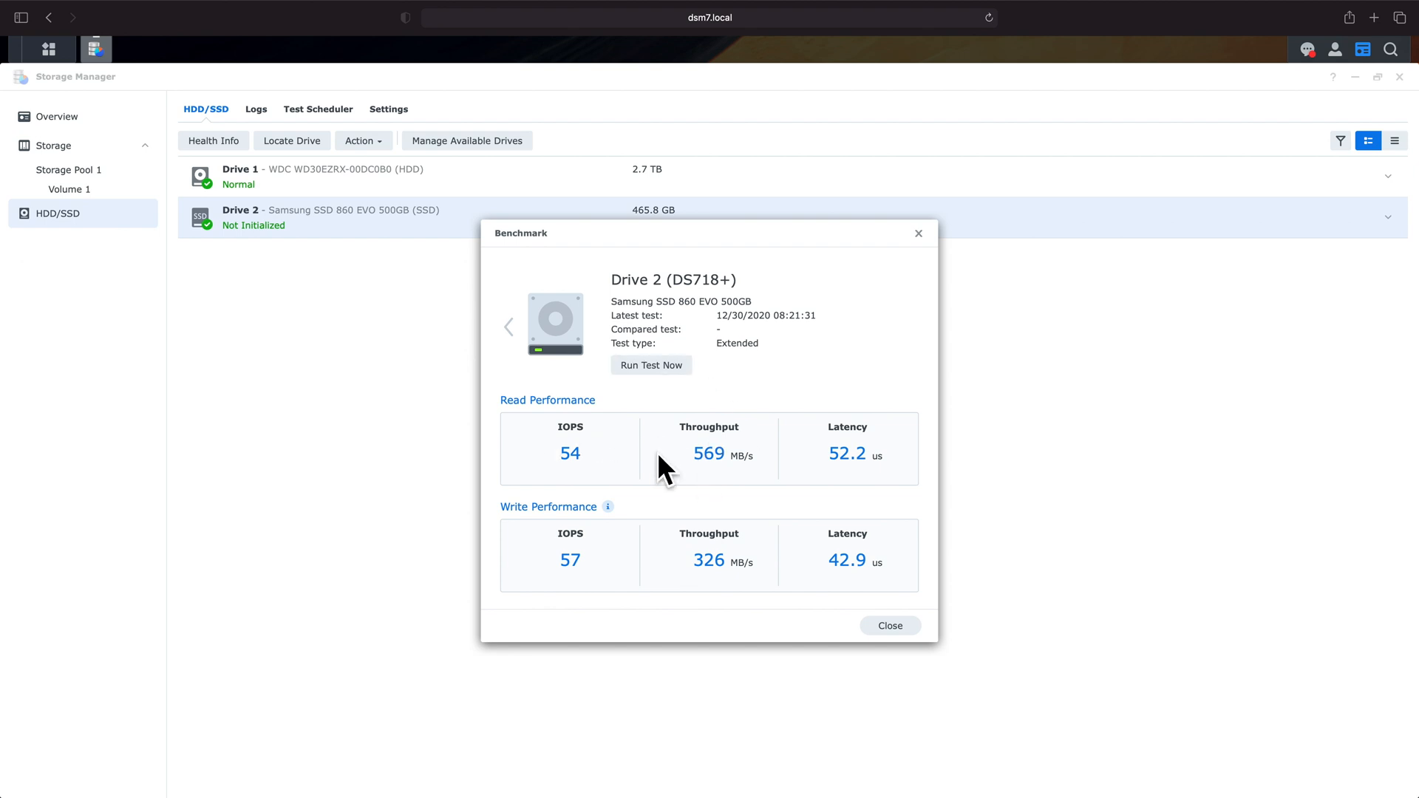
{"action": "mouse_move", "coordinate": [747, 436]}
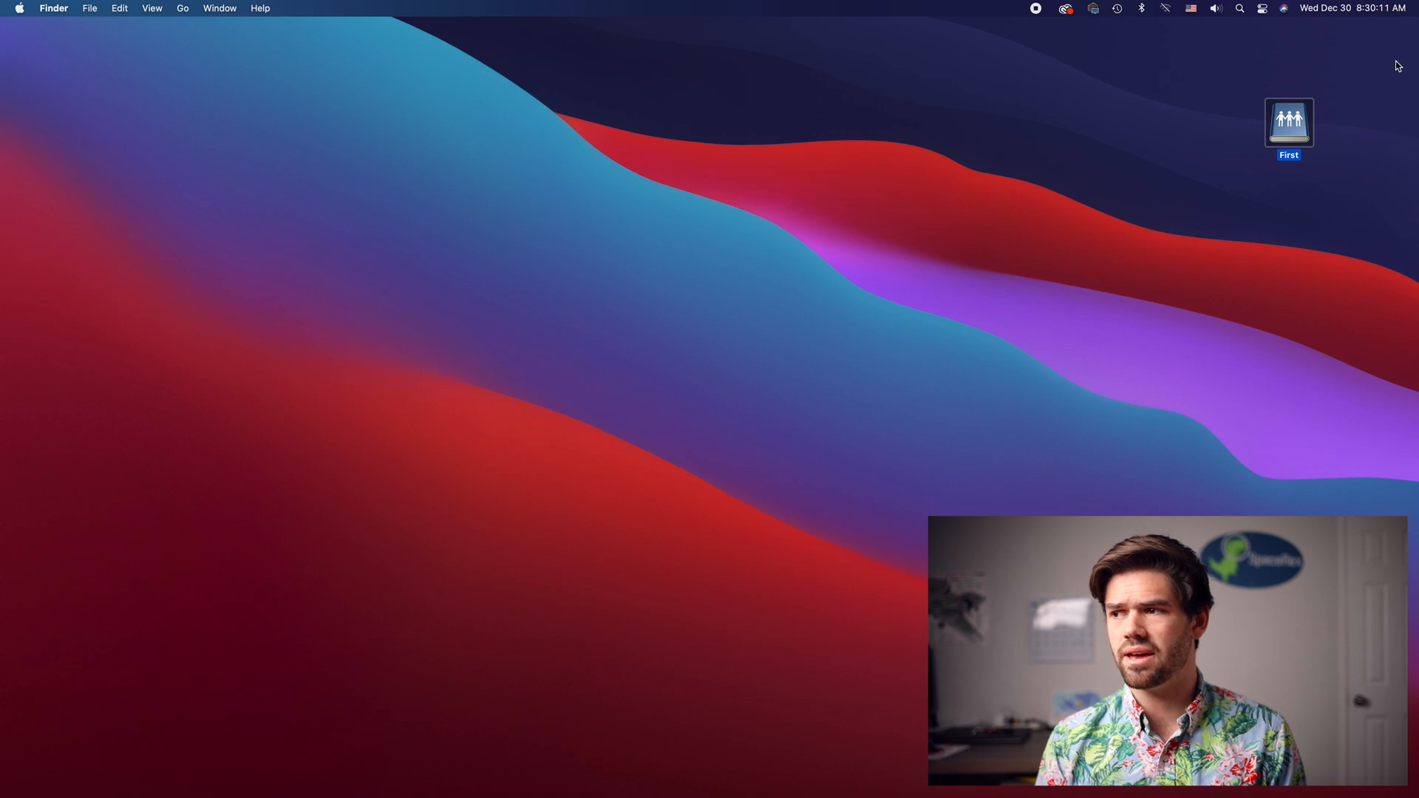
{"action": "mouse_move", "coordinate": [1023, 309]}
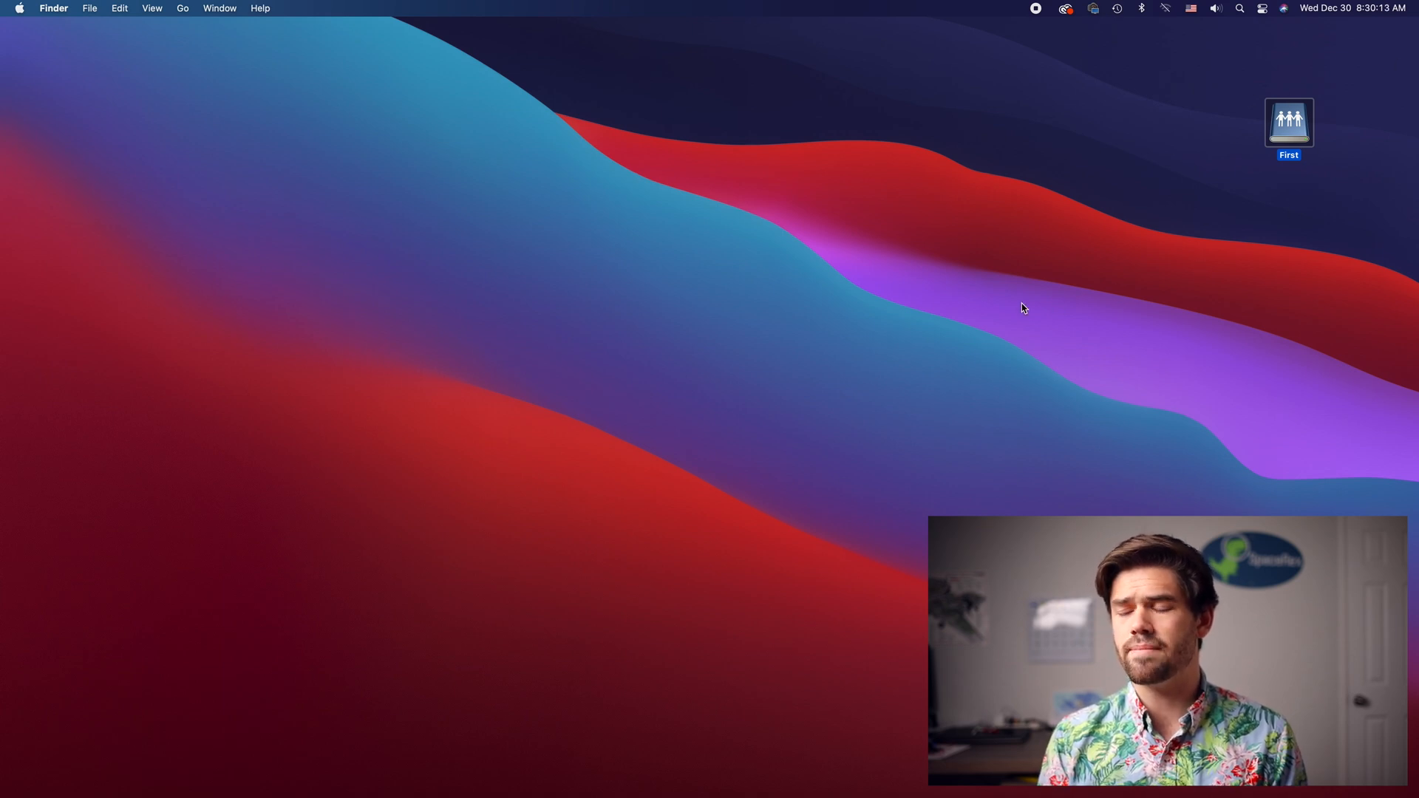
{"action": "mouse_move", "coordinate": [1267, 164]}
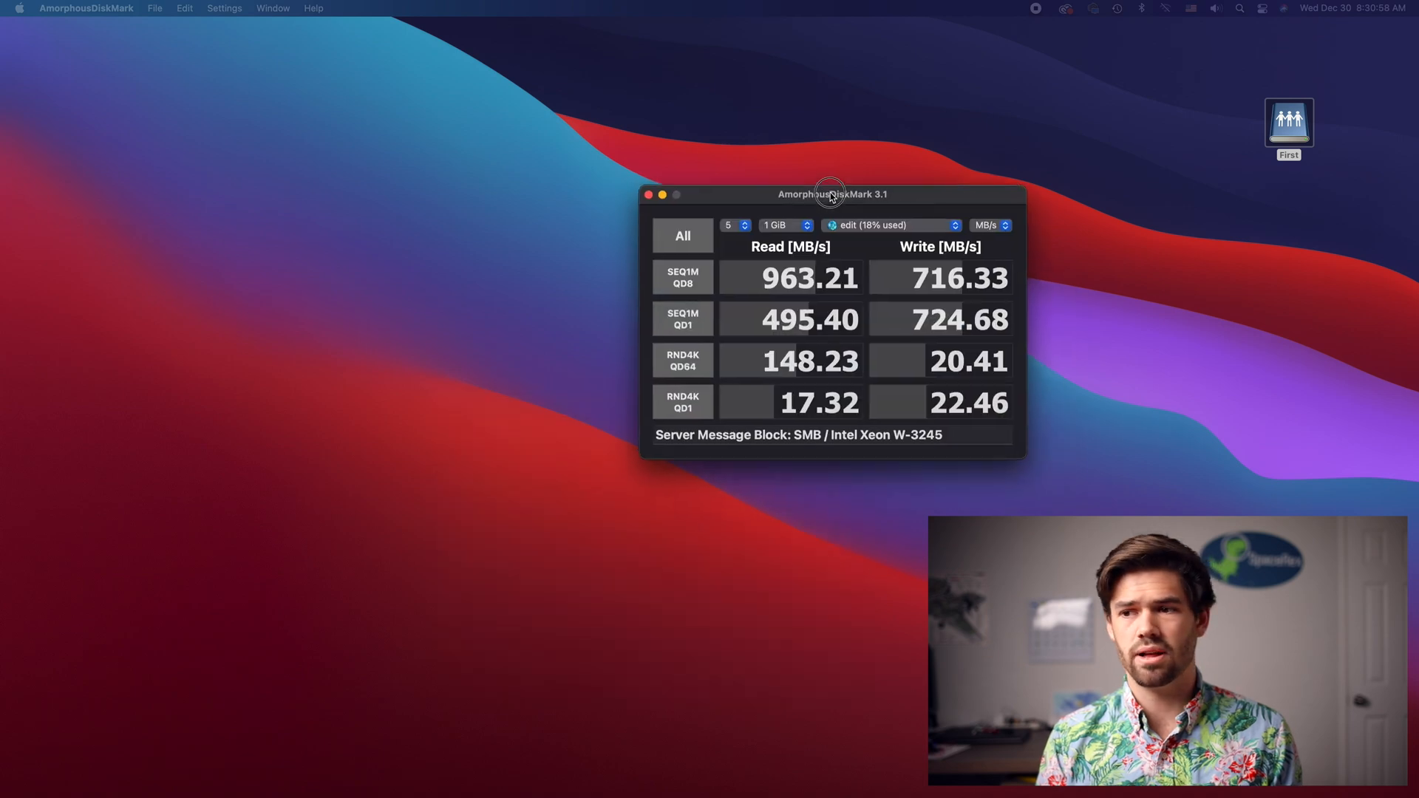
Target the First volume in AmorphousDiskMark and run all four benchmark tests
{"action": "left_click_drag", "start_coordinate": [830, 194], "coordinate": [775, 165]}
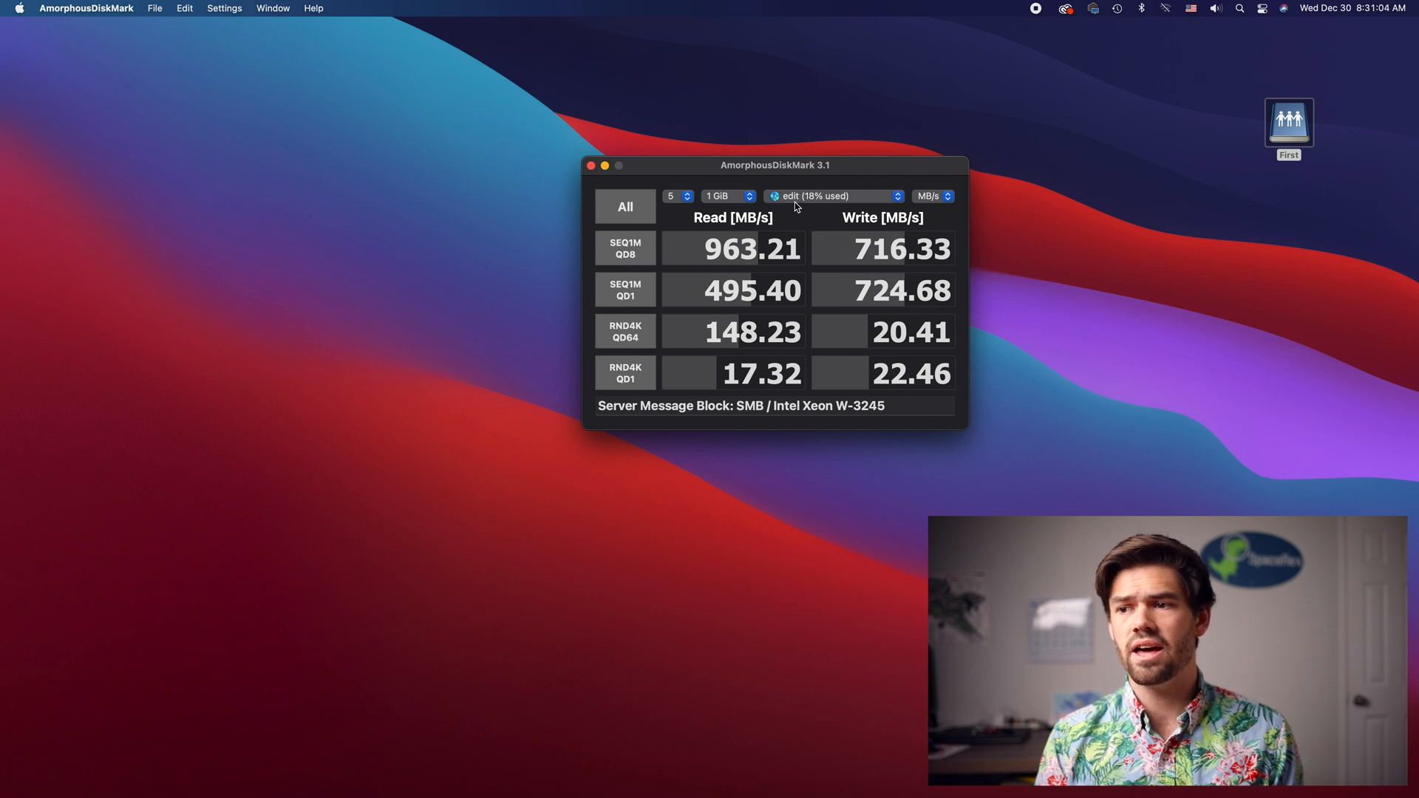
{"action": "left_click", "coordinate": [830, 196]}
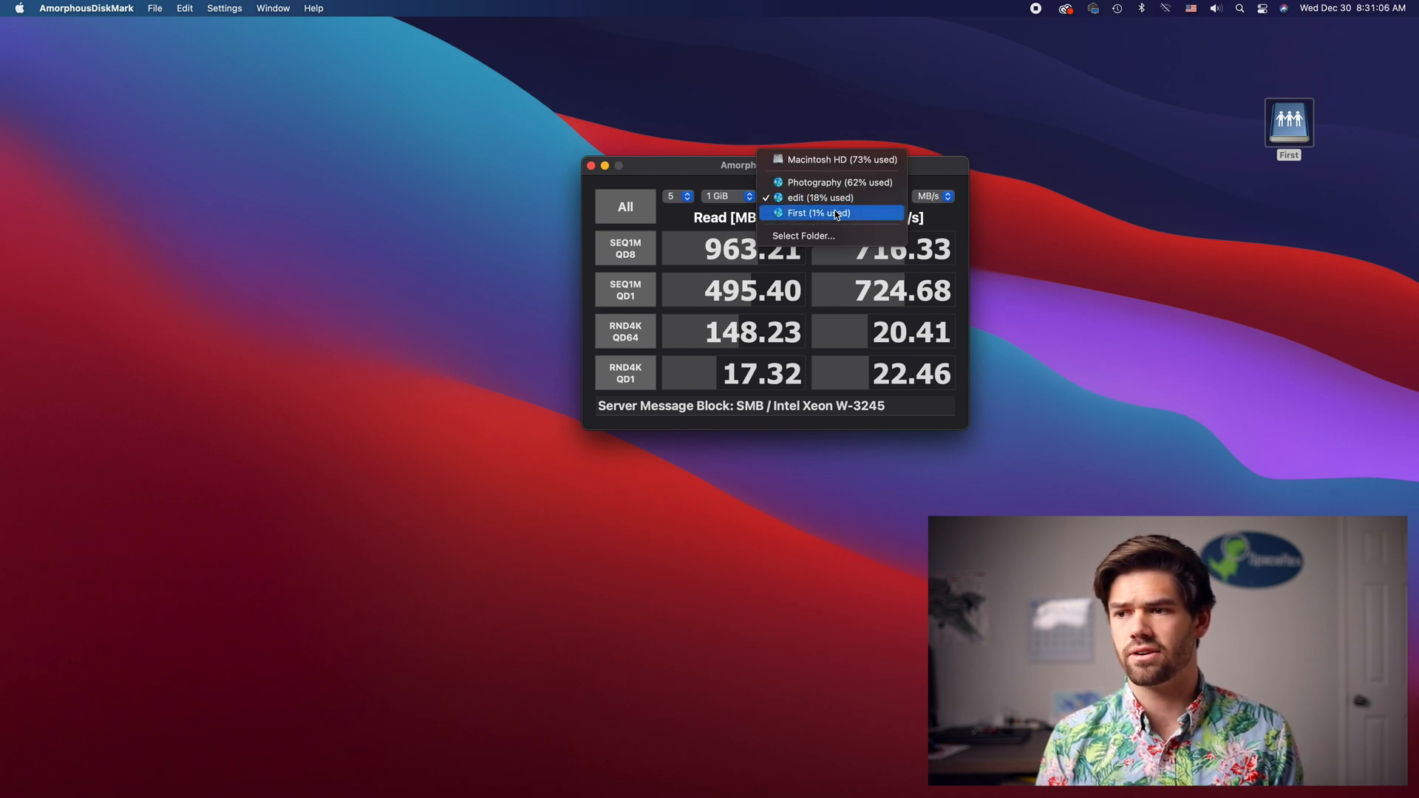
{"action": "left_click", "coordinate": [802, 235]}
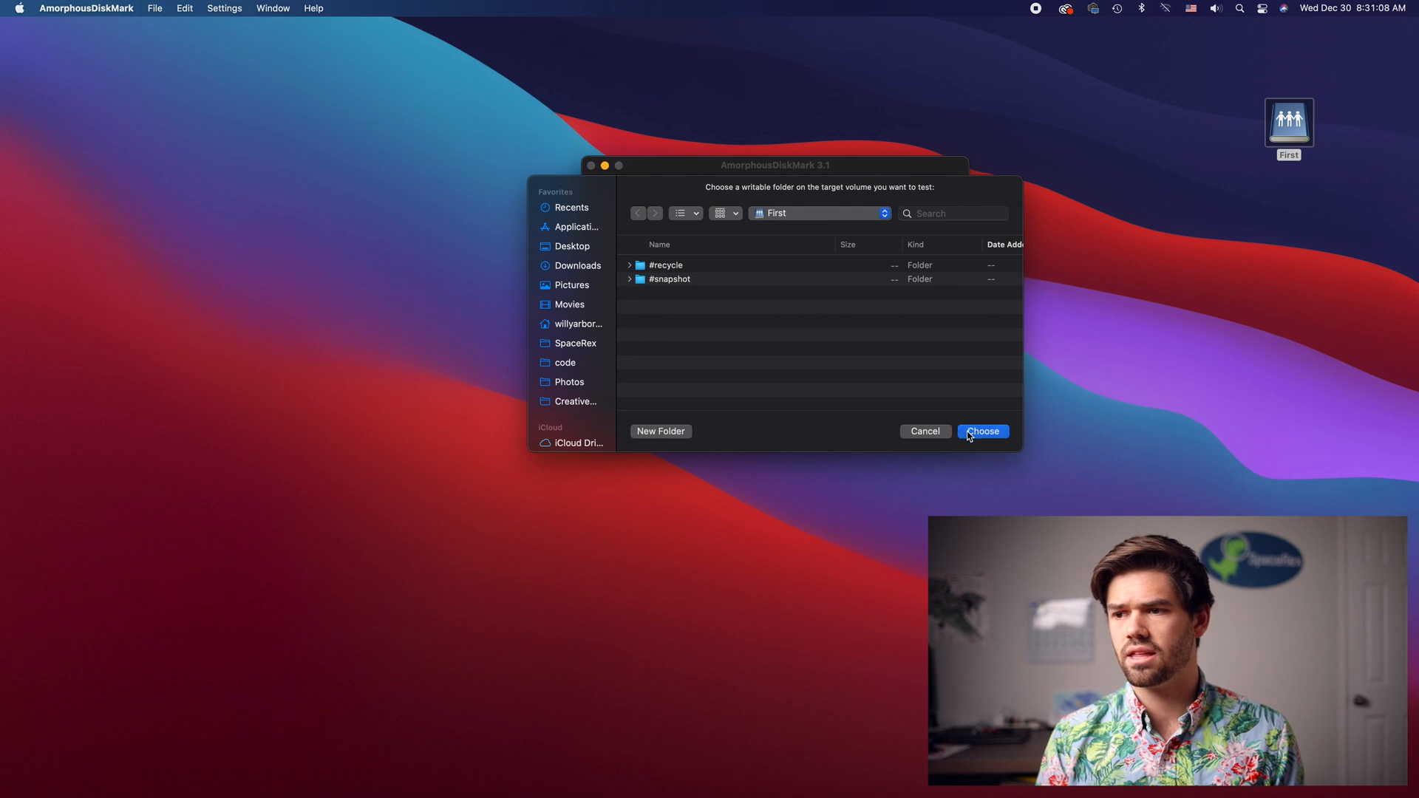
{"action": "left_click", "coordinate": [982, 431]}
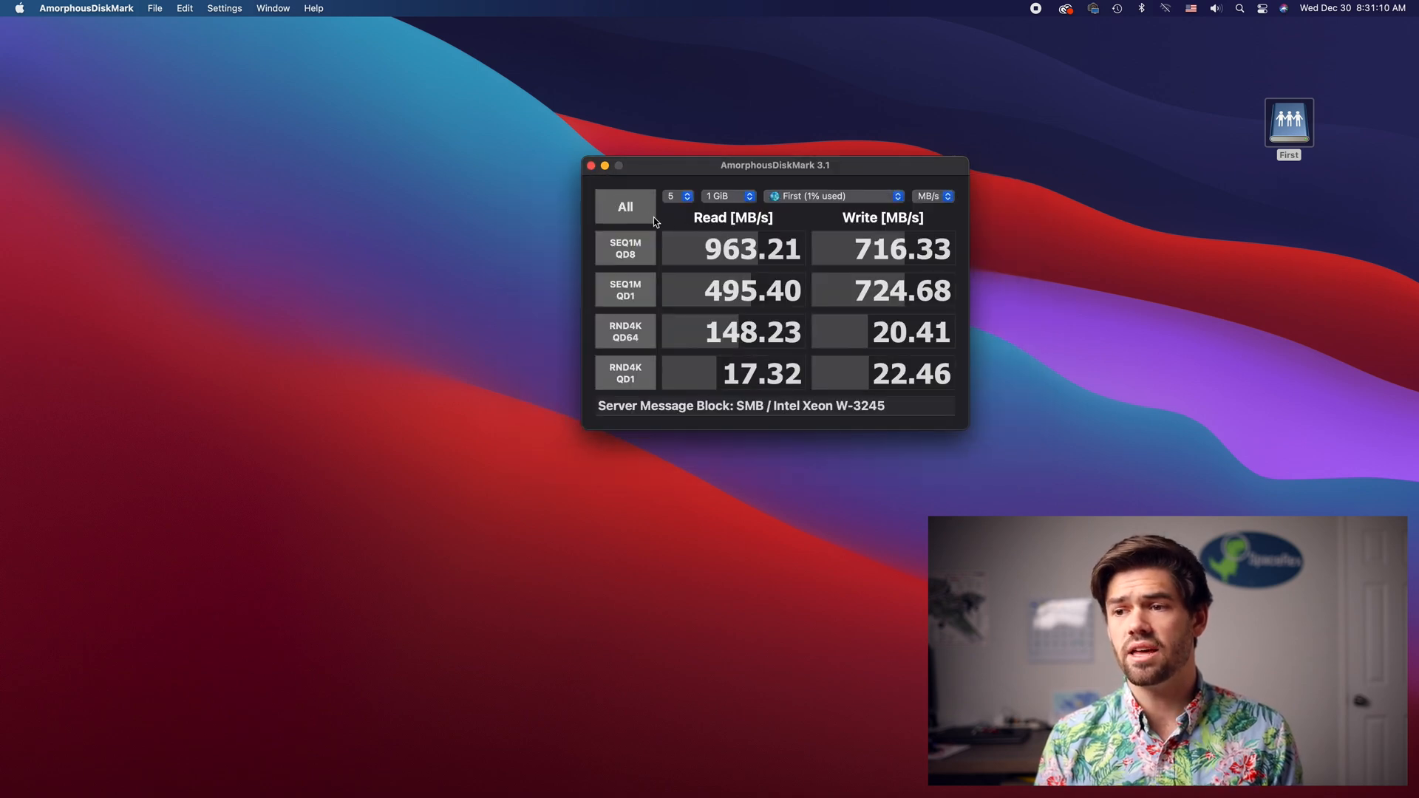
{"action": "left_click", "coordinate": [623, 206]}
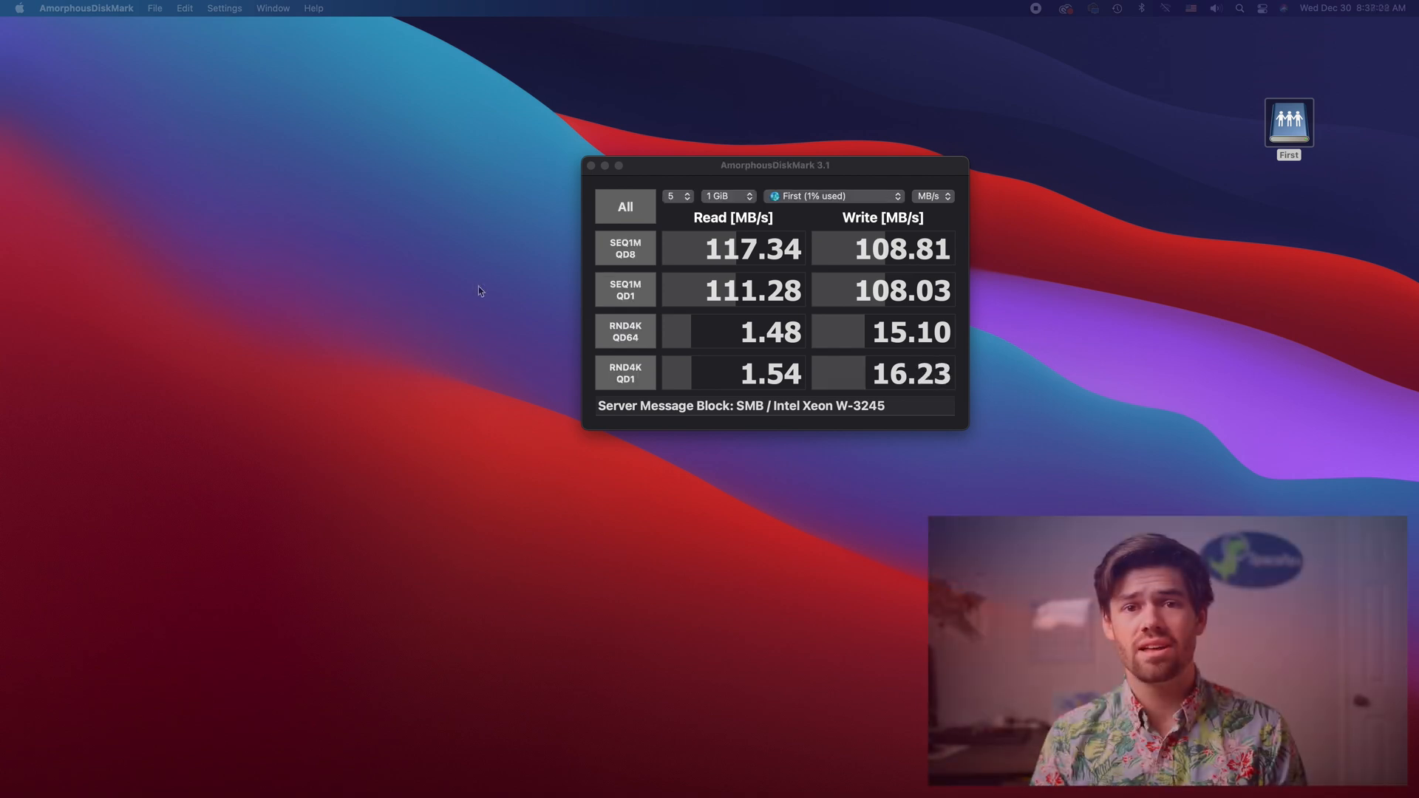
{"action": "mouse_move", "coordinate": [777, 106]}
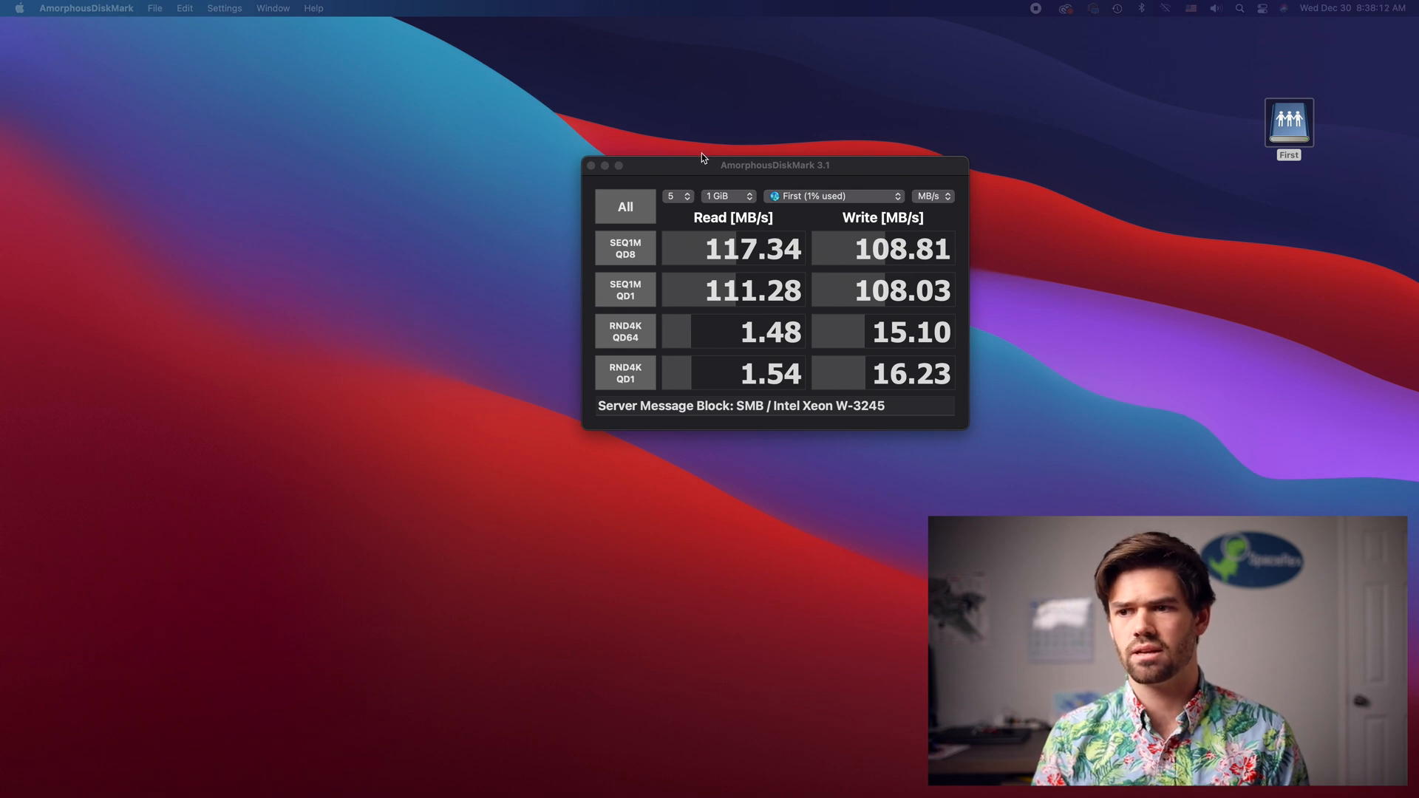
{"action": "mouse_move", "coordinate": [651, 250]}
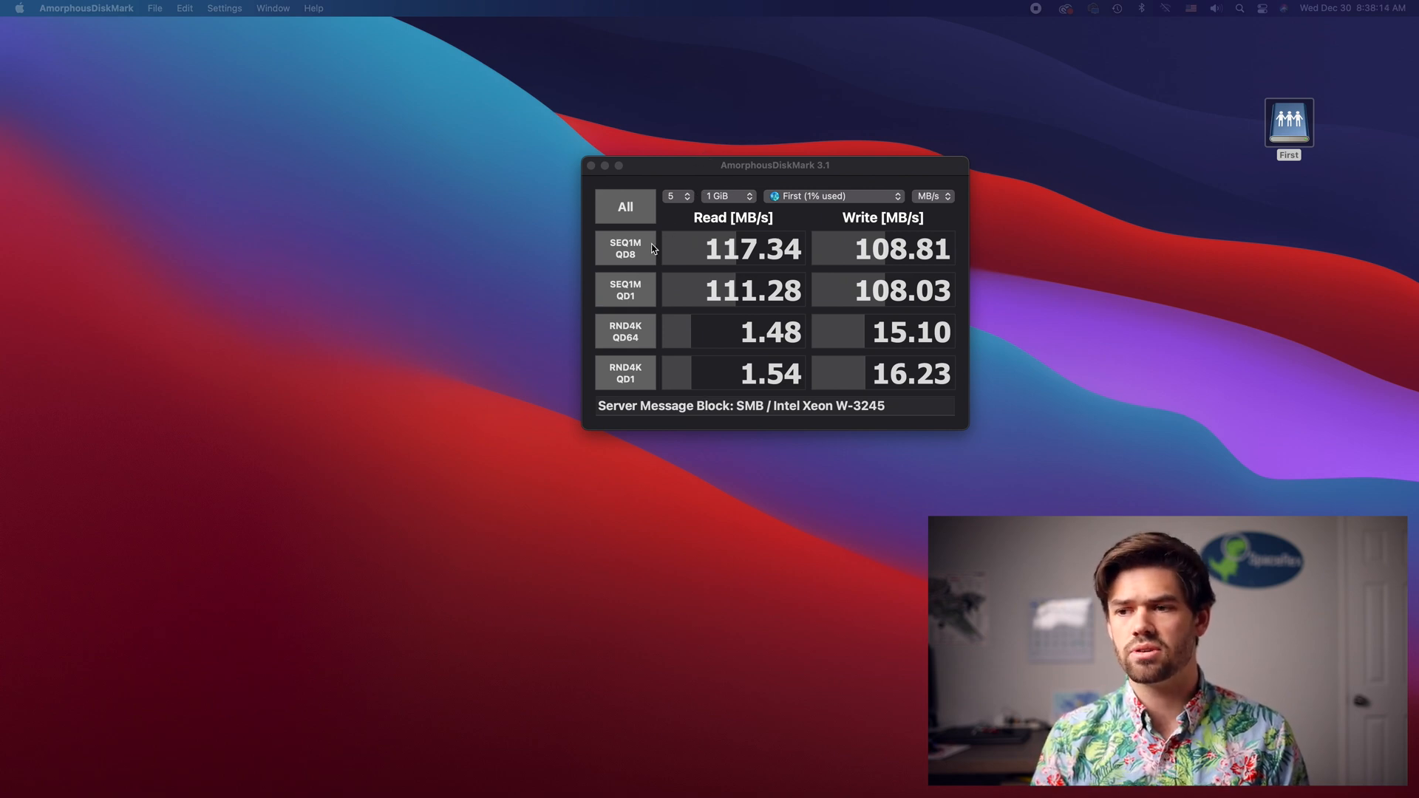
{"action": "mouse_move", "coordinate": [504, 306]}
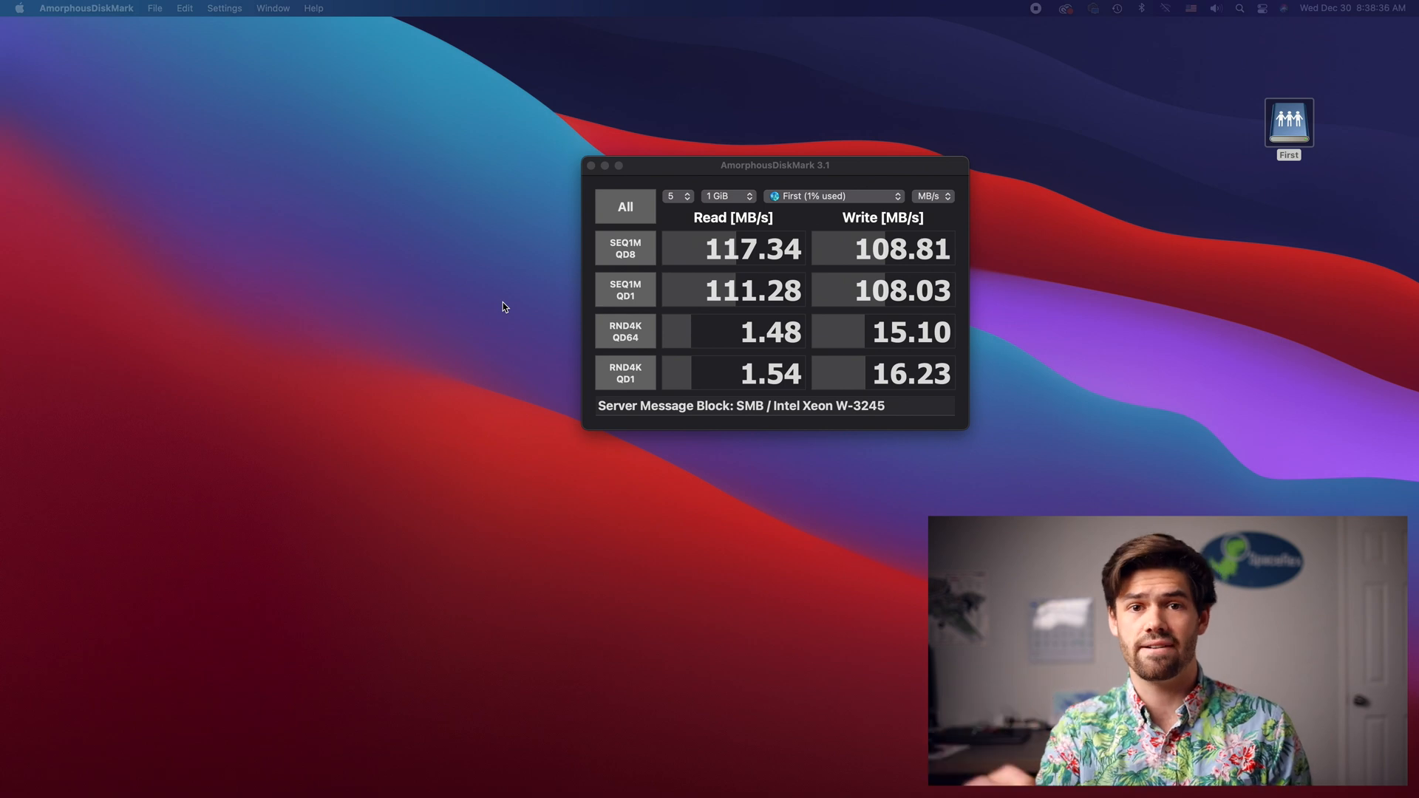
{"action": "mouse_move", "coordinate": [644, 358]}
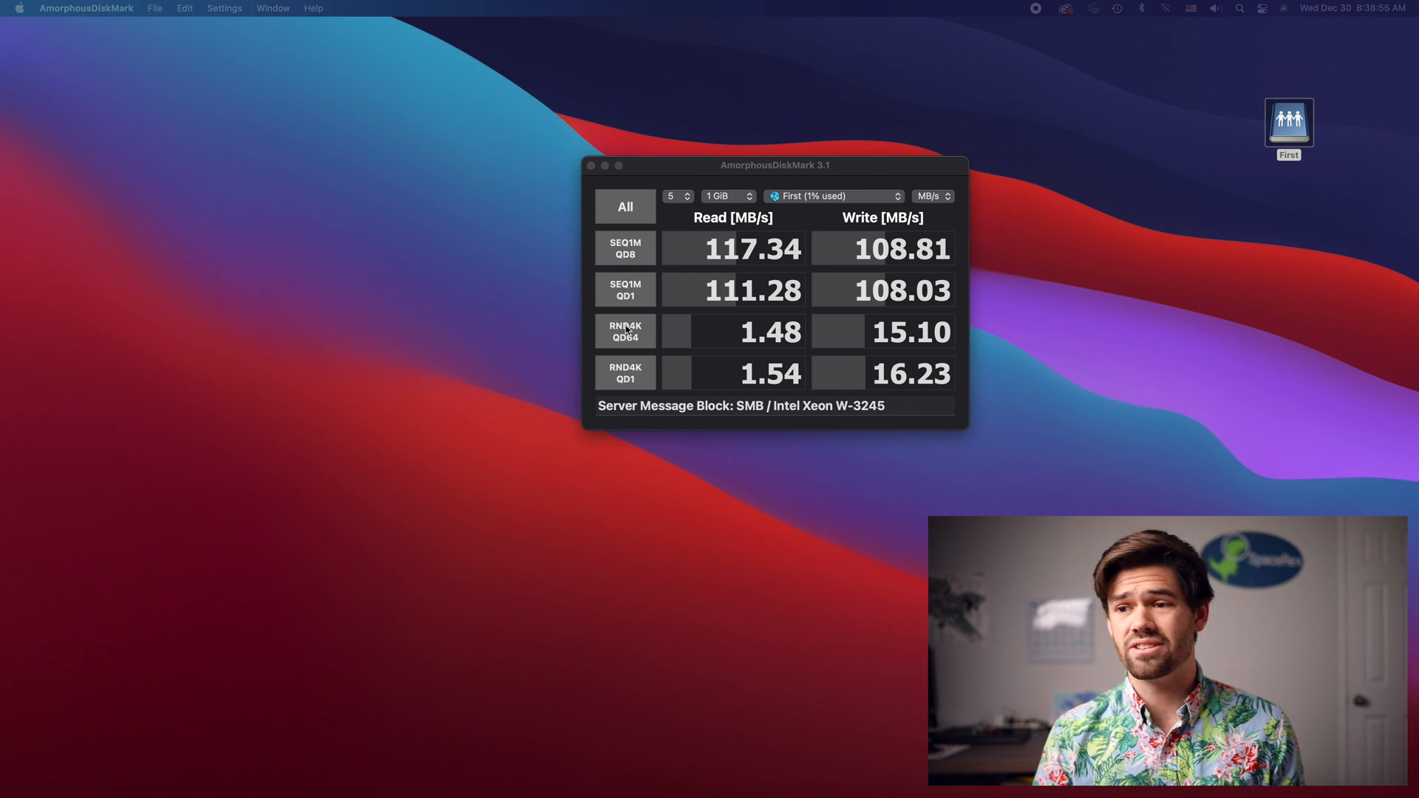
{"action": "mouse_move", "coordinate": [645, 394]}
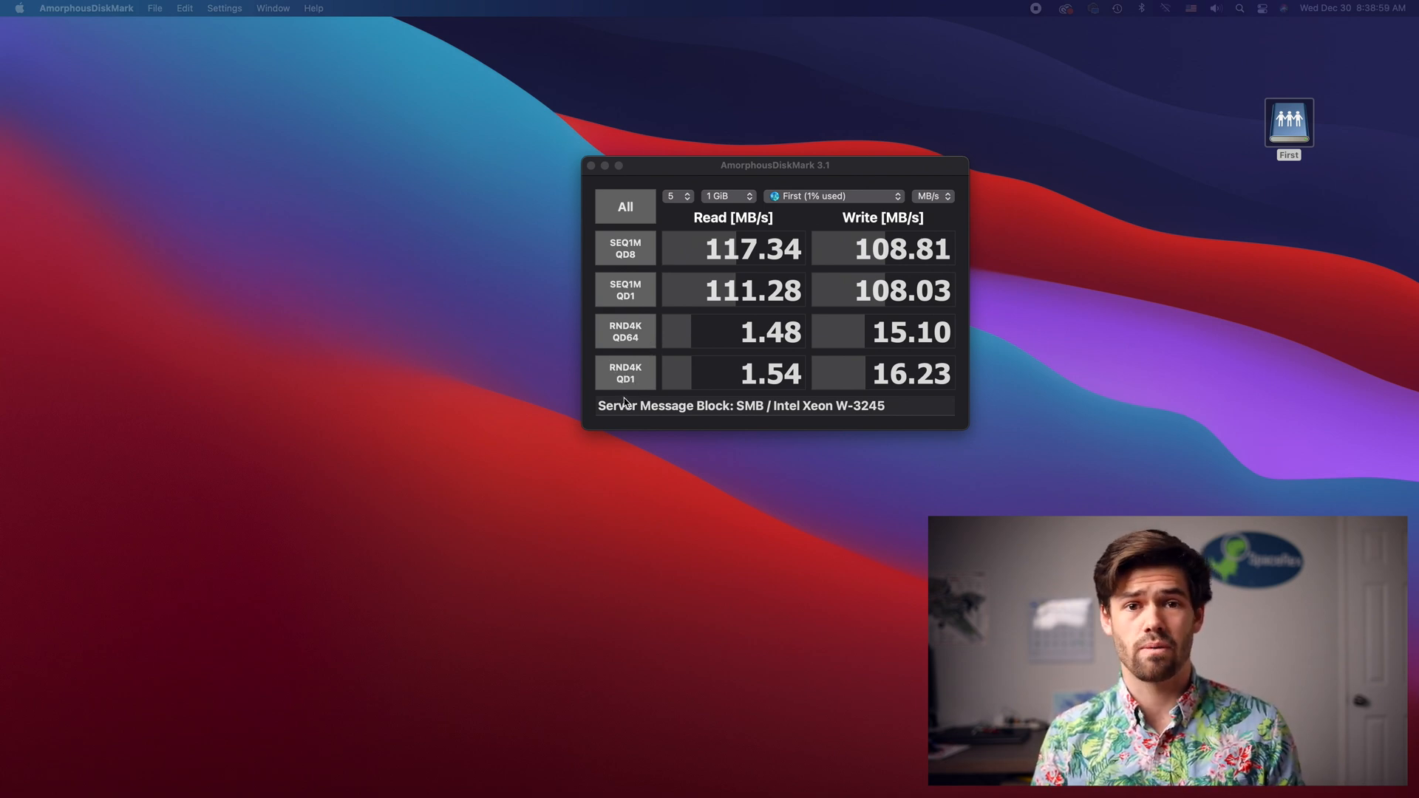
{"action": "mouse_move", "coordinate": [685, 383]}
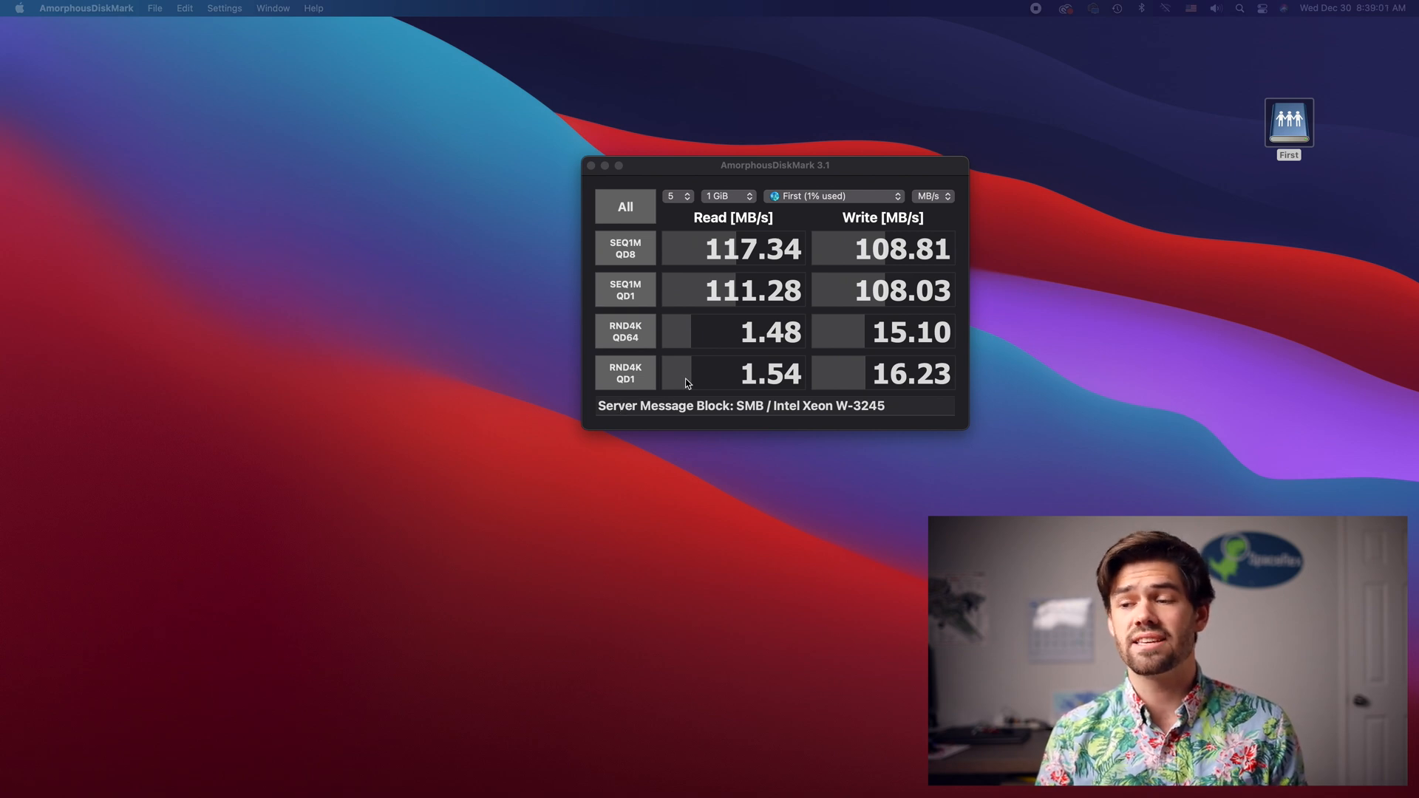
{"action": "mouse_move", "coordinate": [751, 415]}
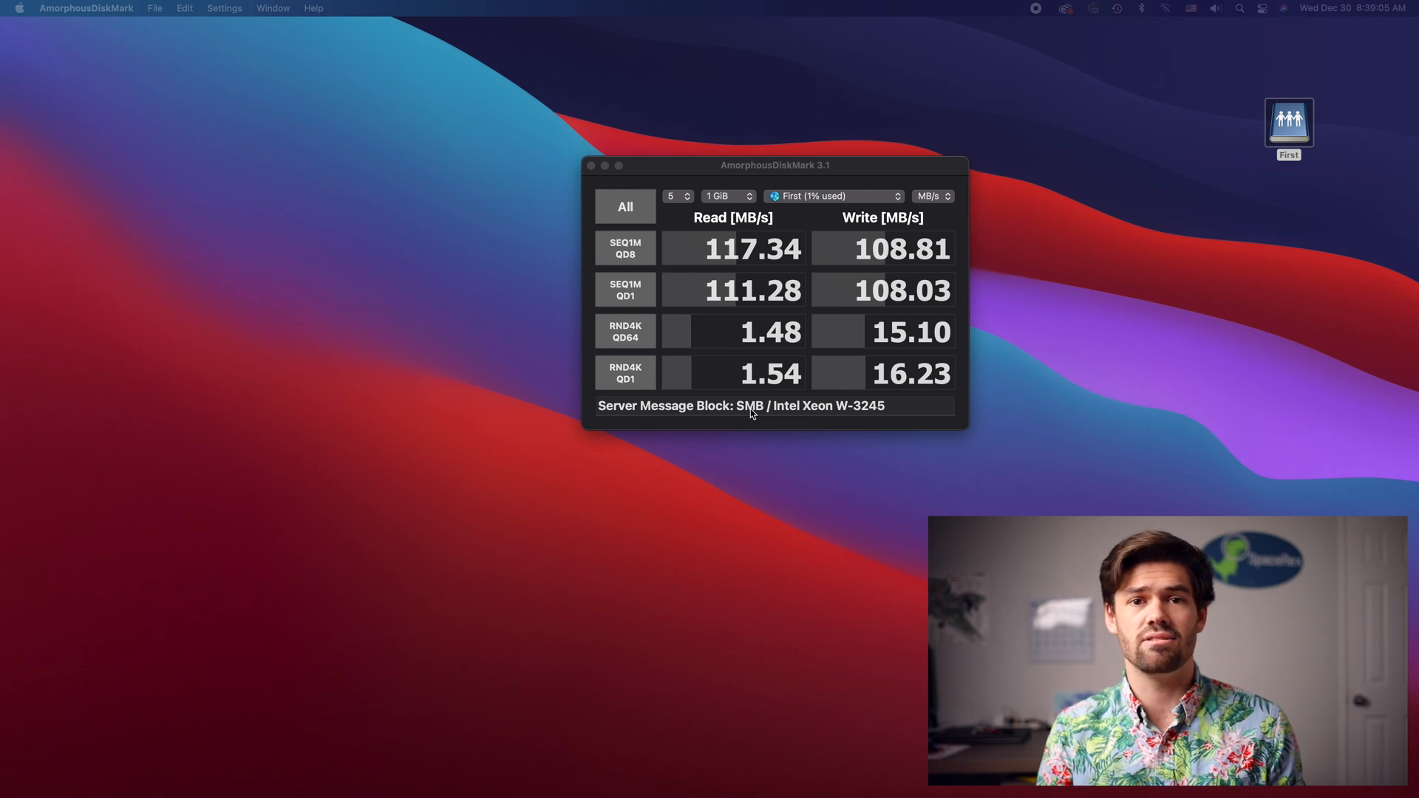
{"action": "mouse_move", "coordinate": [608, 394]}
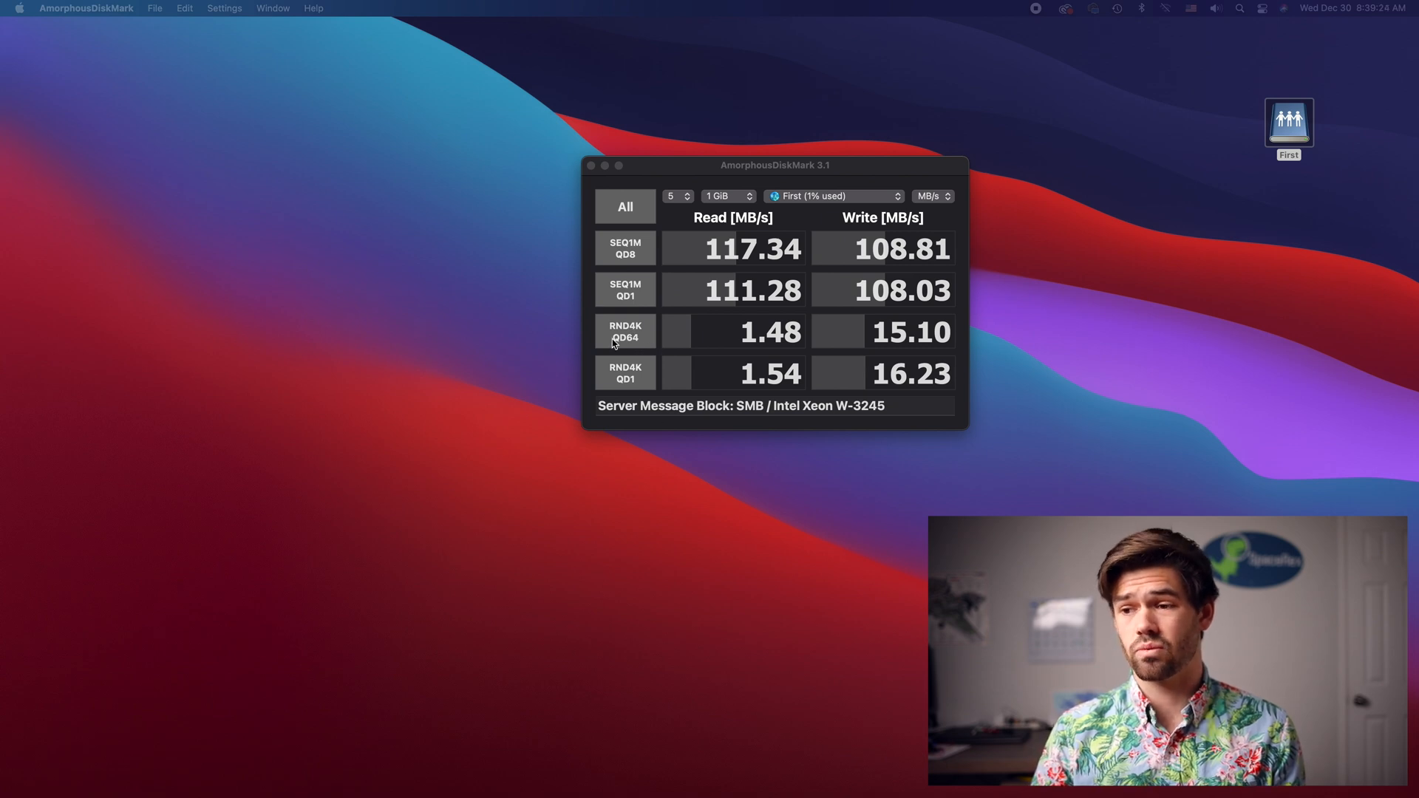
{"action": "mouse_move", "coordinate": [672, 288]}
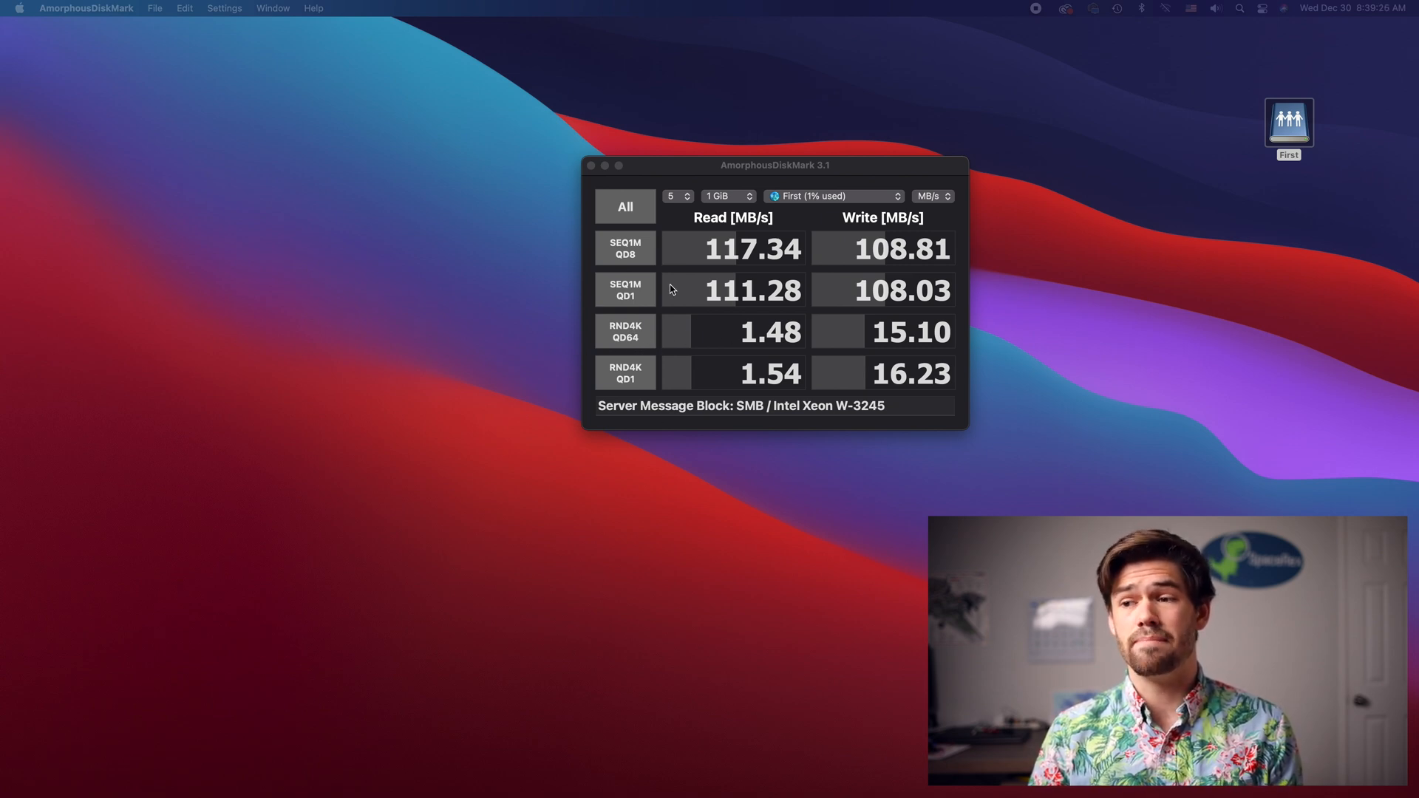
{"action": "mouse_move", "coordinate": [660, 343]}
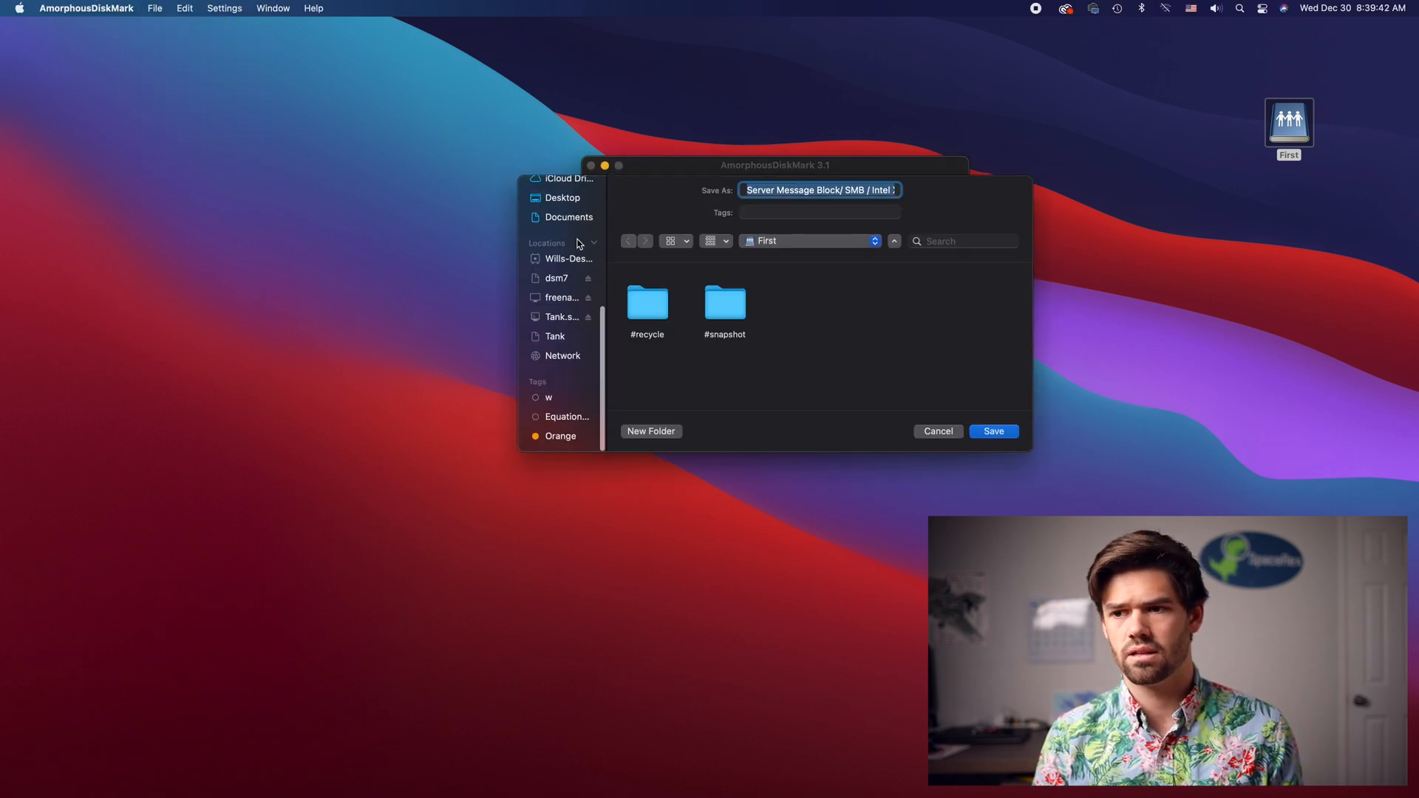
Save the First volume's benchmark results under the suggested file name
{"action": "left_click", "coordinate": [992, 430]}
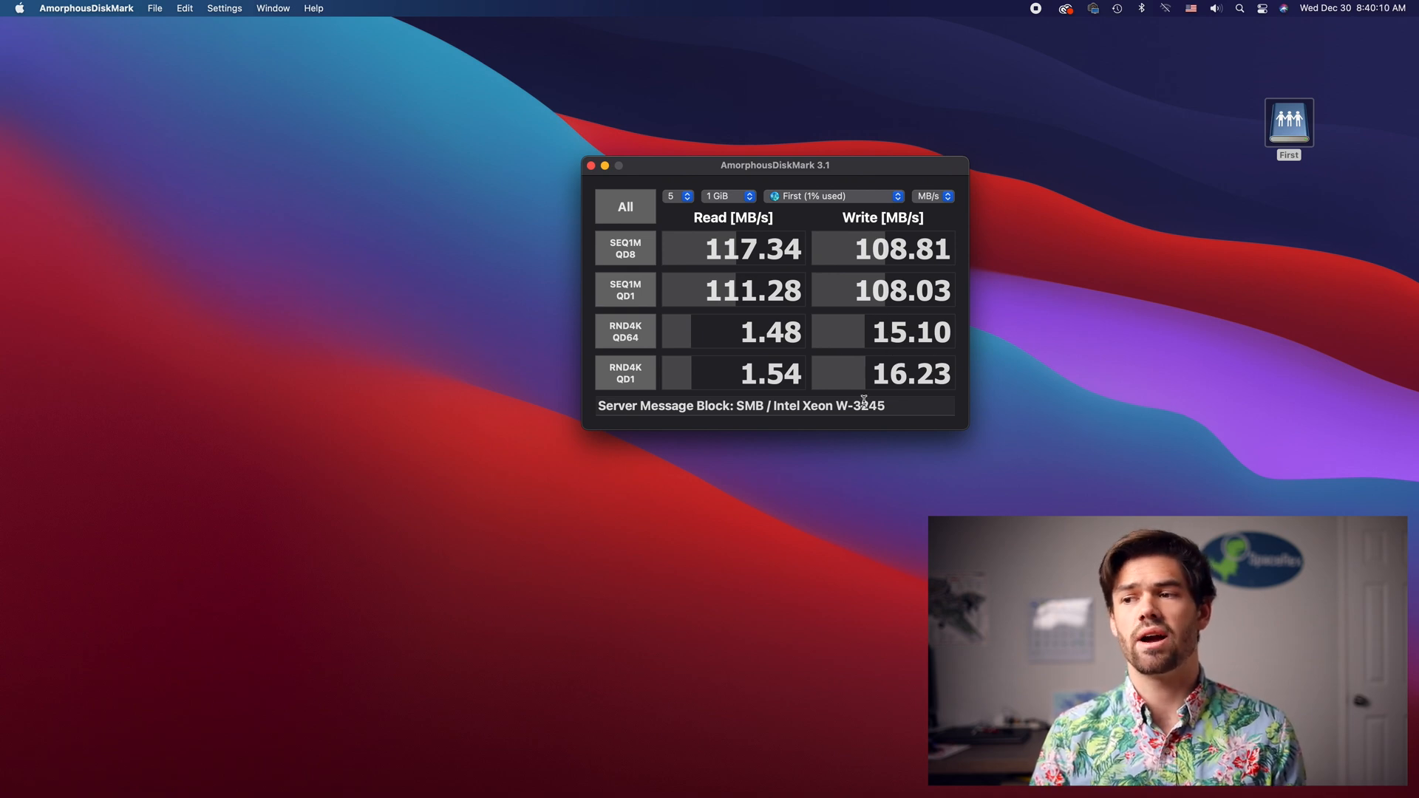
{"action": "mouse_move", "coordinate": [871, 324]}
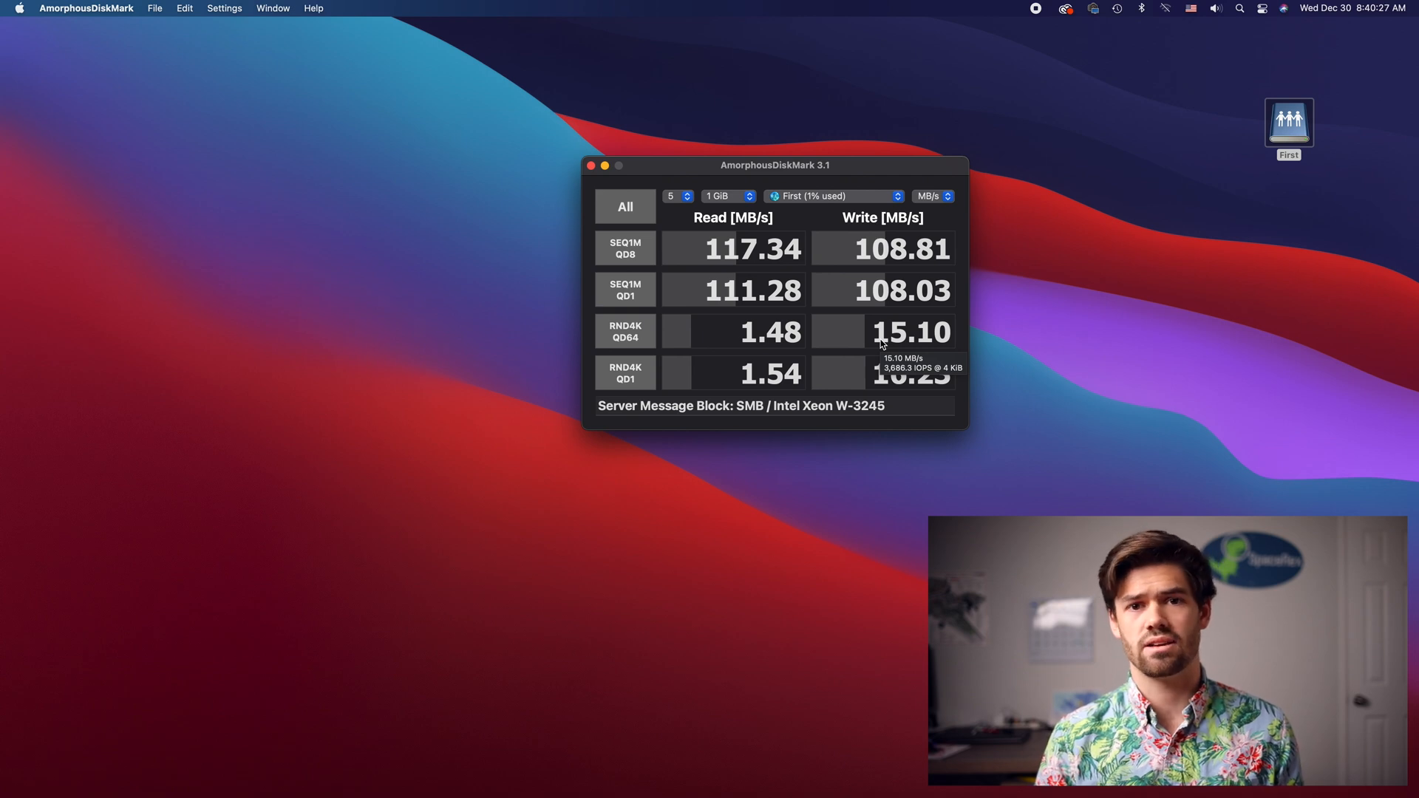
{"action": "mouse_move", "coordinate": [728, 282]}
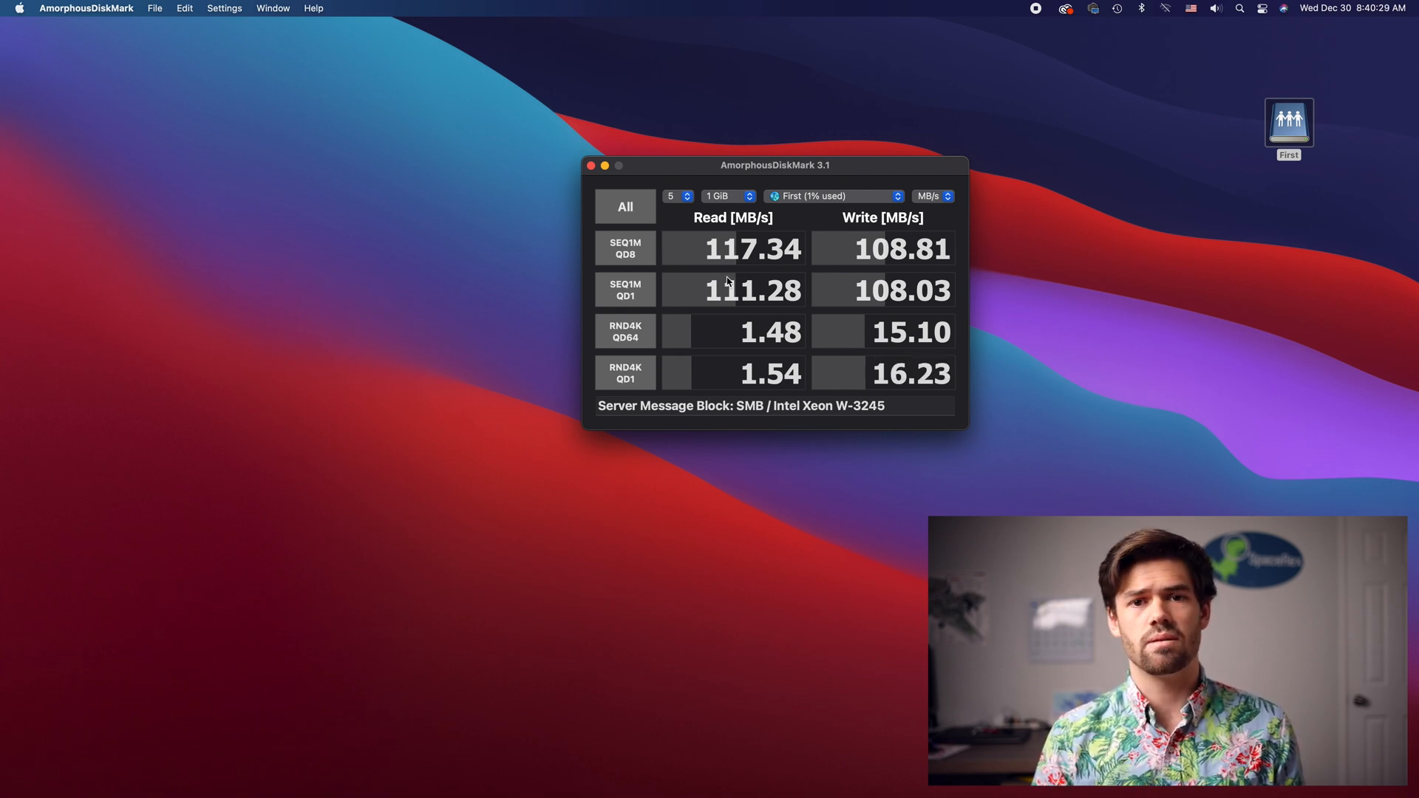
{"action": "mouse_move", "coordinate": [729, 282]}
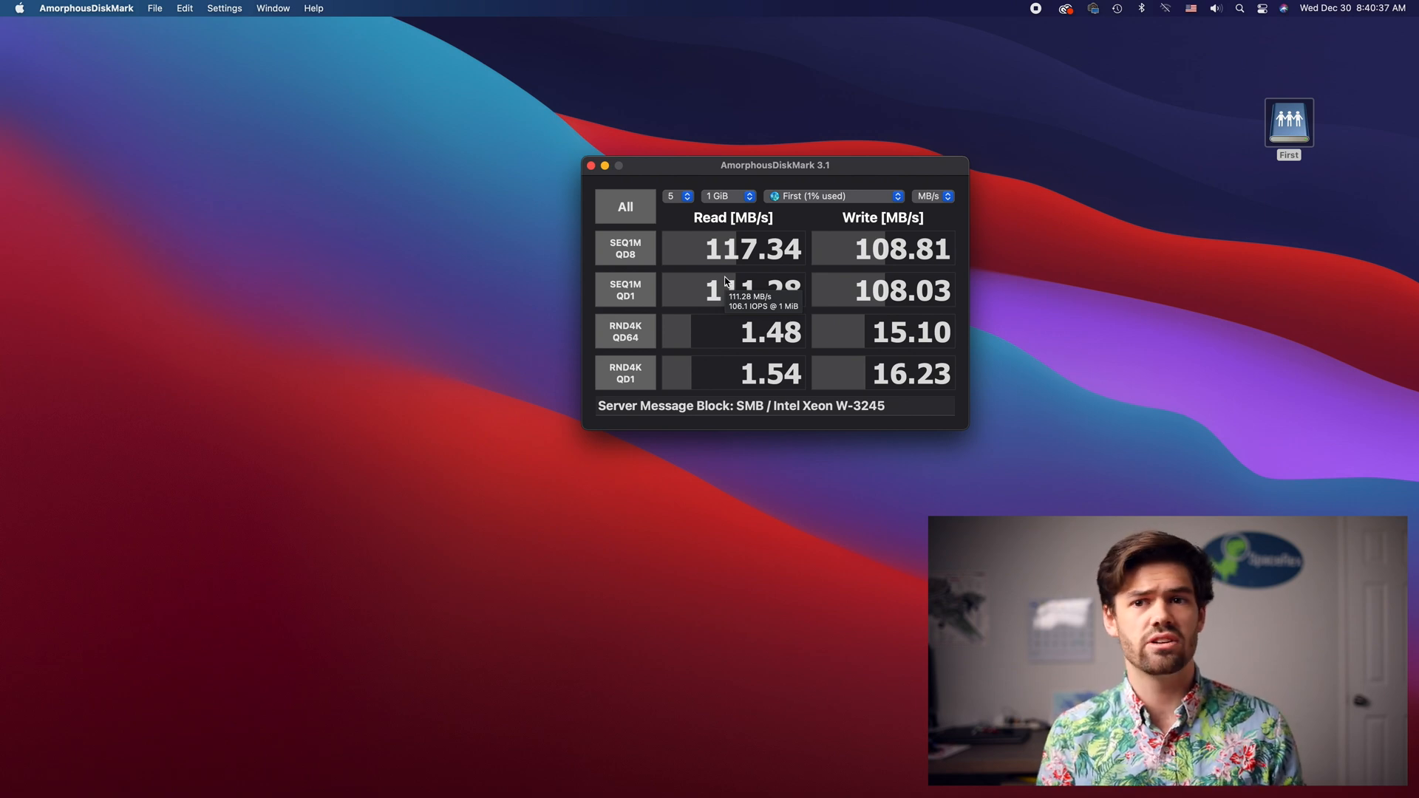
{"action": "mouse_move", "coordinate": [915, 202]}
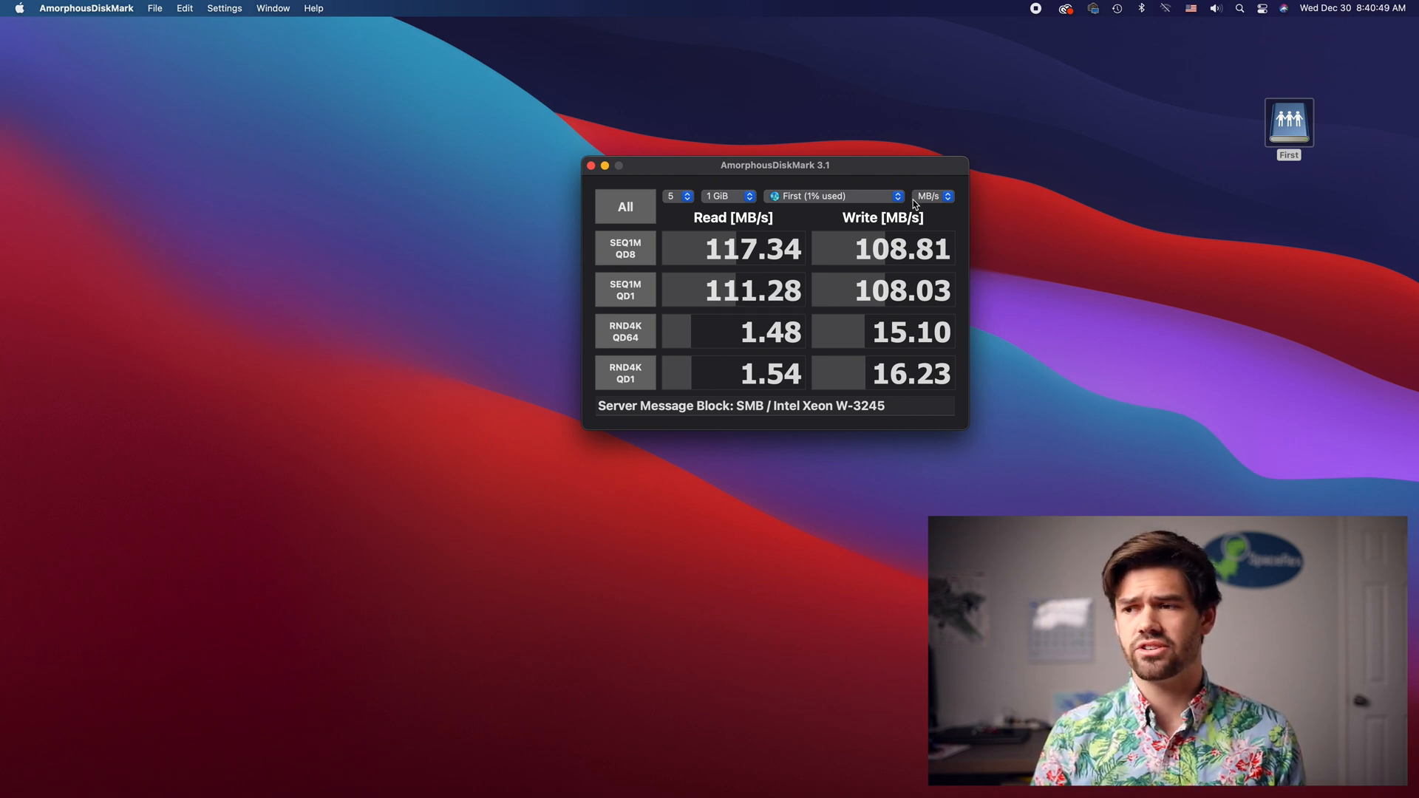
{"action": "left_click", "coordinate": [932, 196]}
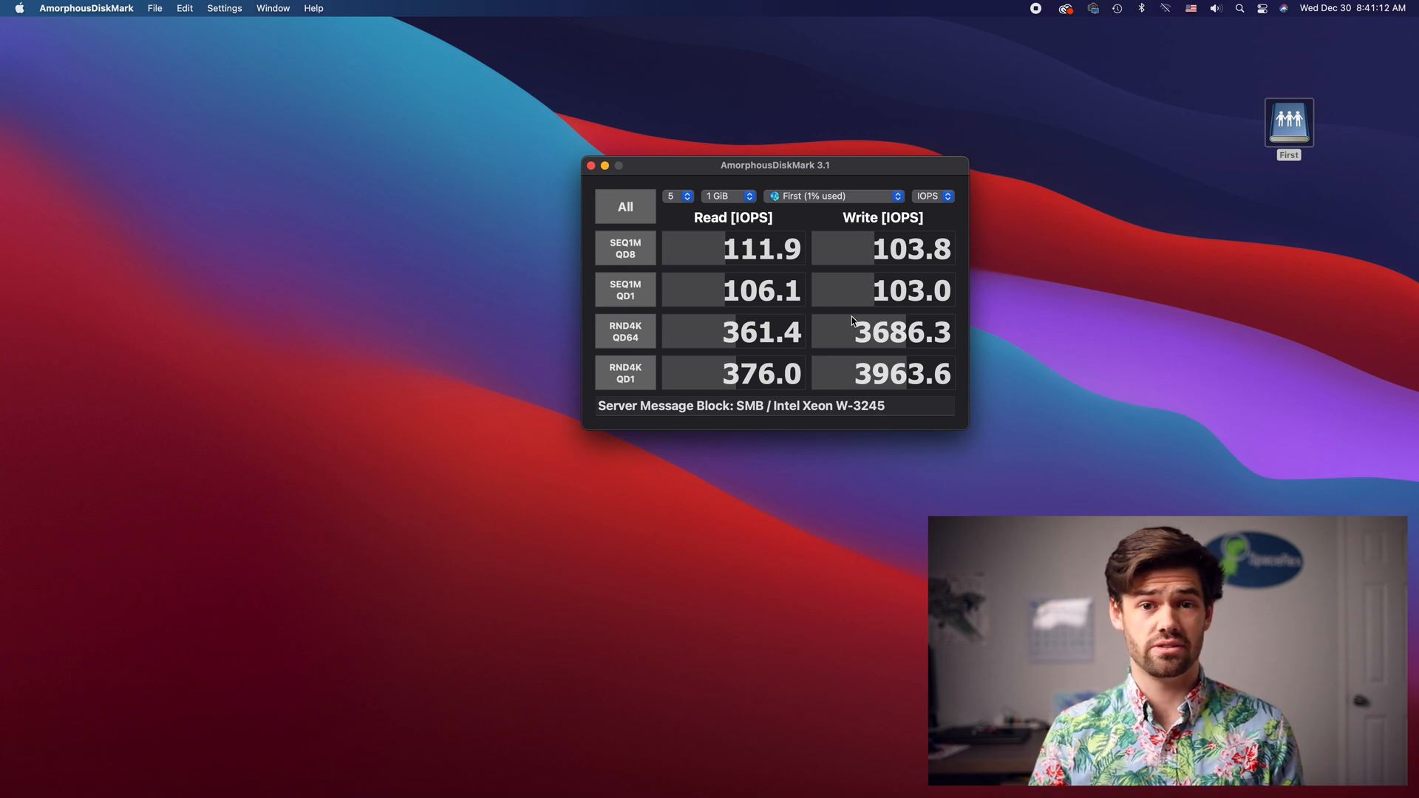
{"action": "mouse_move", "coordinate": [733, 178]}
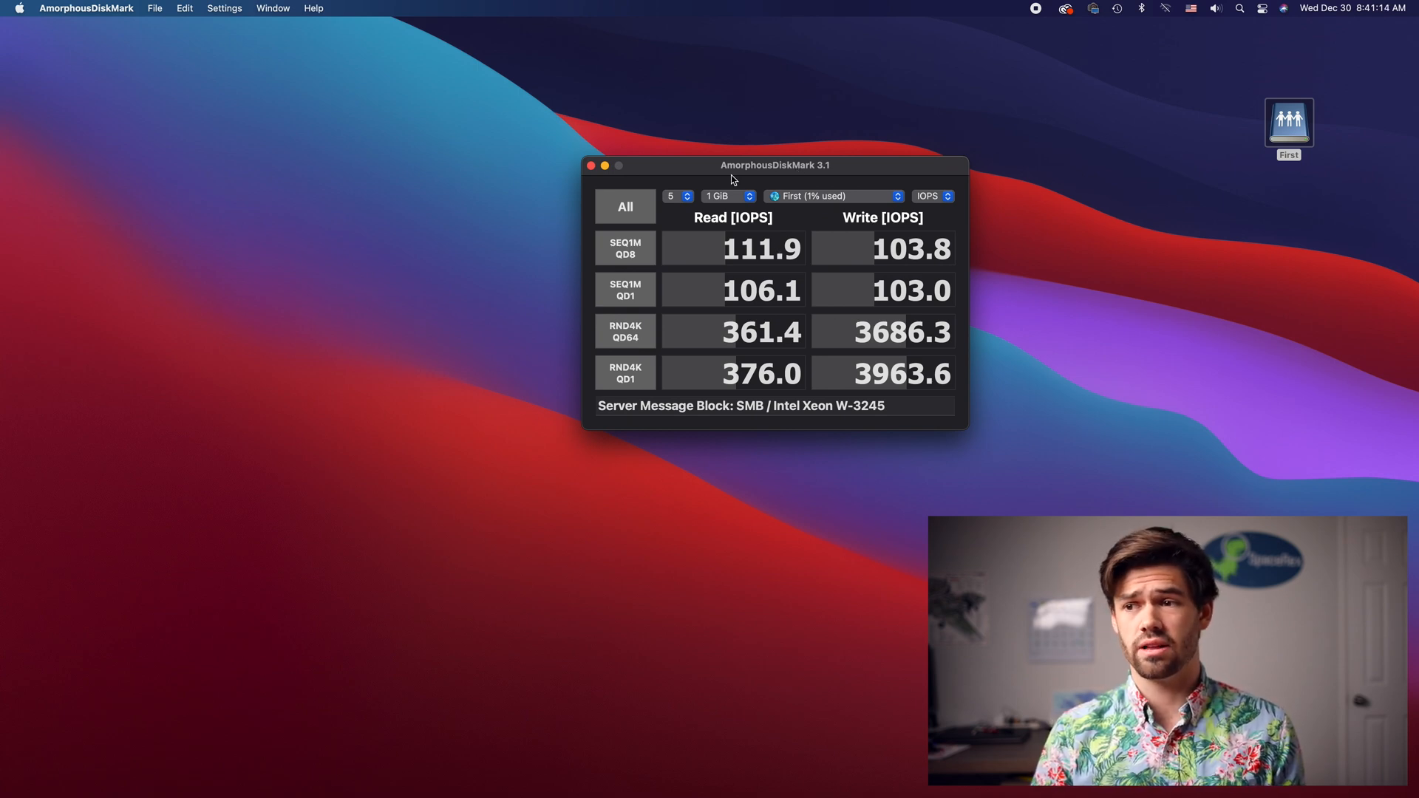
{"action": "left_click", "coordinate": [932, 197]}
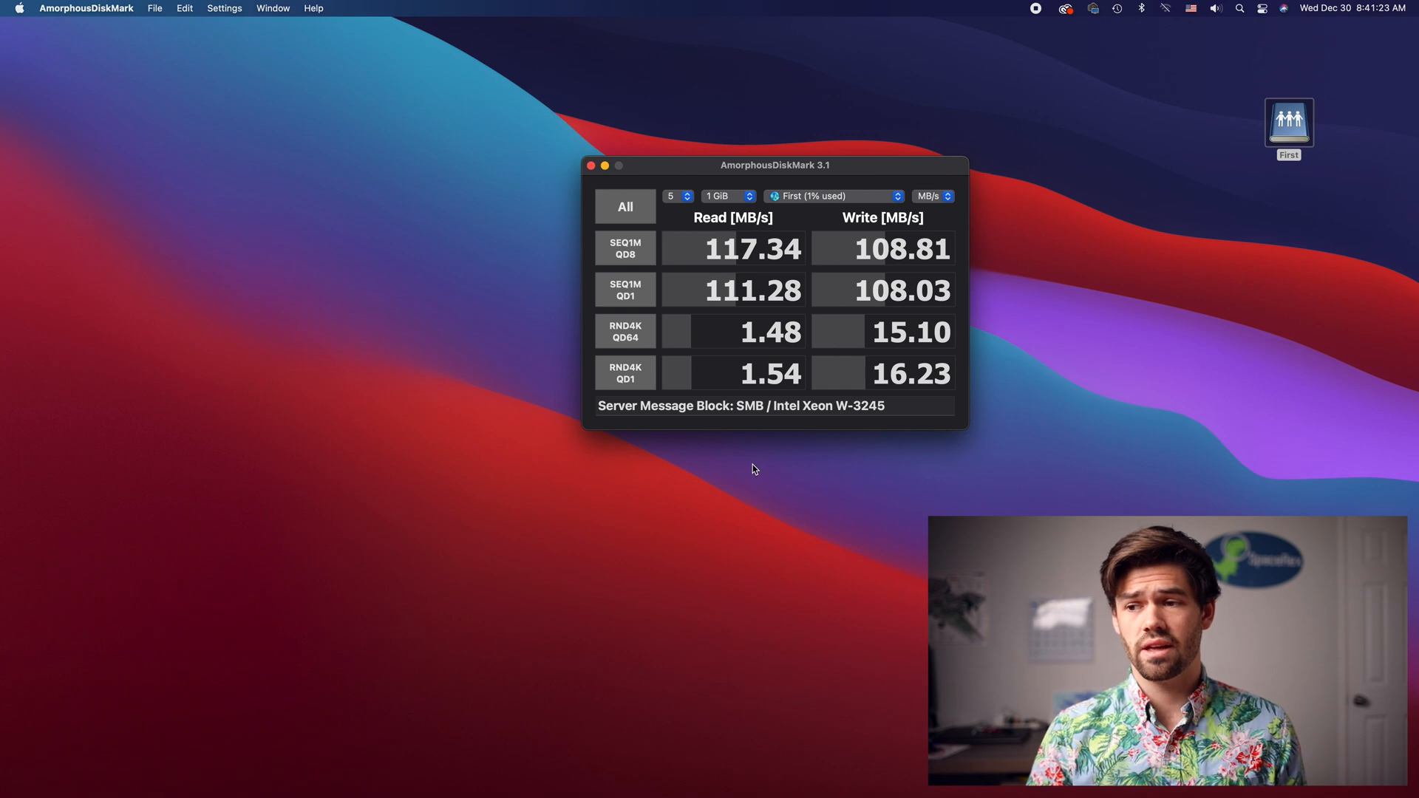
{"action": "mouse_move", "coordinate": [807, 440]}
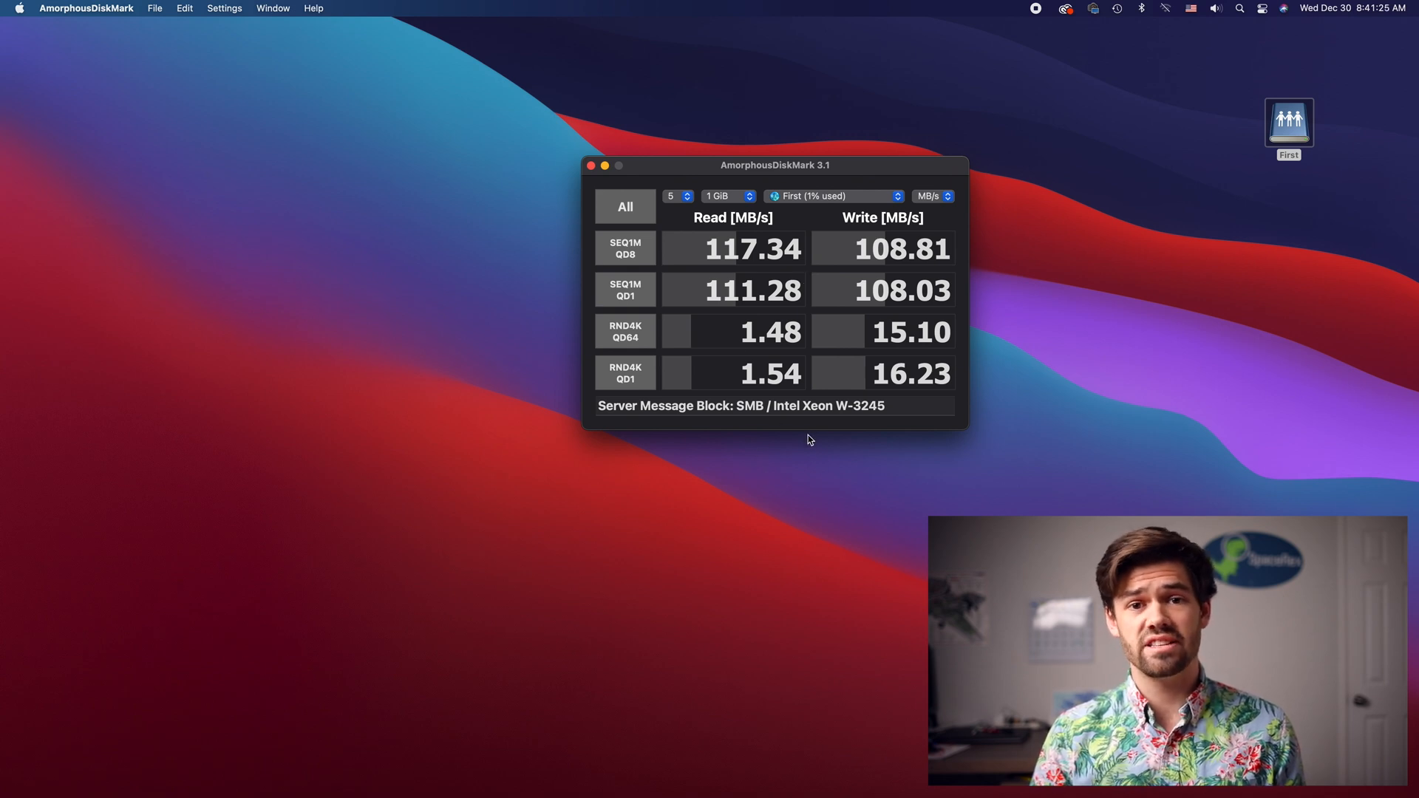
{"action": "mouse_move", "coordinate": [803, 455]}
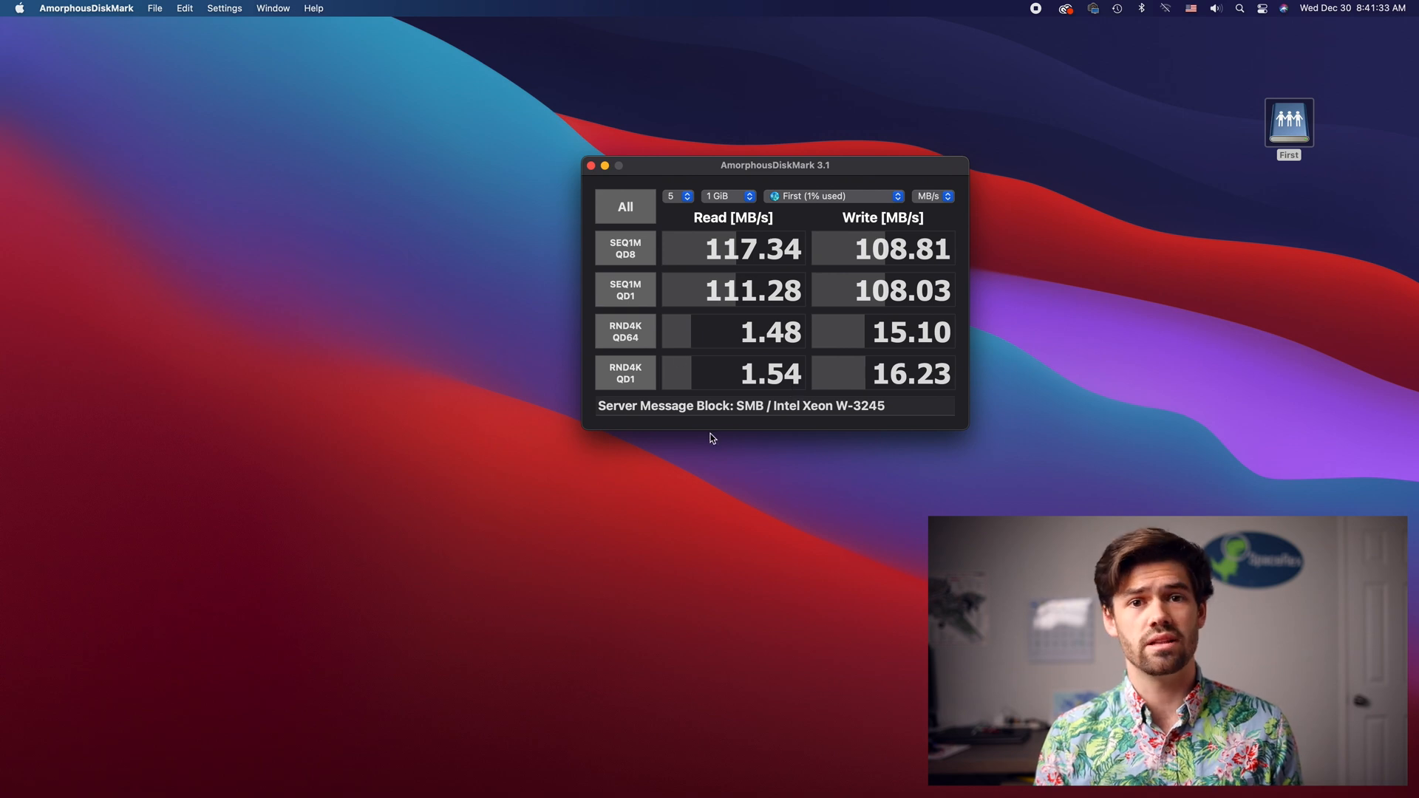
{"action": "mouse_move", "coordinate": [726, 438]}
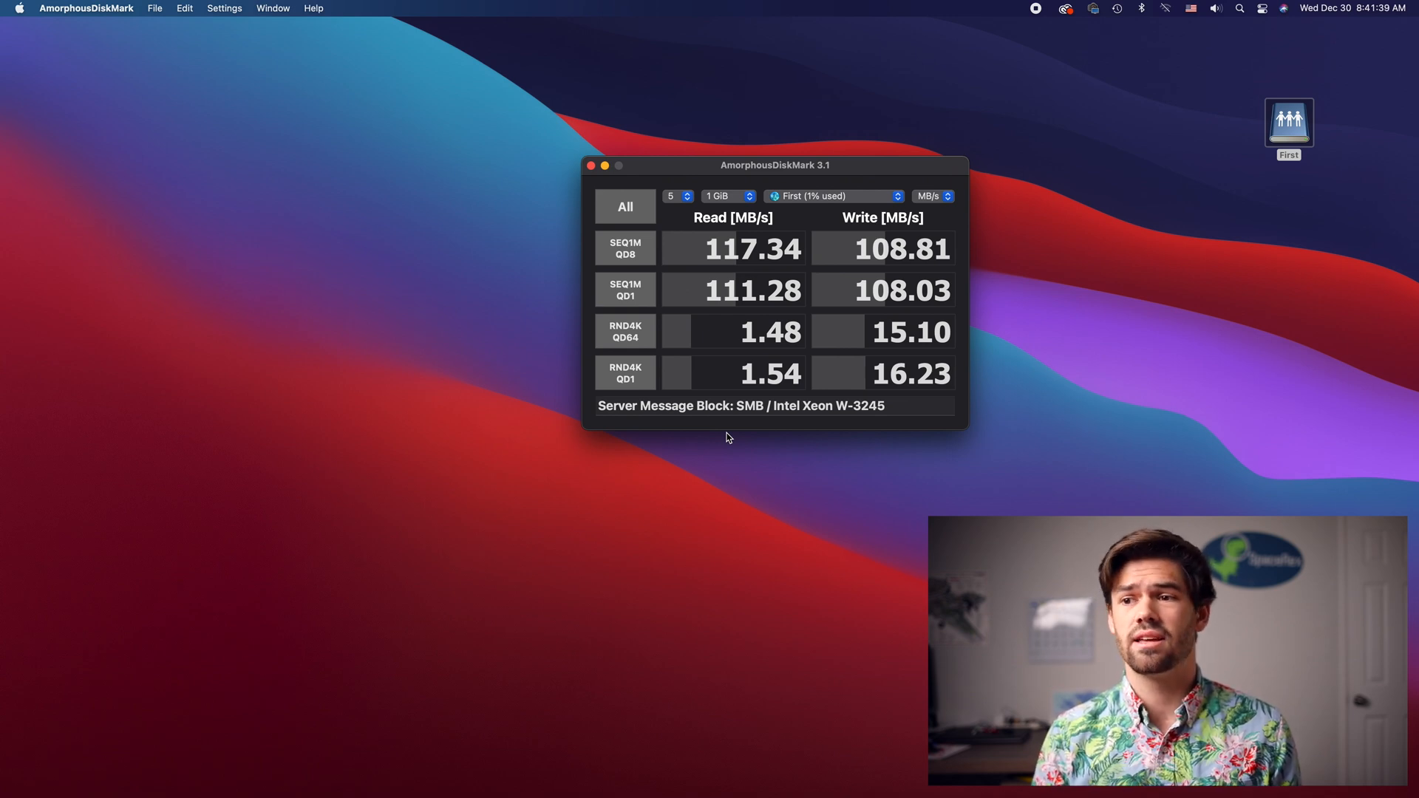
{"action": "mouse_move", "coordinate": [588, 484]}
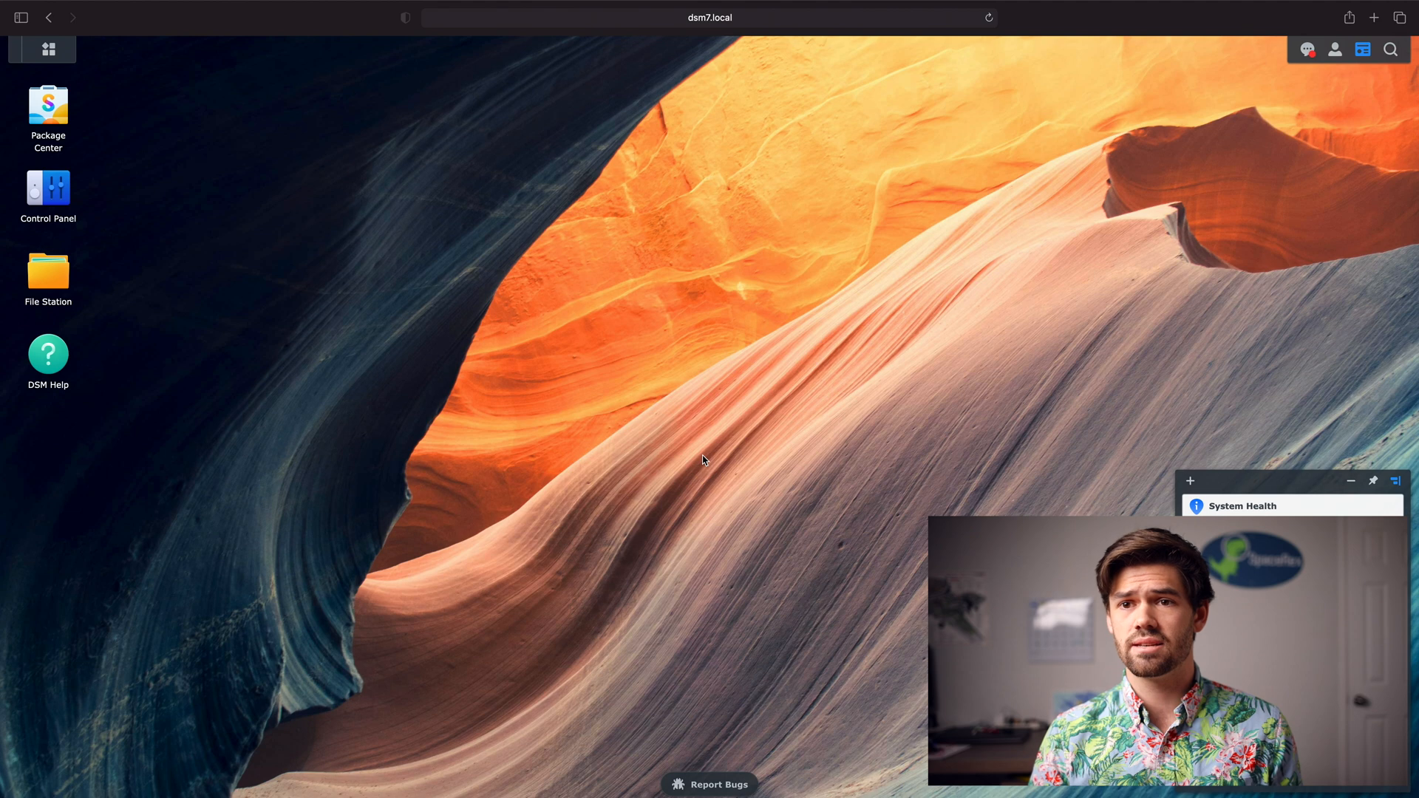
Open Storage Manager's HDD/SSD list, select Drive 2, and close its benchmark results
{"action": "left_click", "coordinate": [42, 49]}
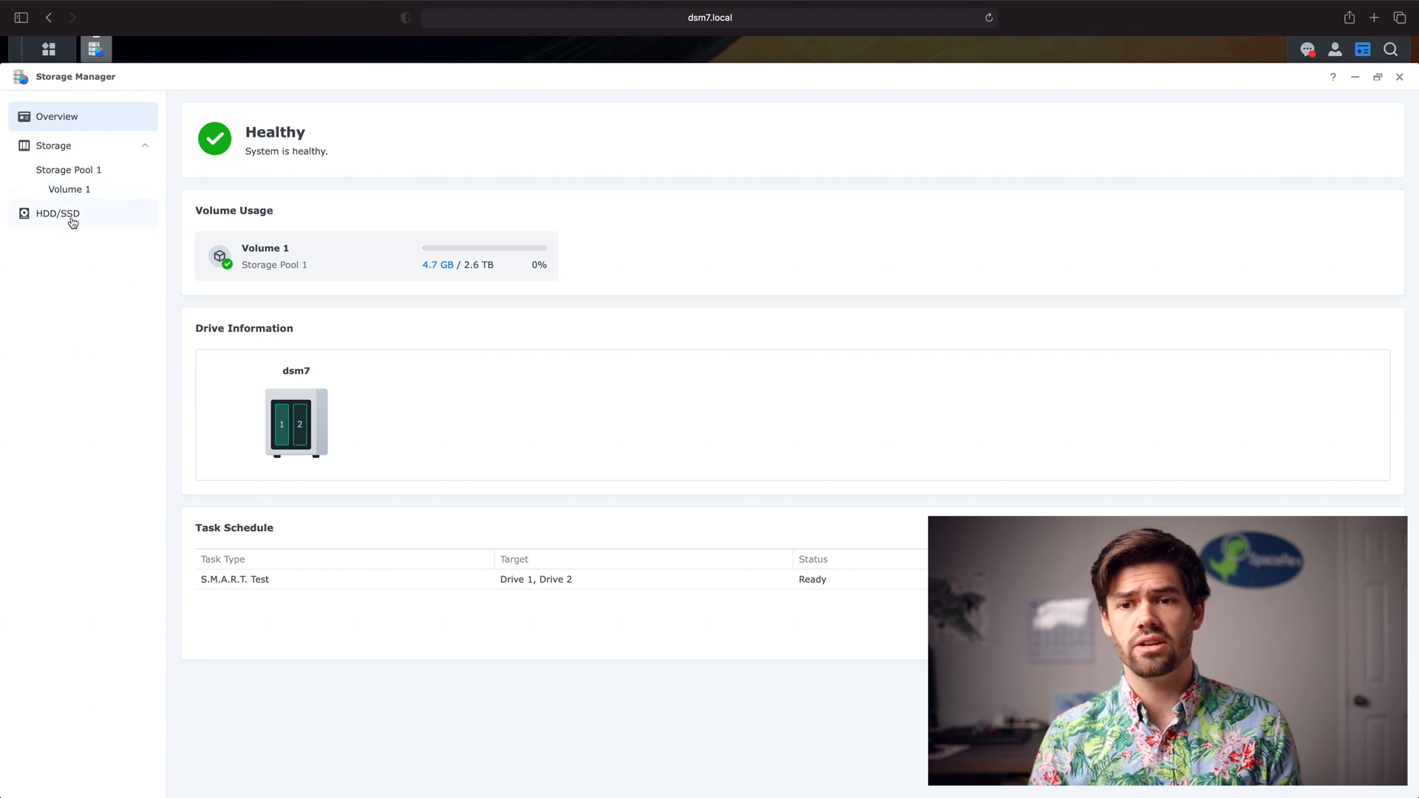
{"action": "left_click", "coordinate": [57, 213]}
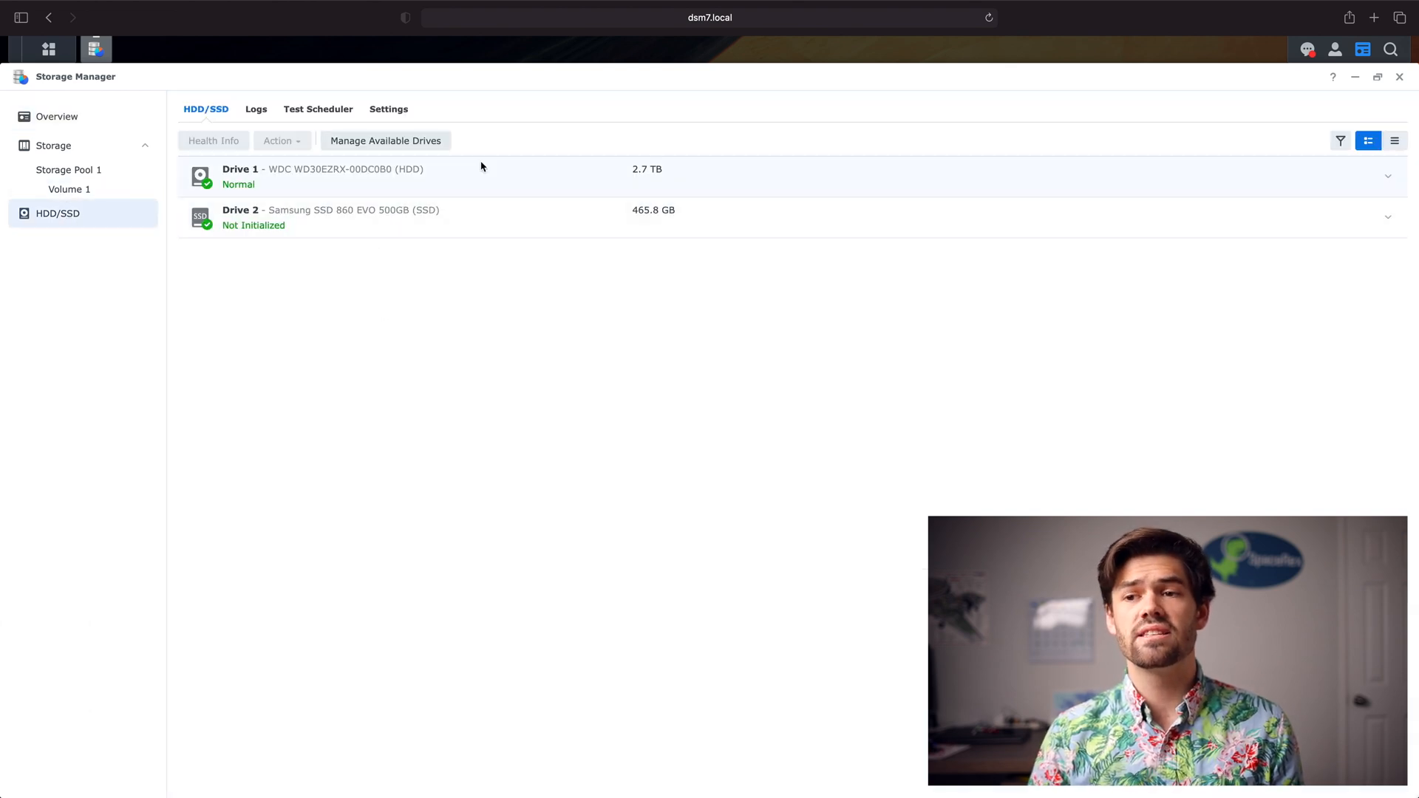
{"action": "left_click", "coordinate": [362, 218]}
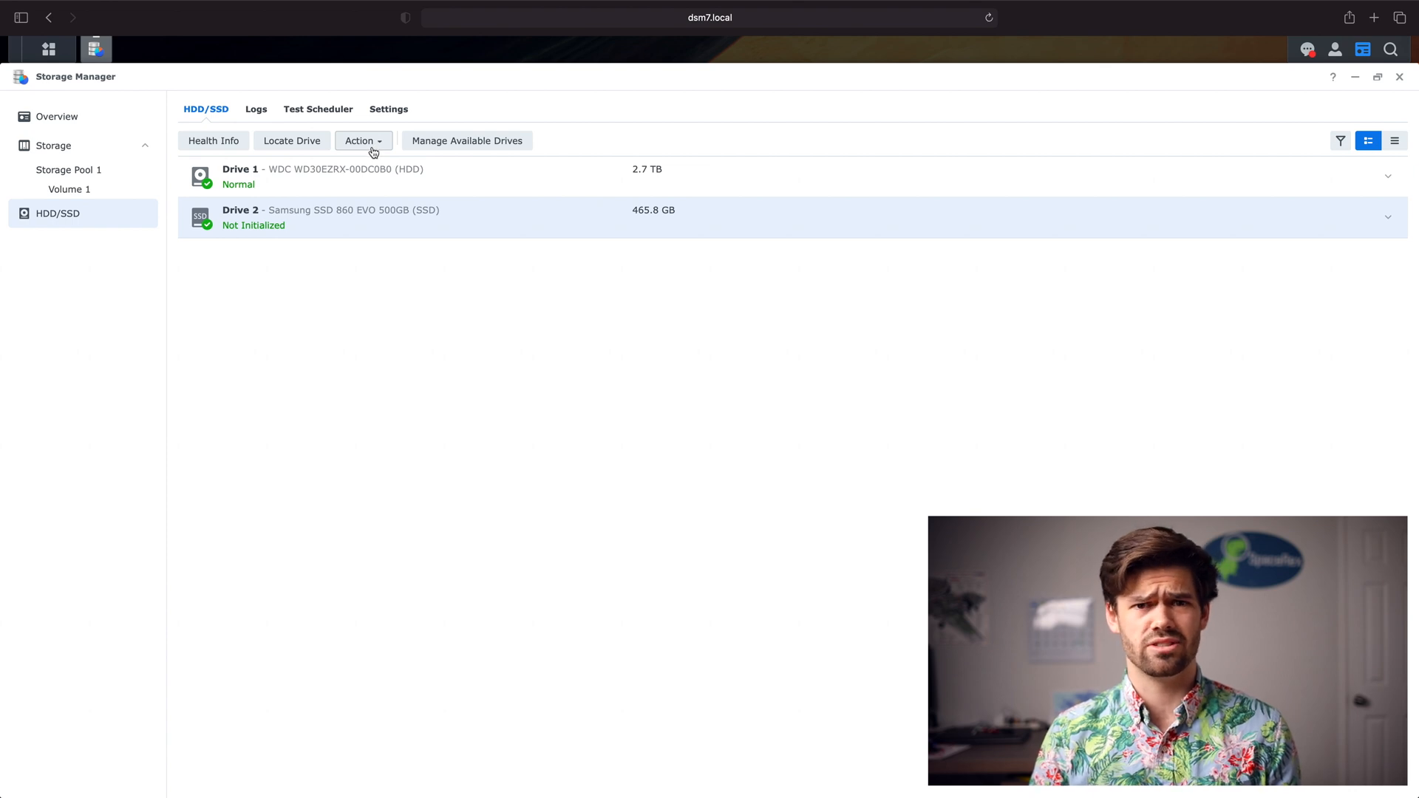
{"action": "mouse_move", "coordinate": [364, 164]}
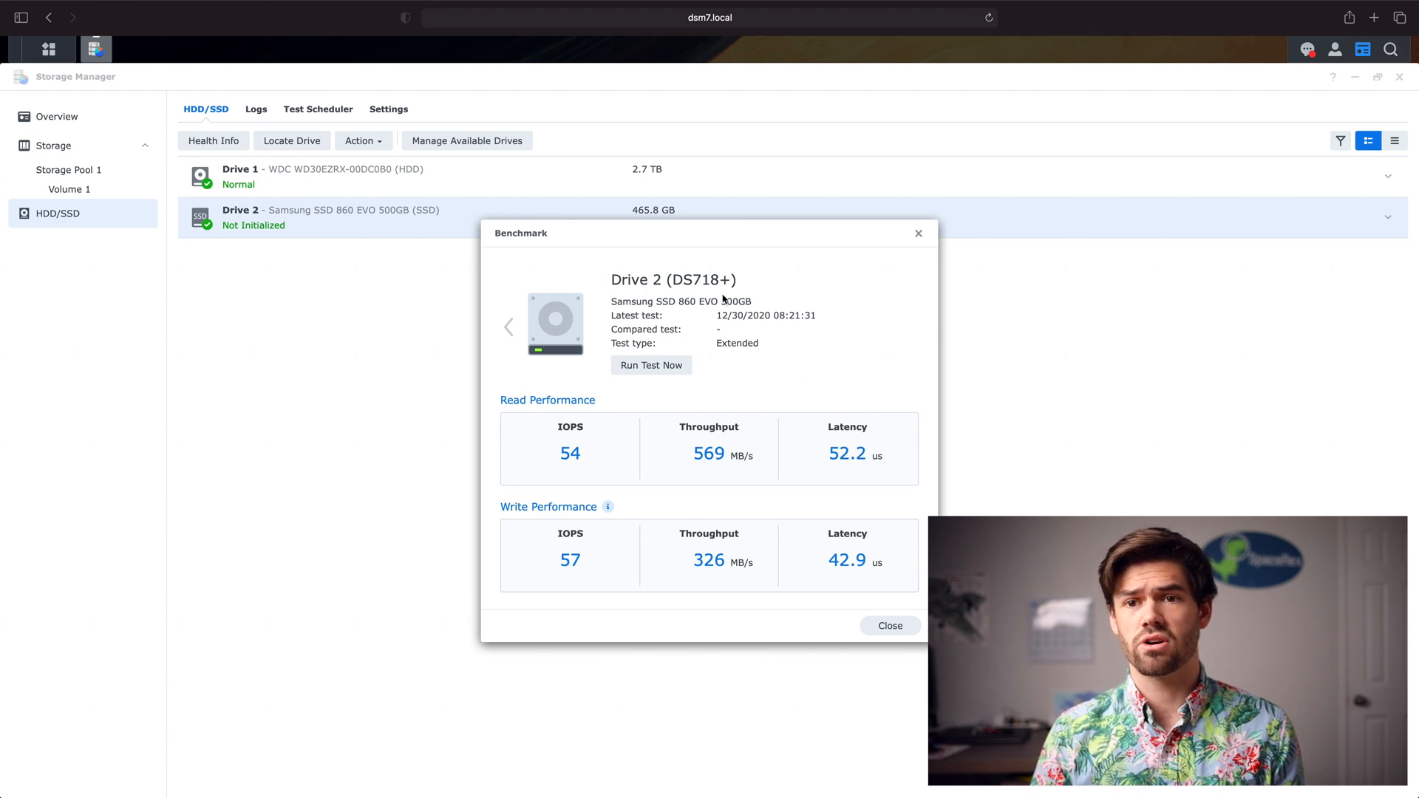
{"action": "mouse_move", "coordinate": [711, 447]}
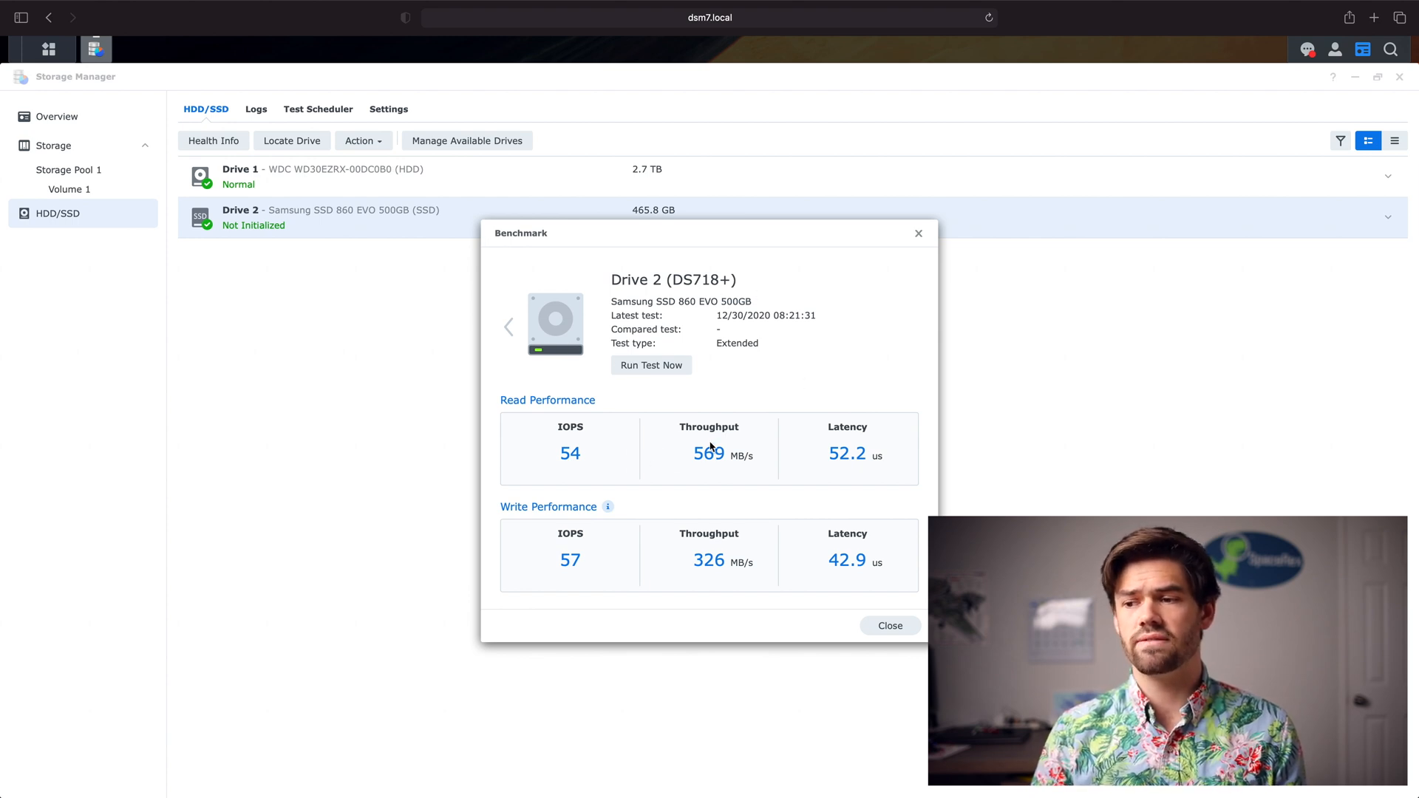
{"action": "mouse_move", "coordinate": [686, 455]}
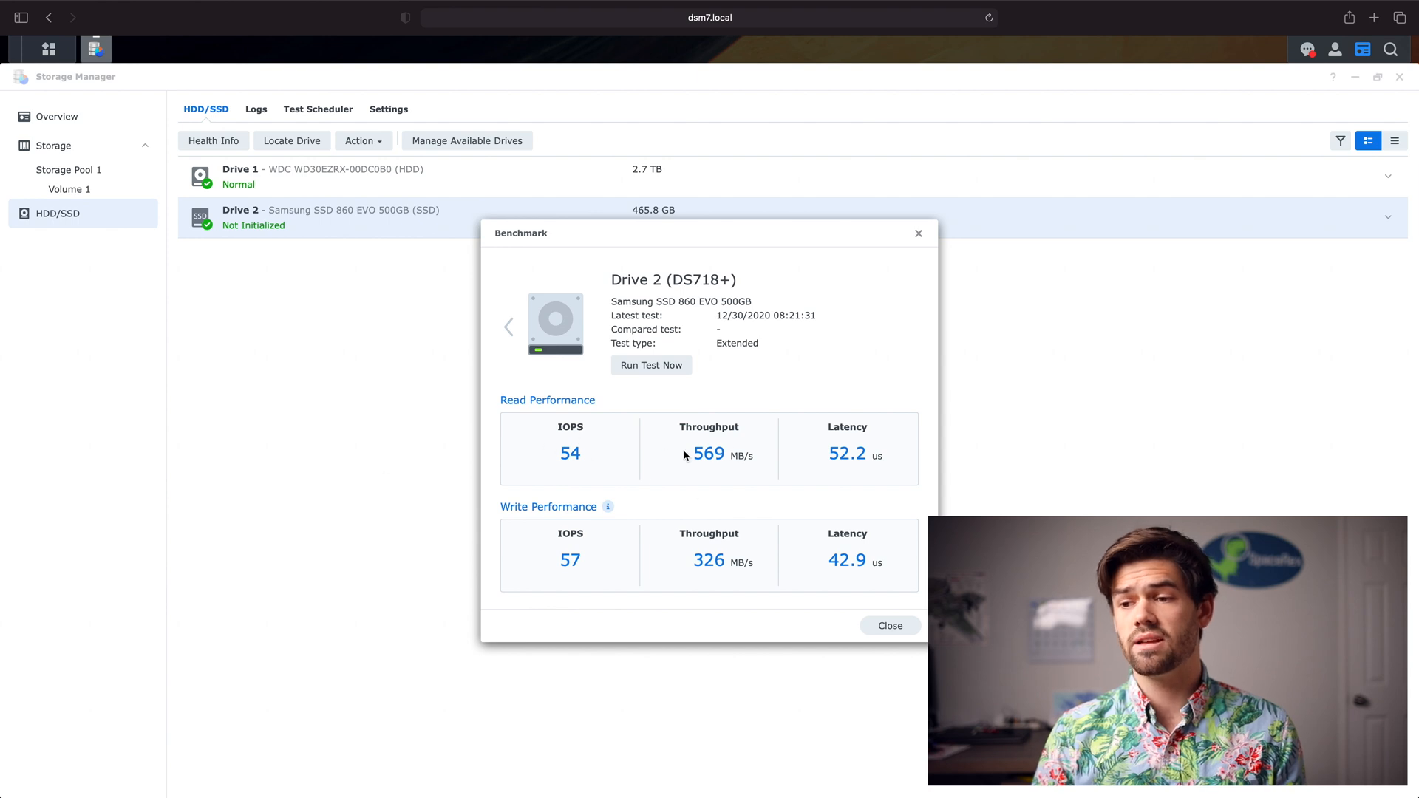
{"action": "mouse_move", "coordinate": [618, 442]}
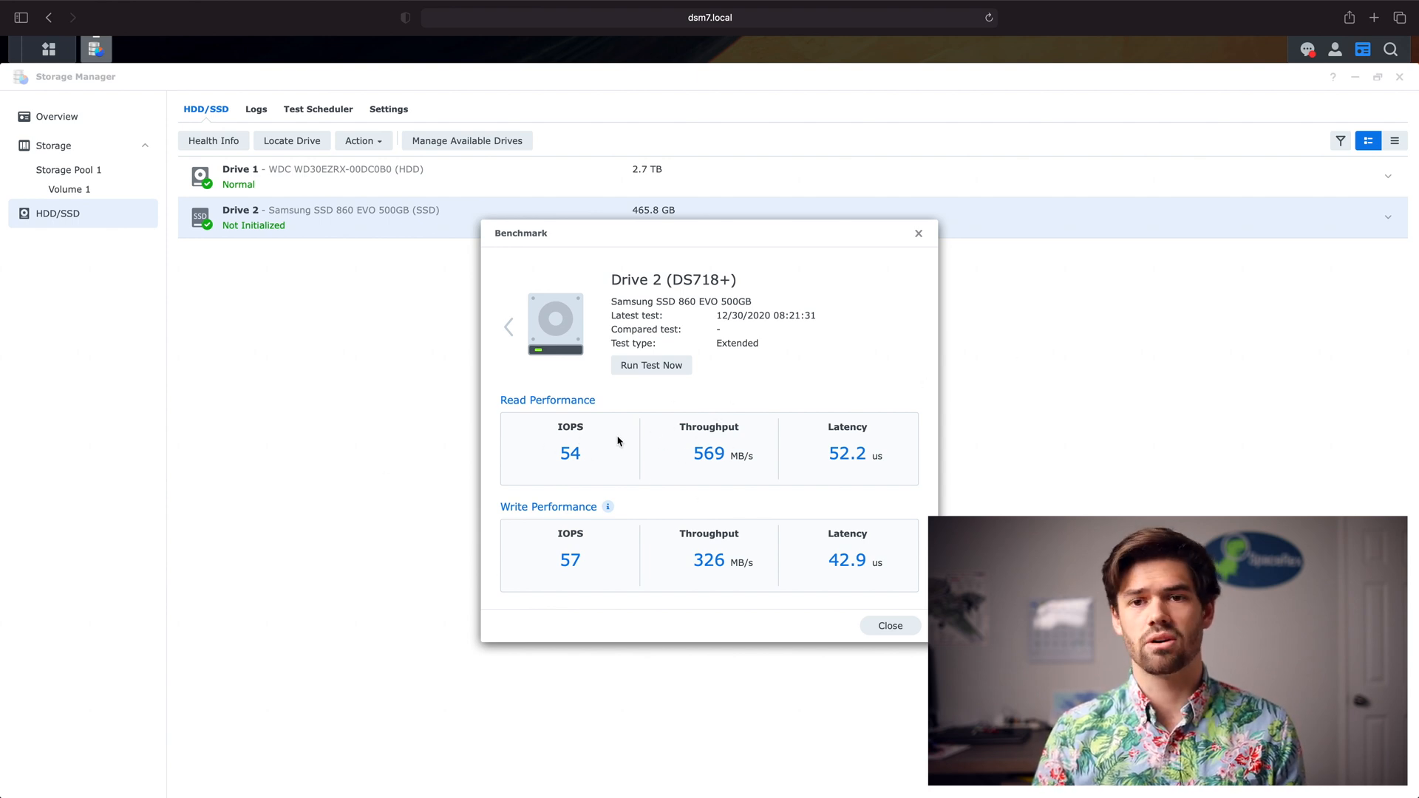
{"action": "mouse_move", "coordinate": [657, 437]}
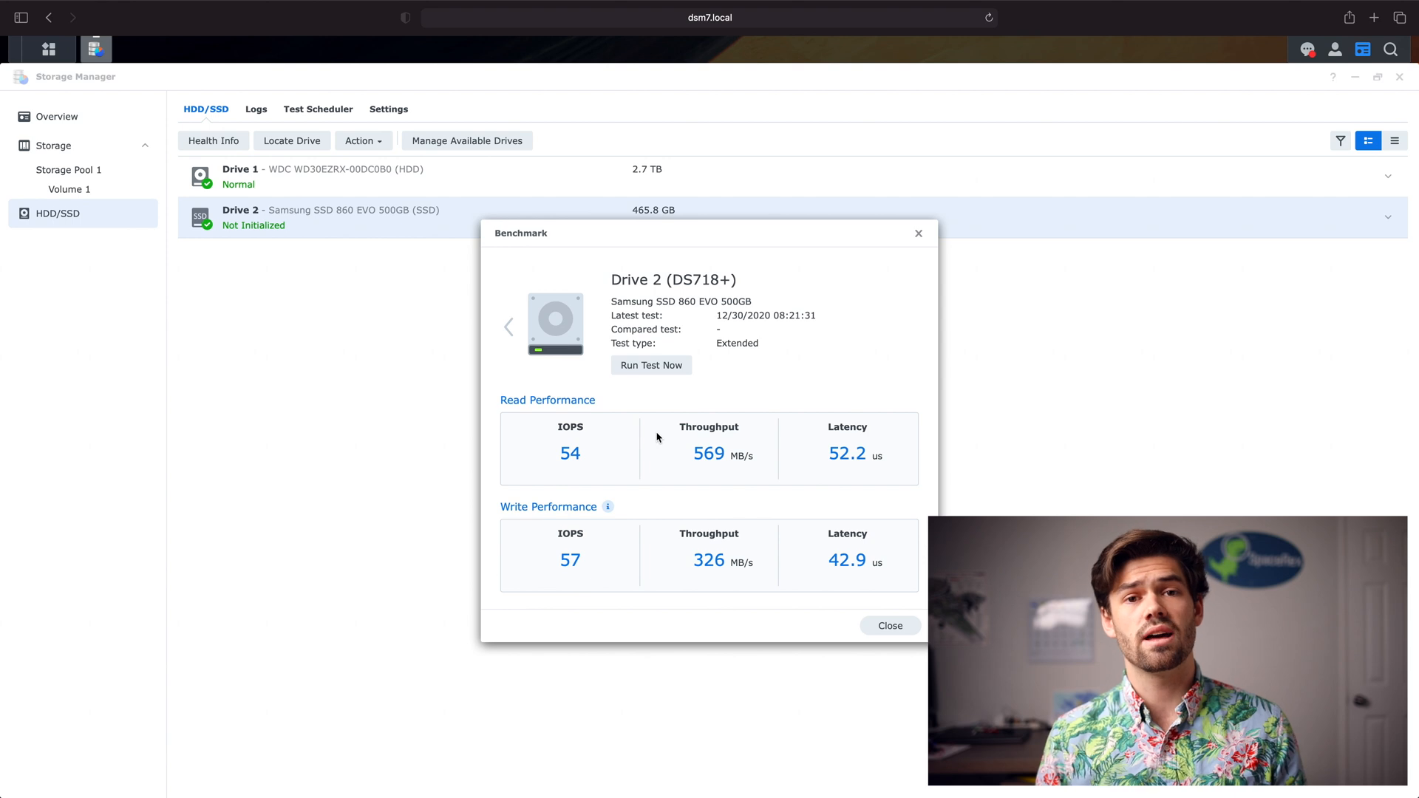
{"action": "mouse_move", "coordinate": [746, 447]}
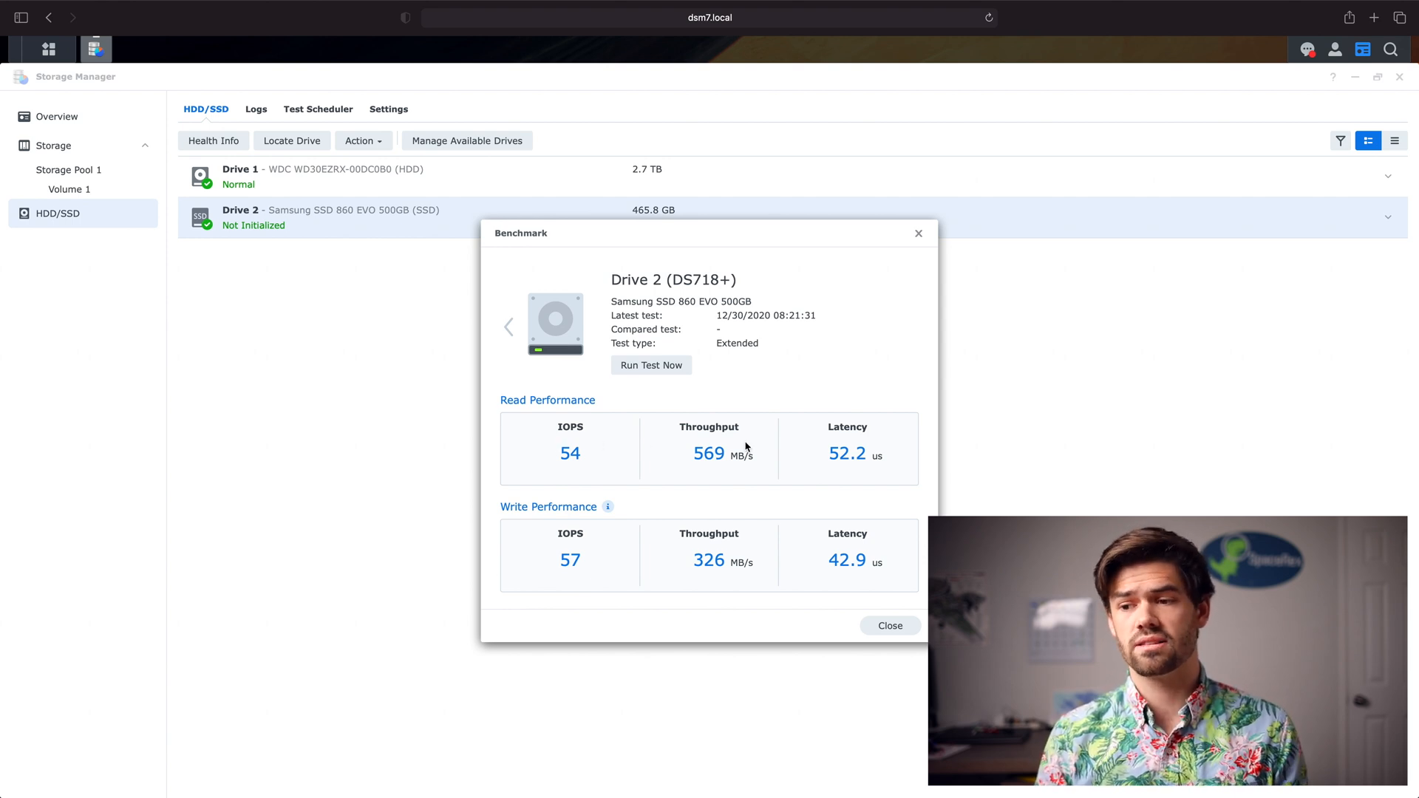
{"action": "mouse_move", "coordinate": [697, 492]}
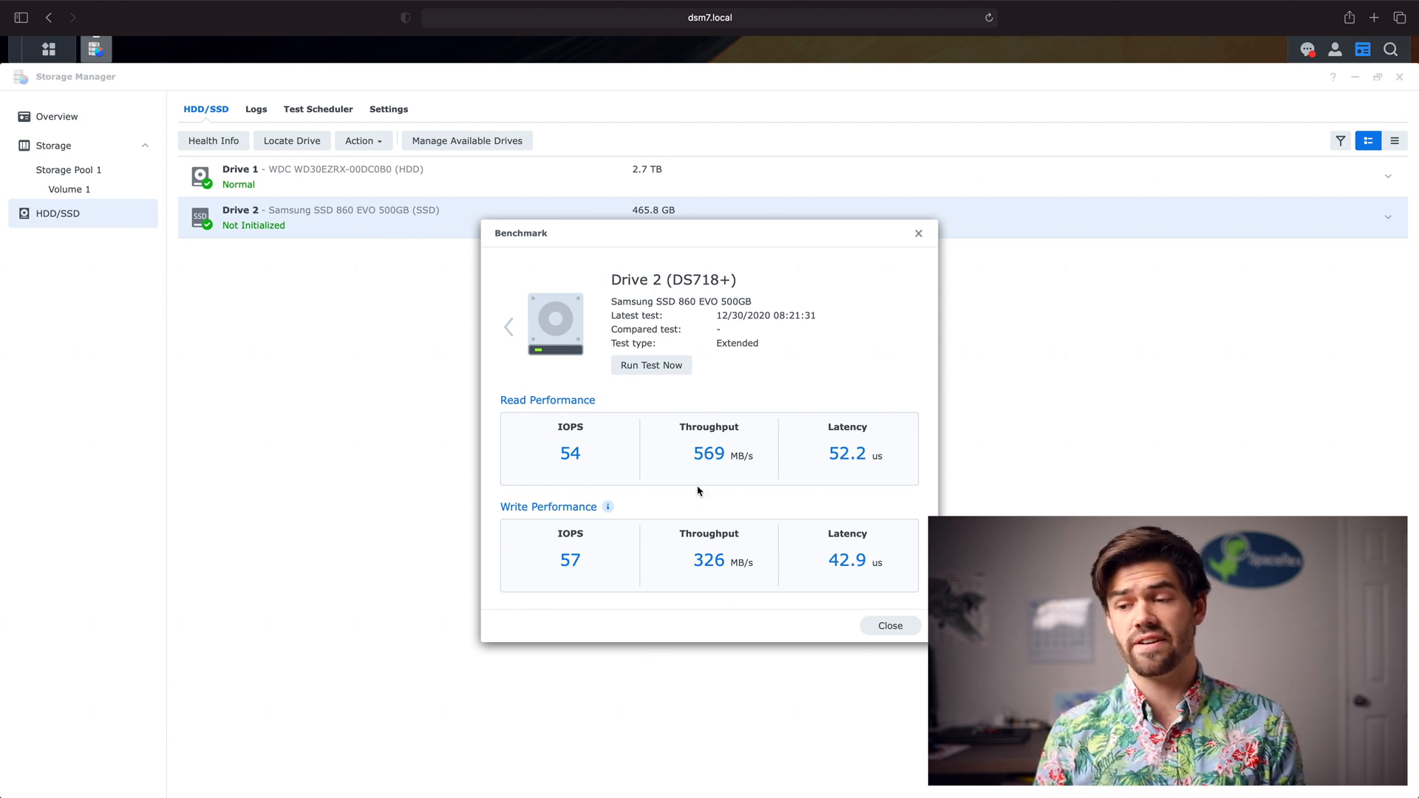
{"action": "mouse_move", "coordinate": [722, 487]}
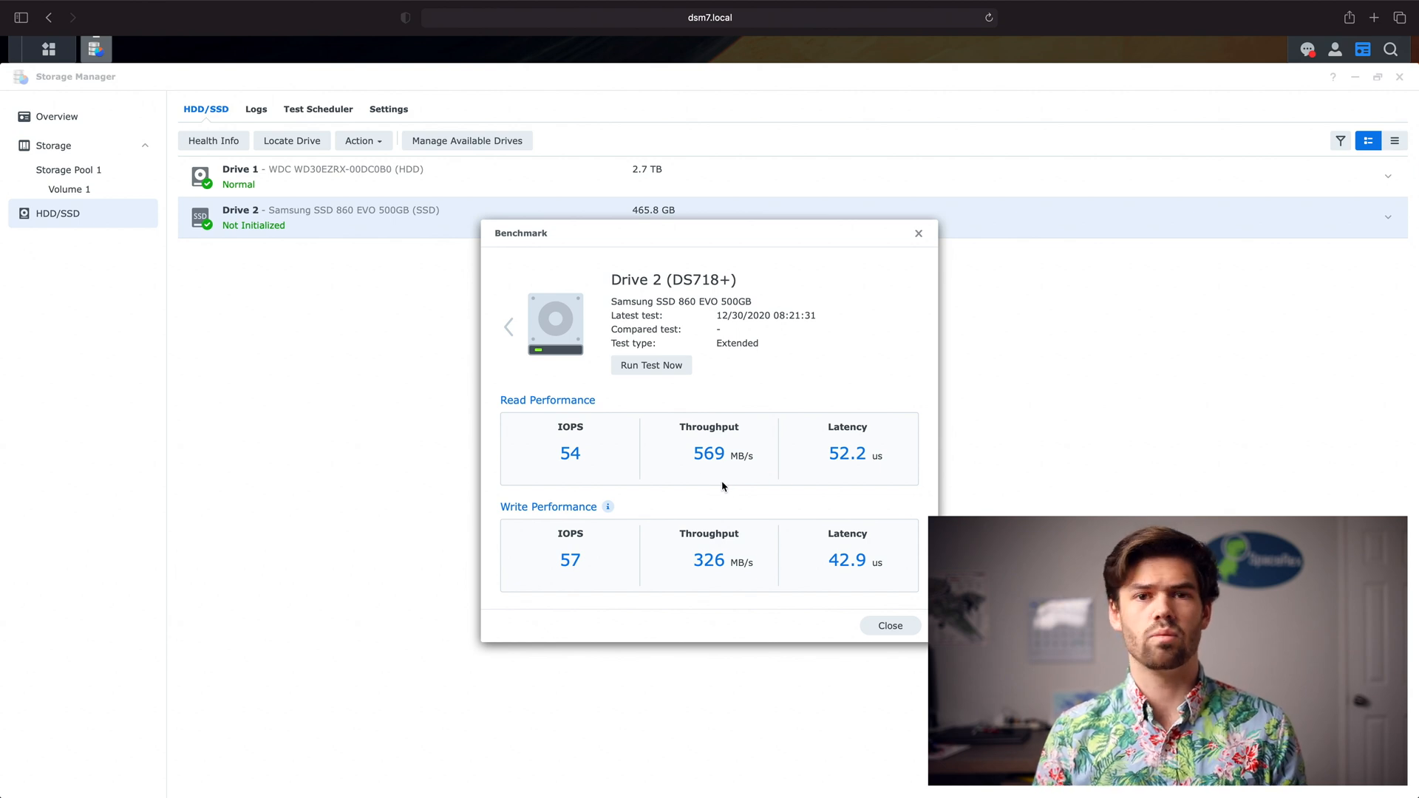
{"action": "mouse_move", "coordinate": [733, 430]}
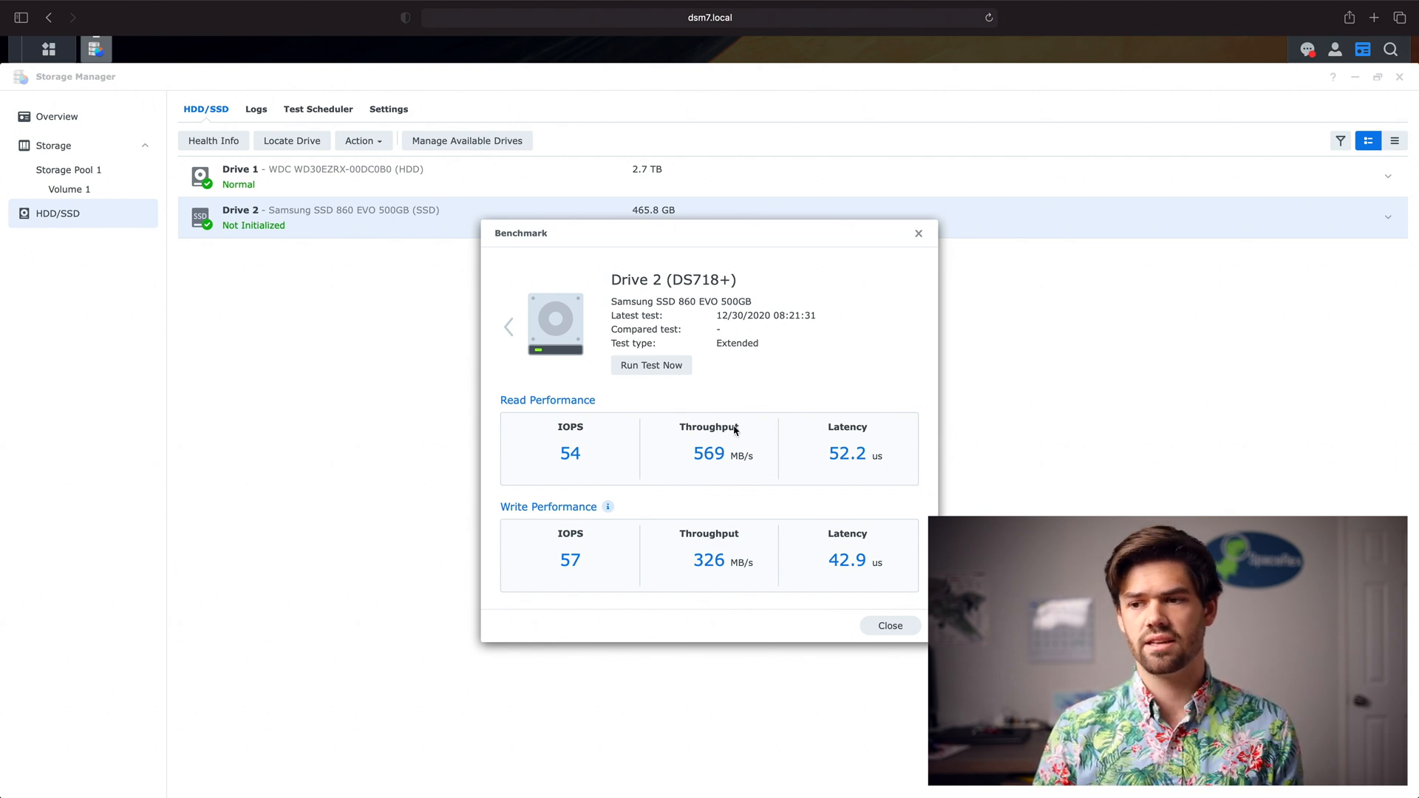
{"action": "mouse_move", "coordinate": [668, 374]}
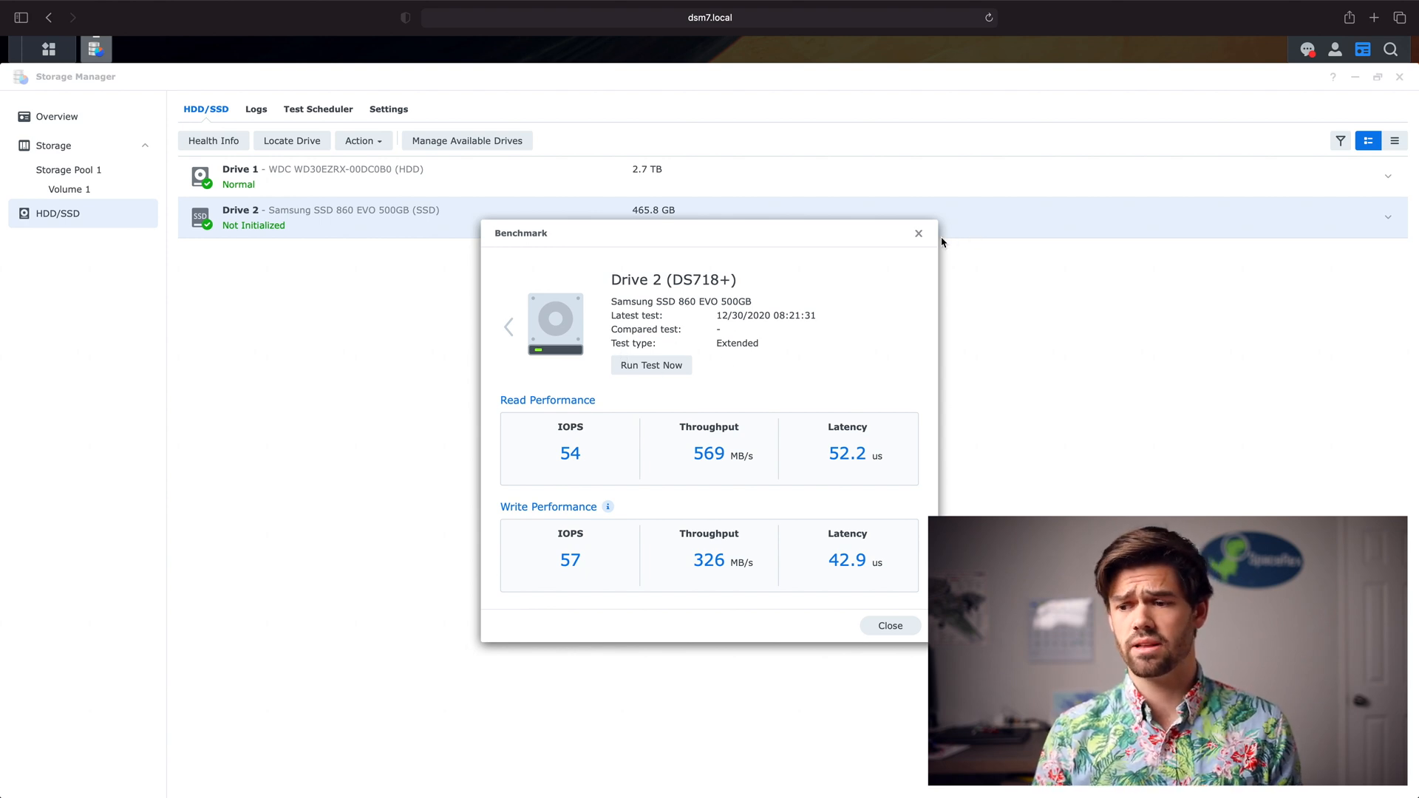
{"action": "mouse_move", "coordinate": [919, 234]}
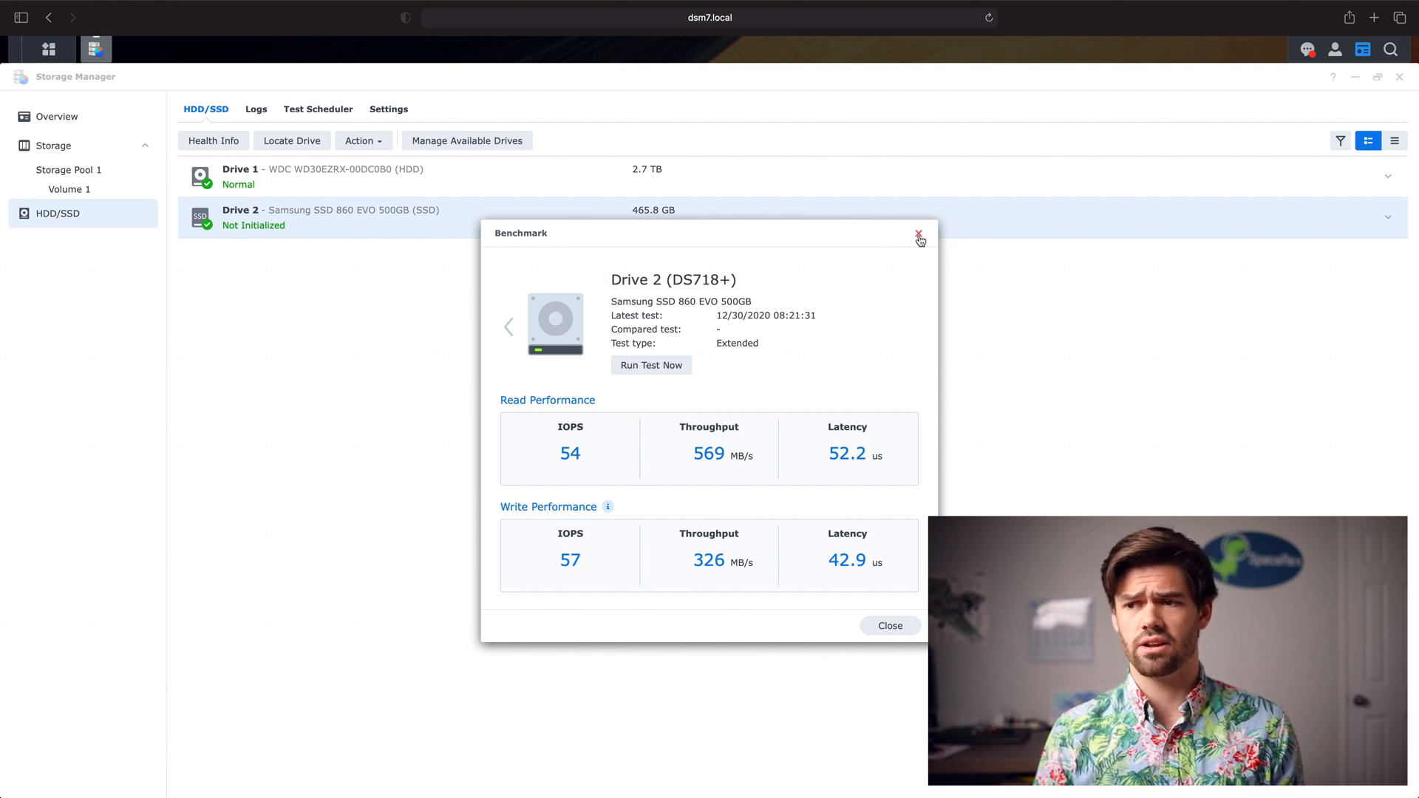
{"action": "left_click", "coordinate": [919, 233]}
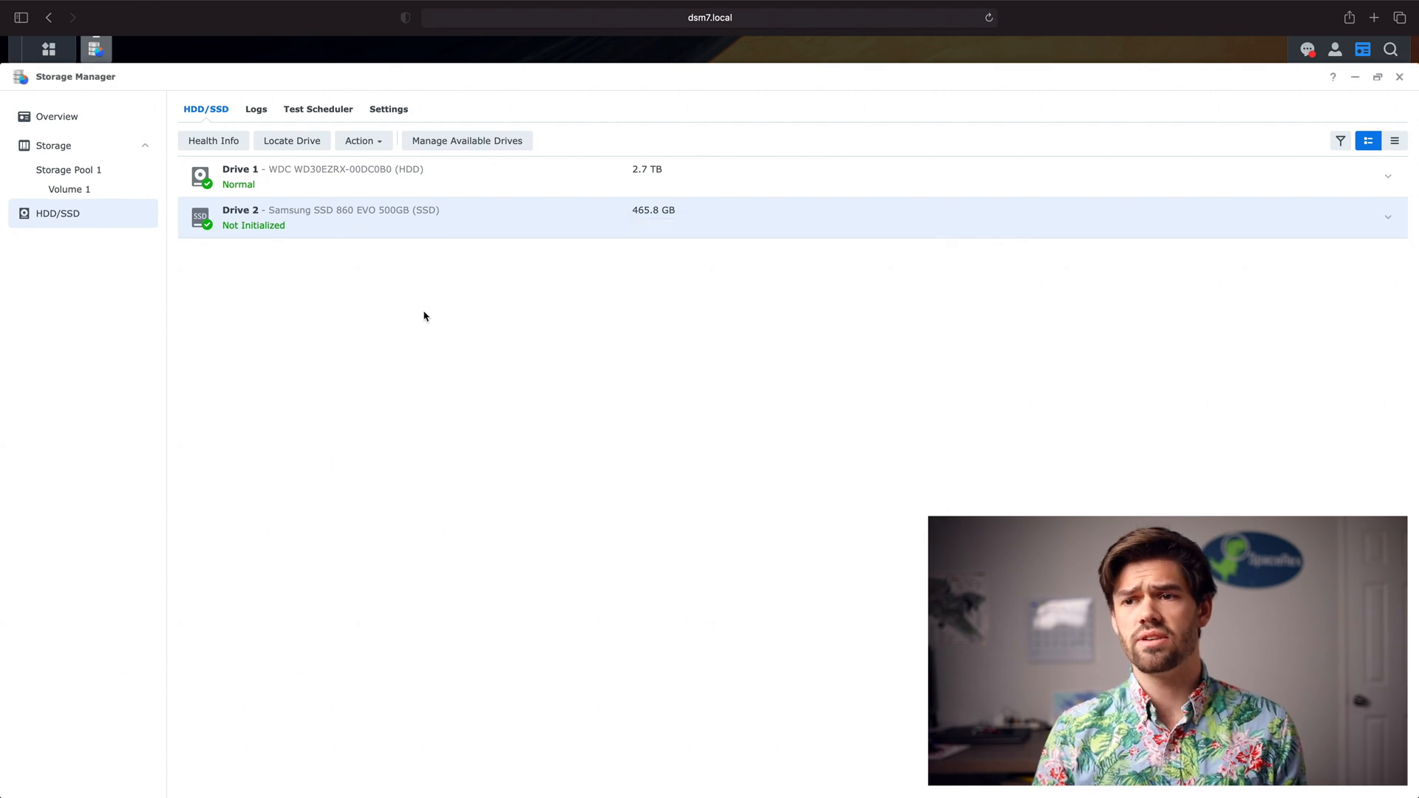
{"action": "mouse_move", "coordinate": [450, 254]}
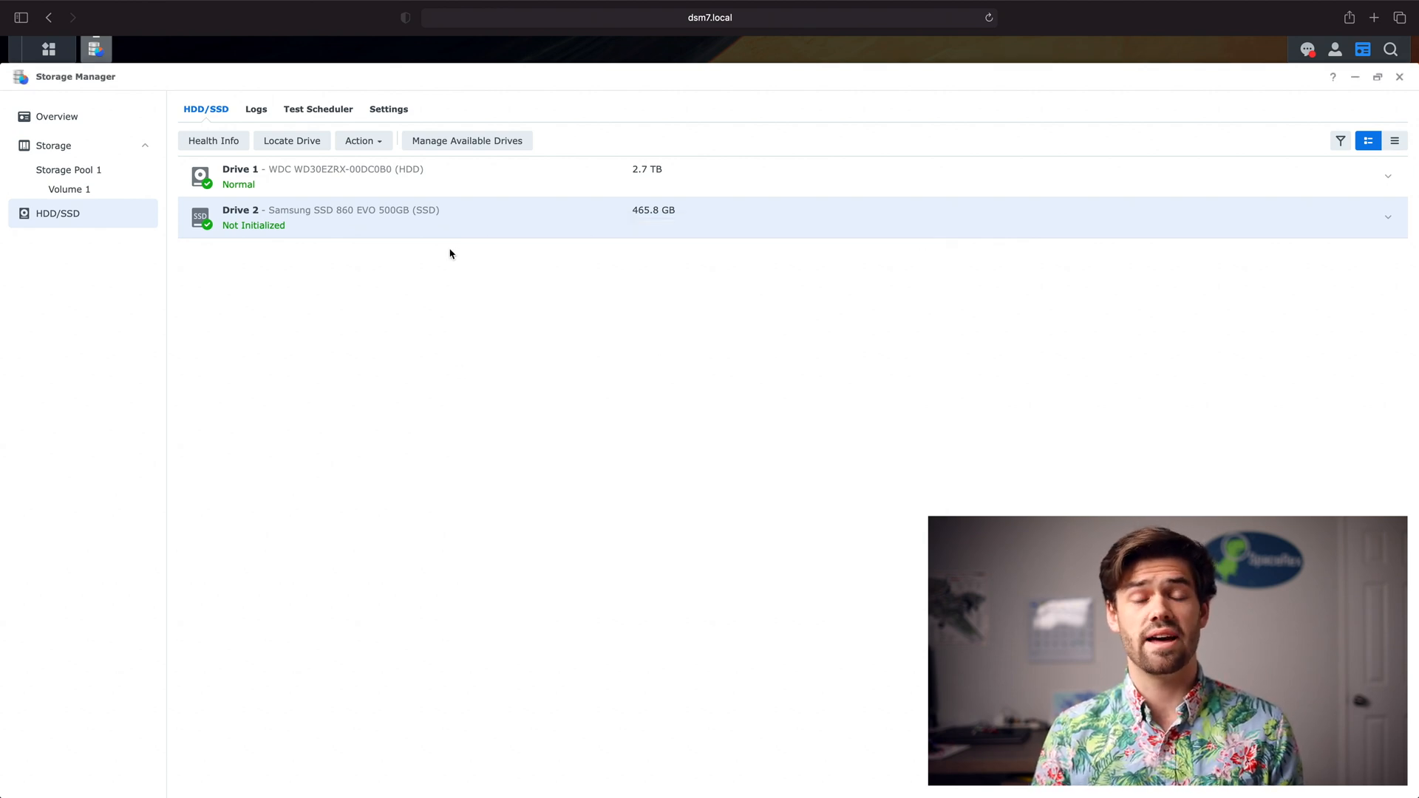
{"action": "mouse_move", "coordinate": [467, 141]}
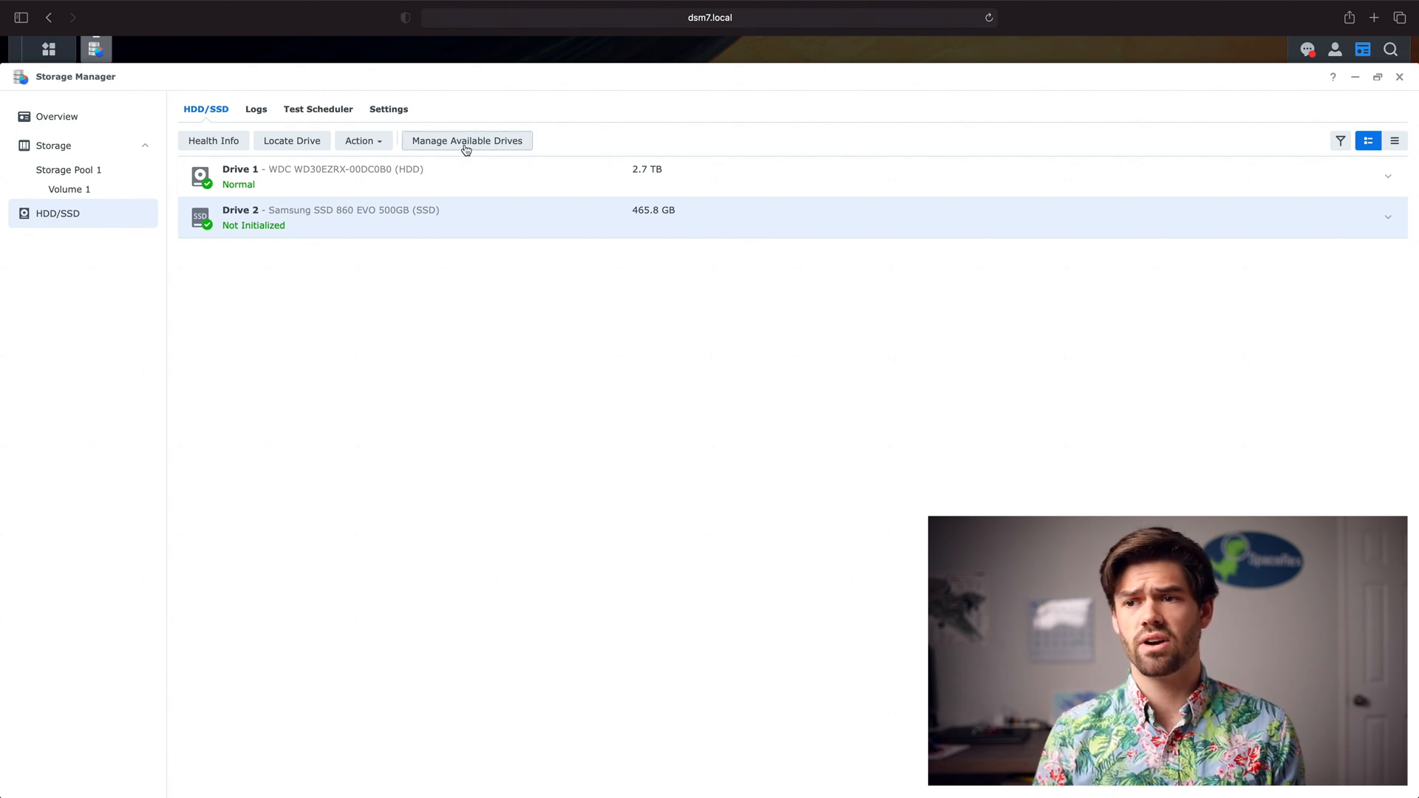
Start an SSD cache from the unused drive, mounted on Volume 1 in read-only mode
{"action": "left_click", "coordinate": [466, 140]}
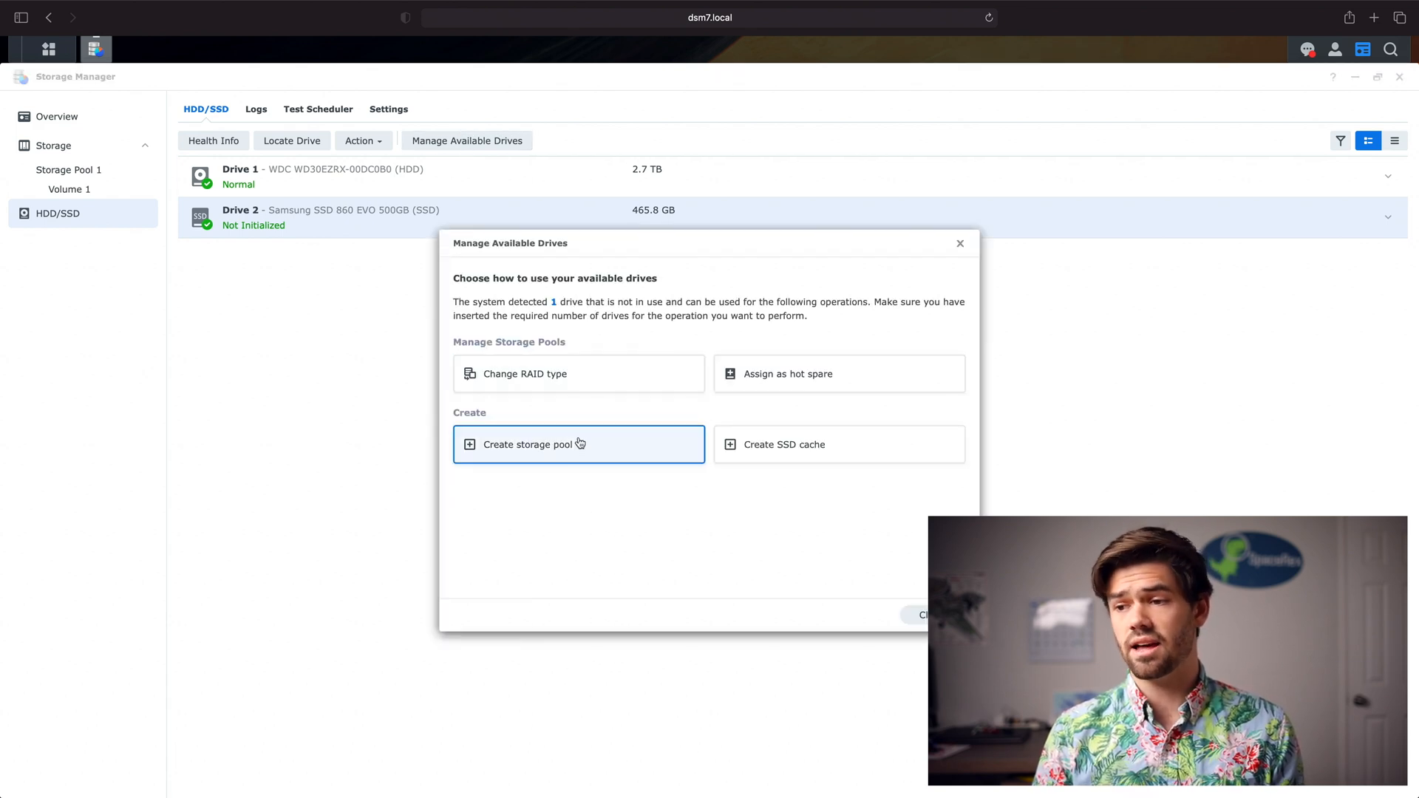
{"action": "mouse_move", "coordinate": [400, 351]}
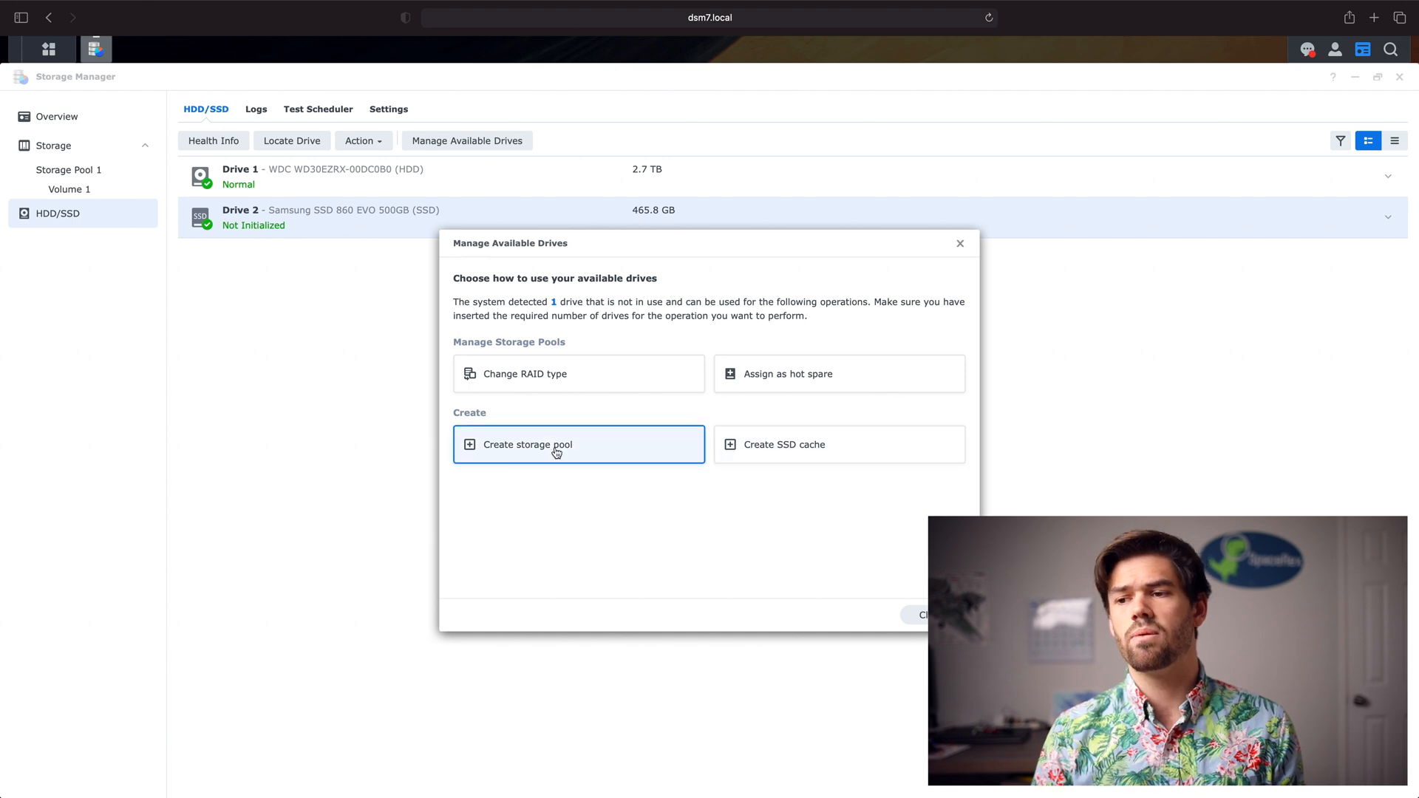
{"action": "mouse_move", "coordinate": [821, 456]}
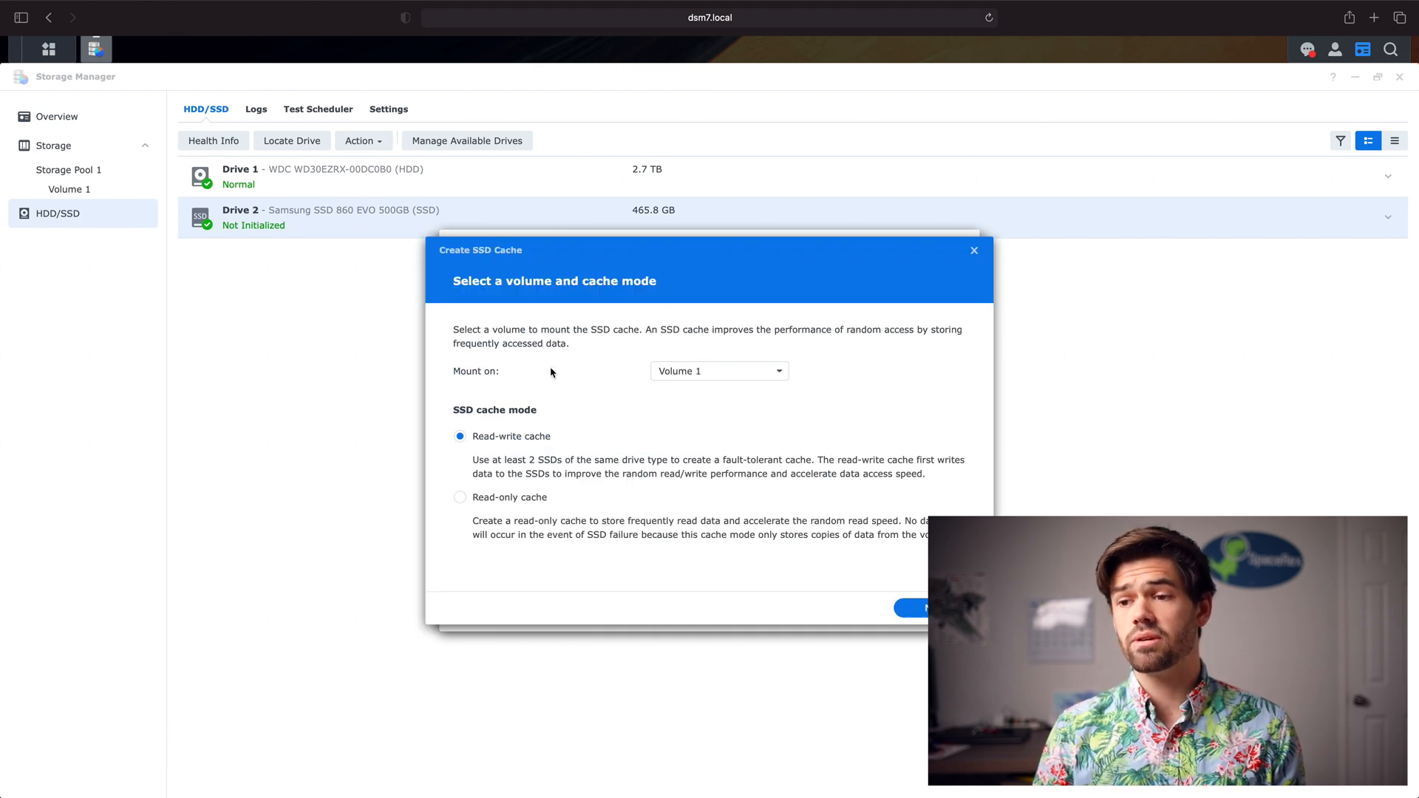
{"action": "mouse_move", "coordinate": [648, 442]}
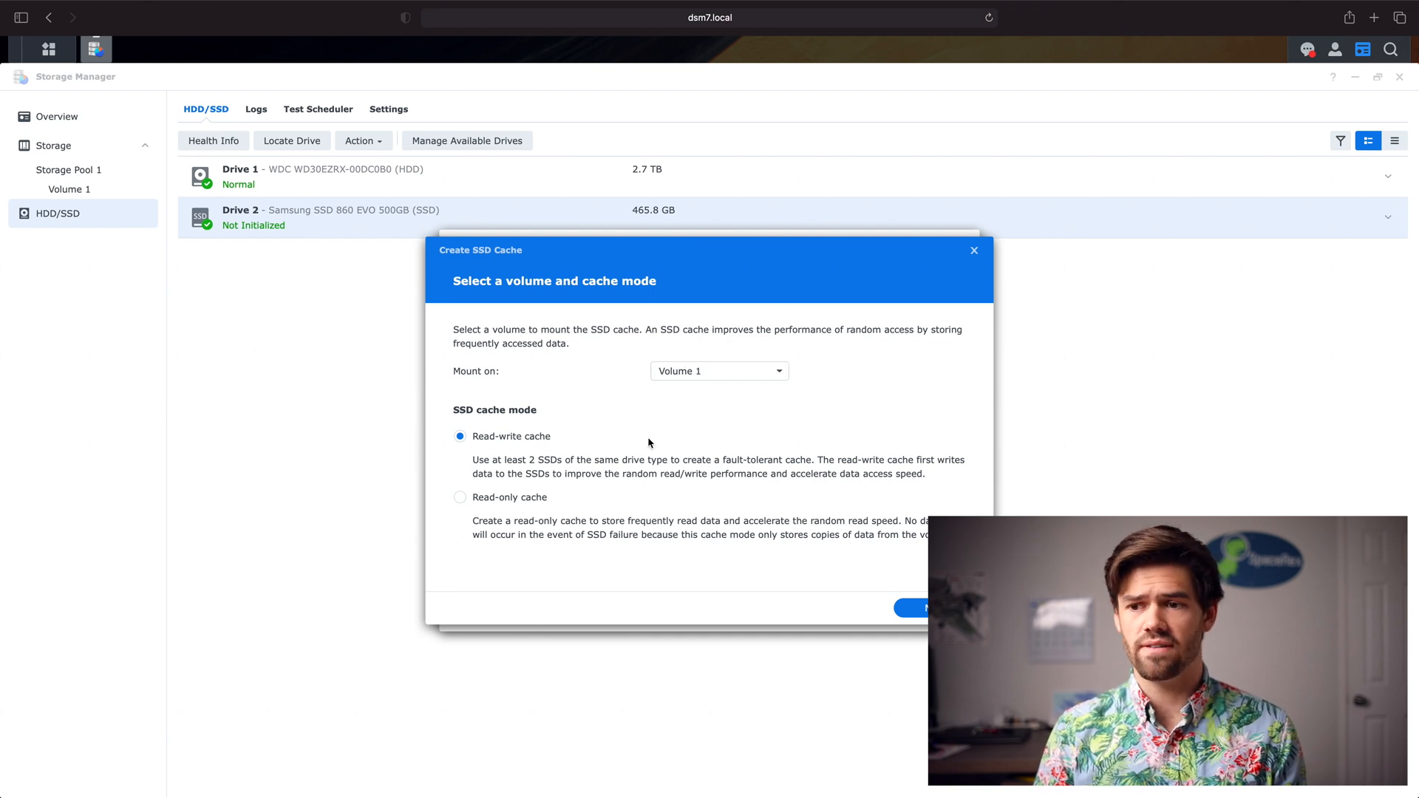
{"action": "mouse_move", "coordinate": [583, 384]}
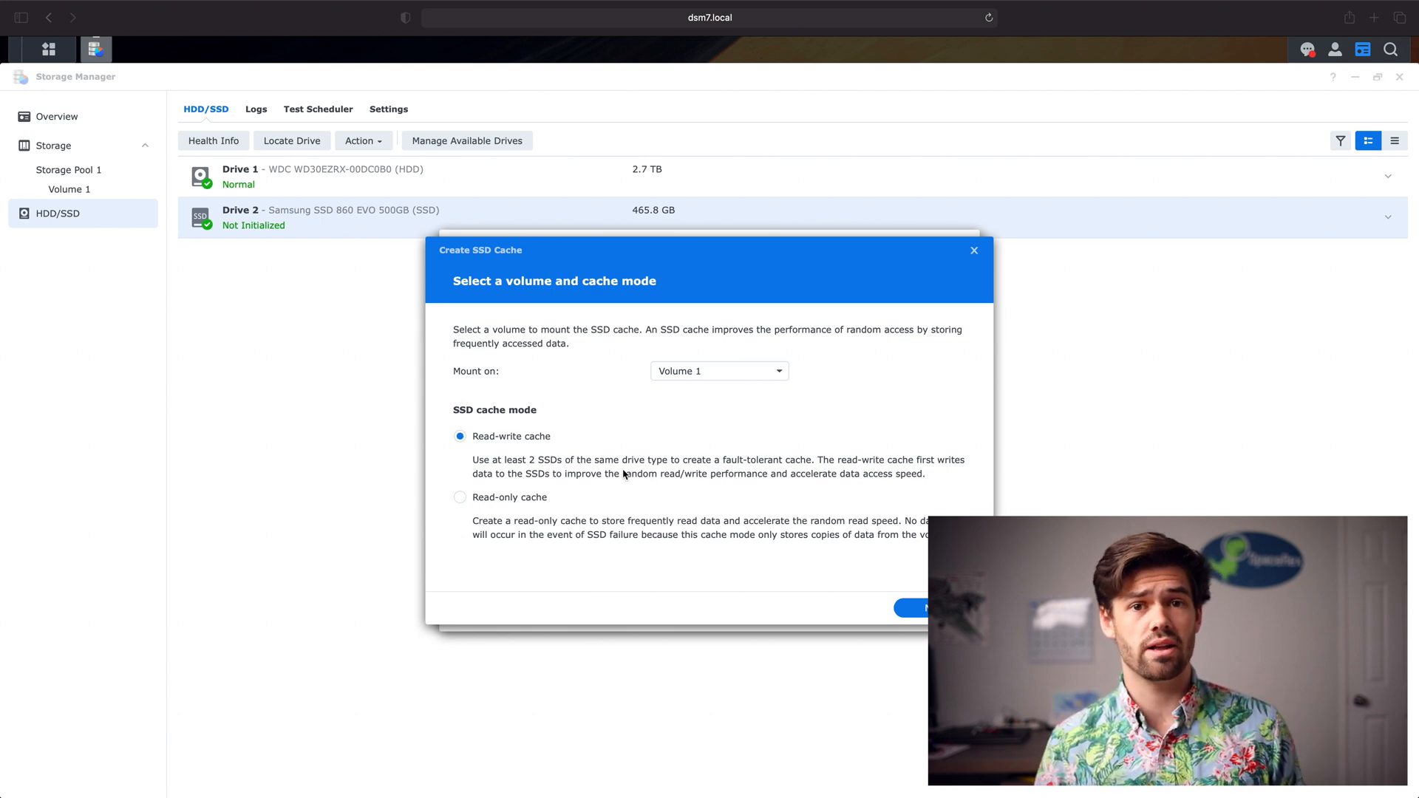
{"action": "mouse_move", "coordinate": [534, 512]}
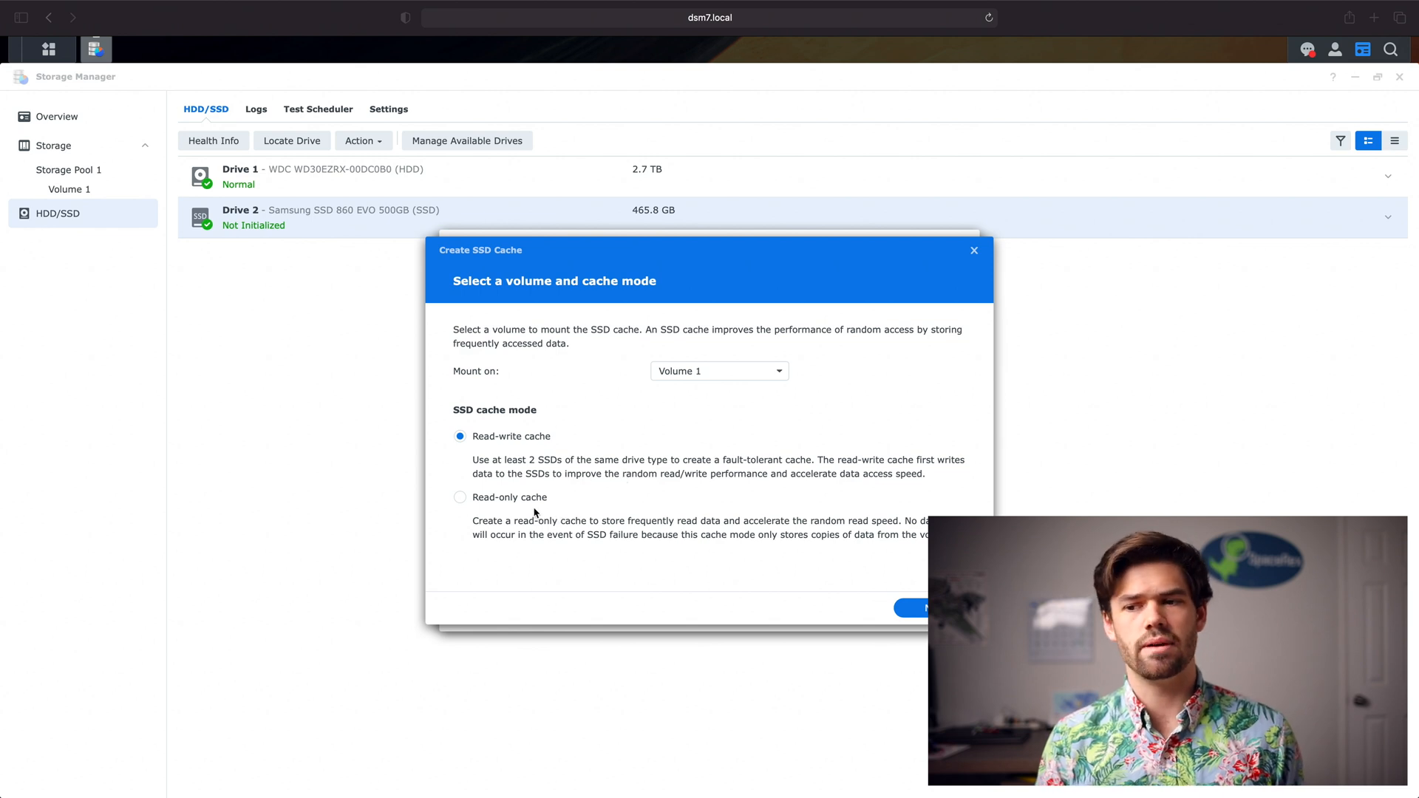
{"action": "mouse_move", "coordinate": [527, 507]}
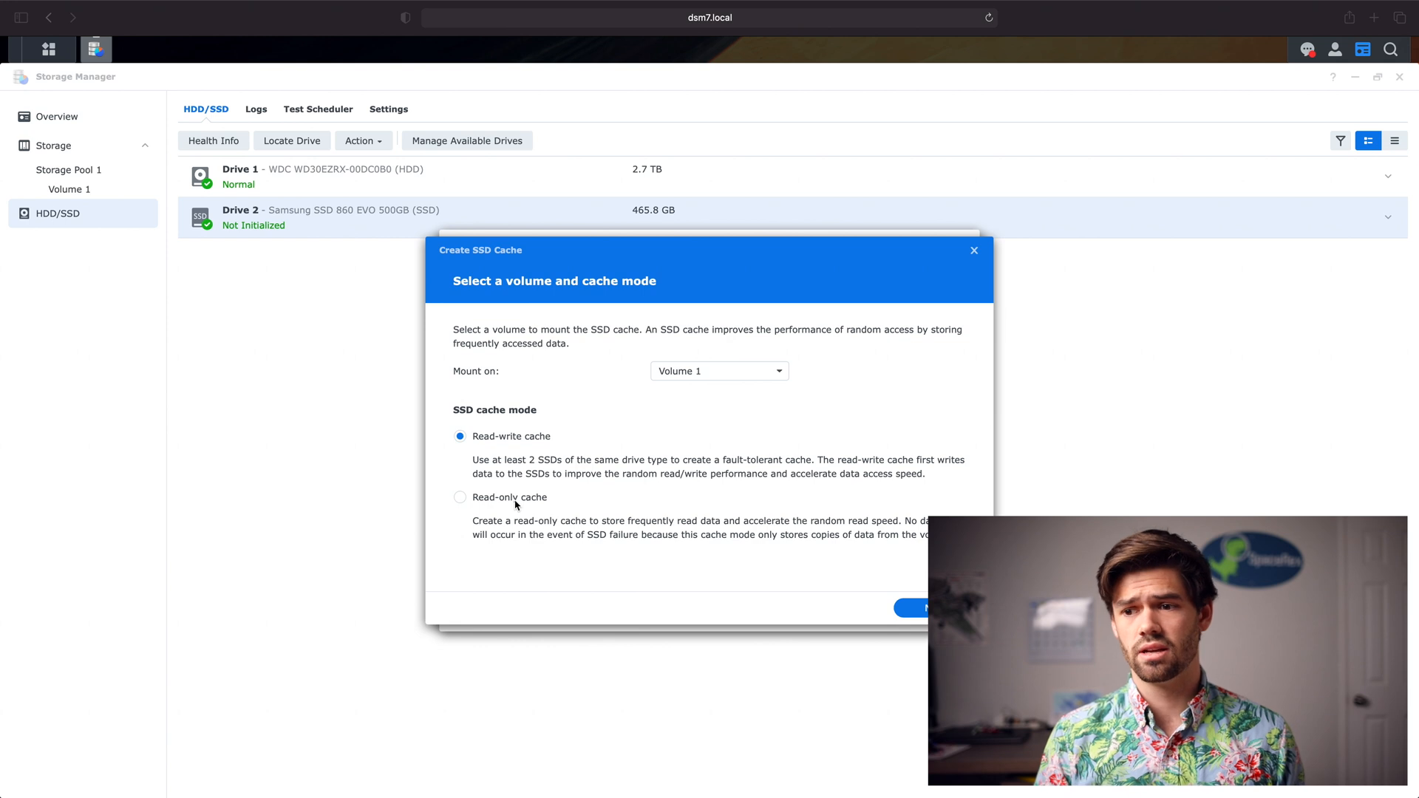
{"action": "mouse_move", "coordinate": [515, 506]}
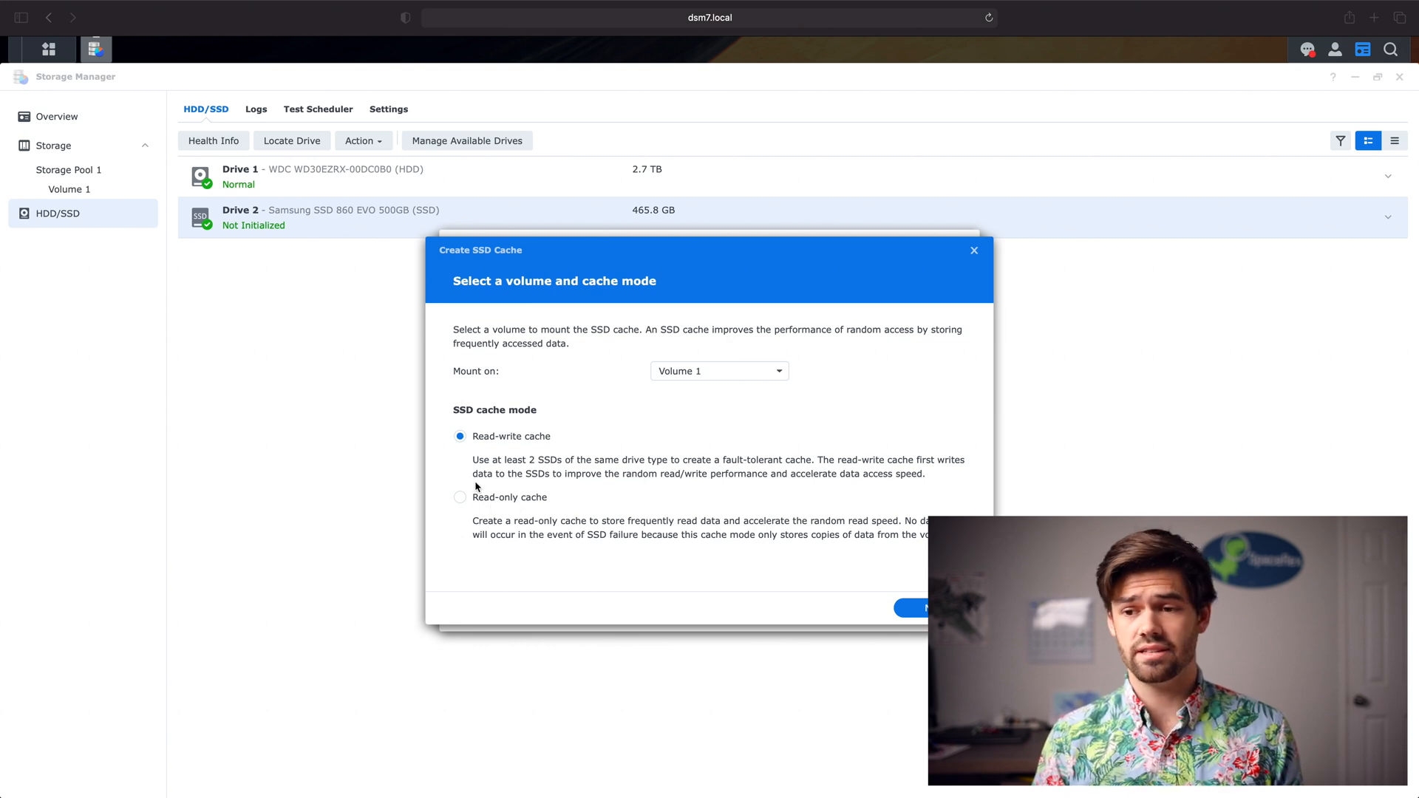
{"action": "mouse_move", "coordinate": [652, 513]}
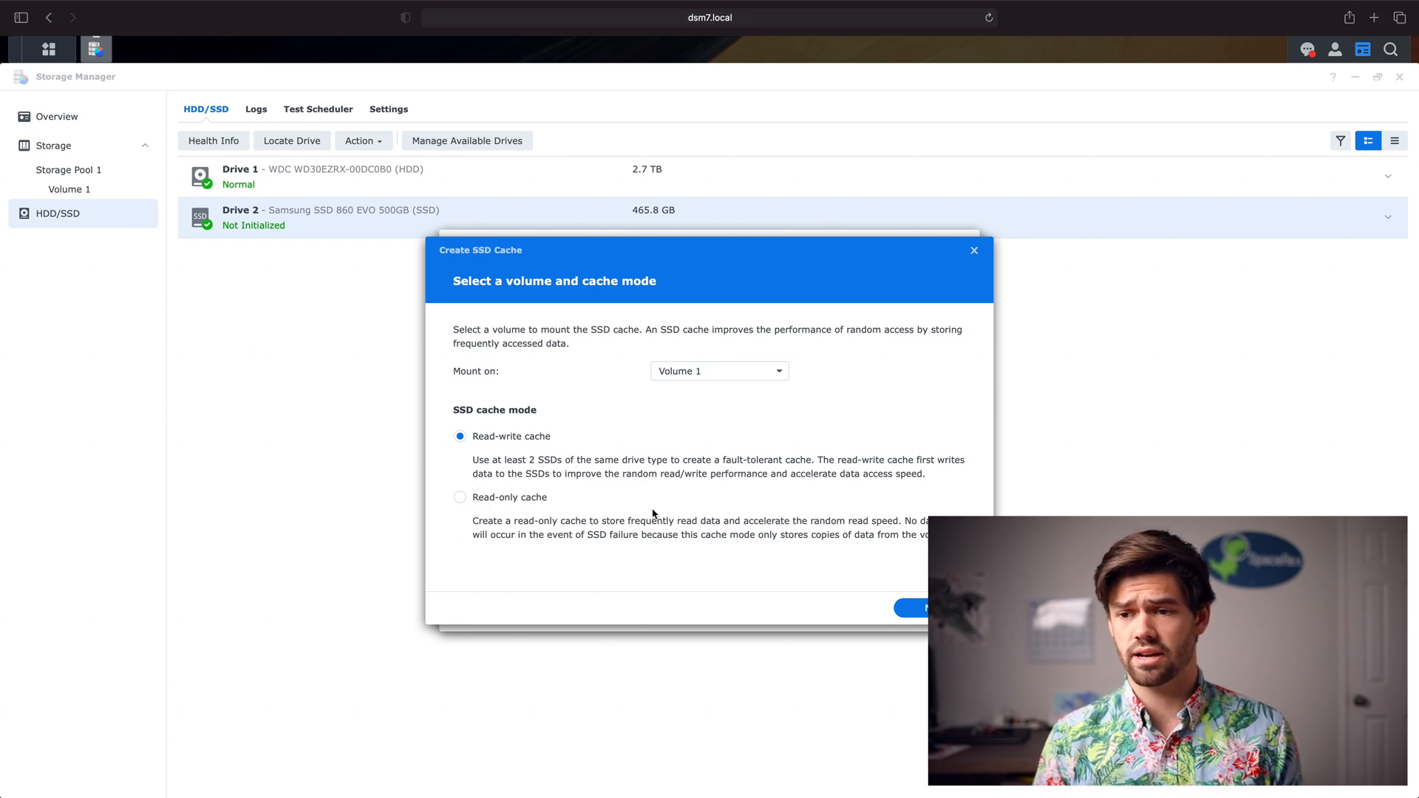
{"action": "left_click", "coordinate": [460, 497]}
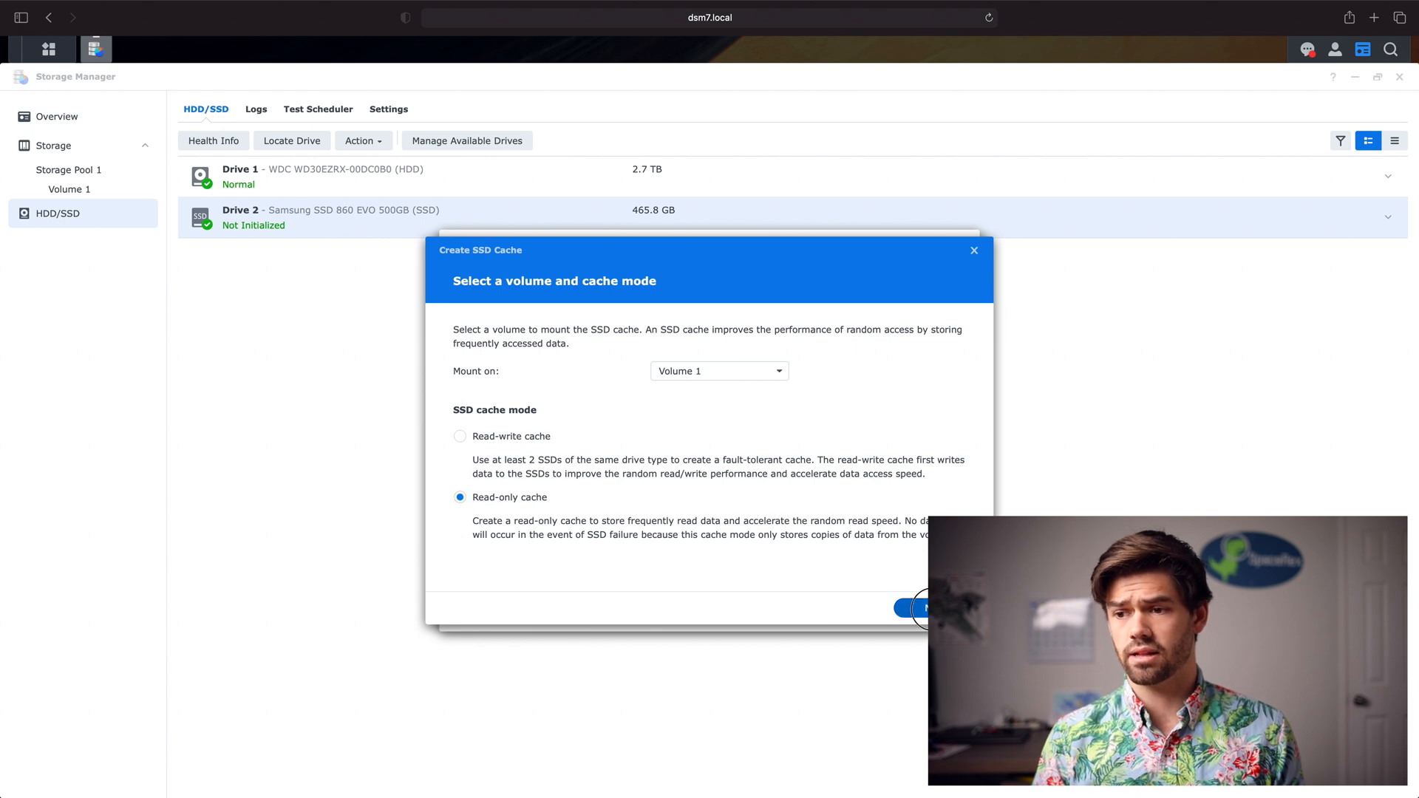
Configure a Basic cache on Drive 2 using all 465 GB, review the summary, and apply
{"action": "left_click", "coordinate": [919, 607]}
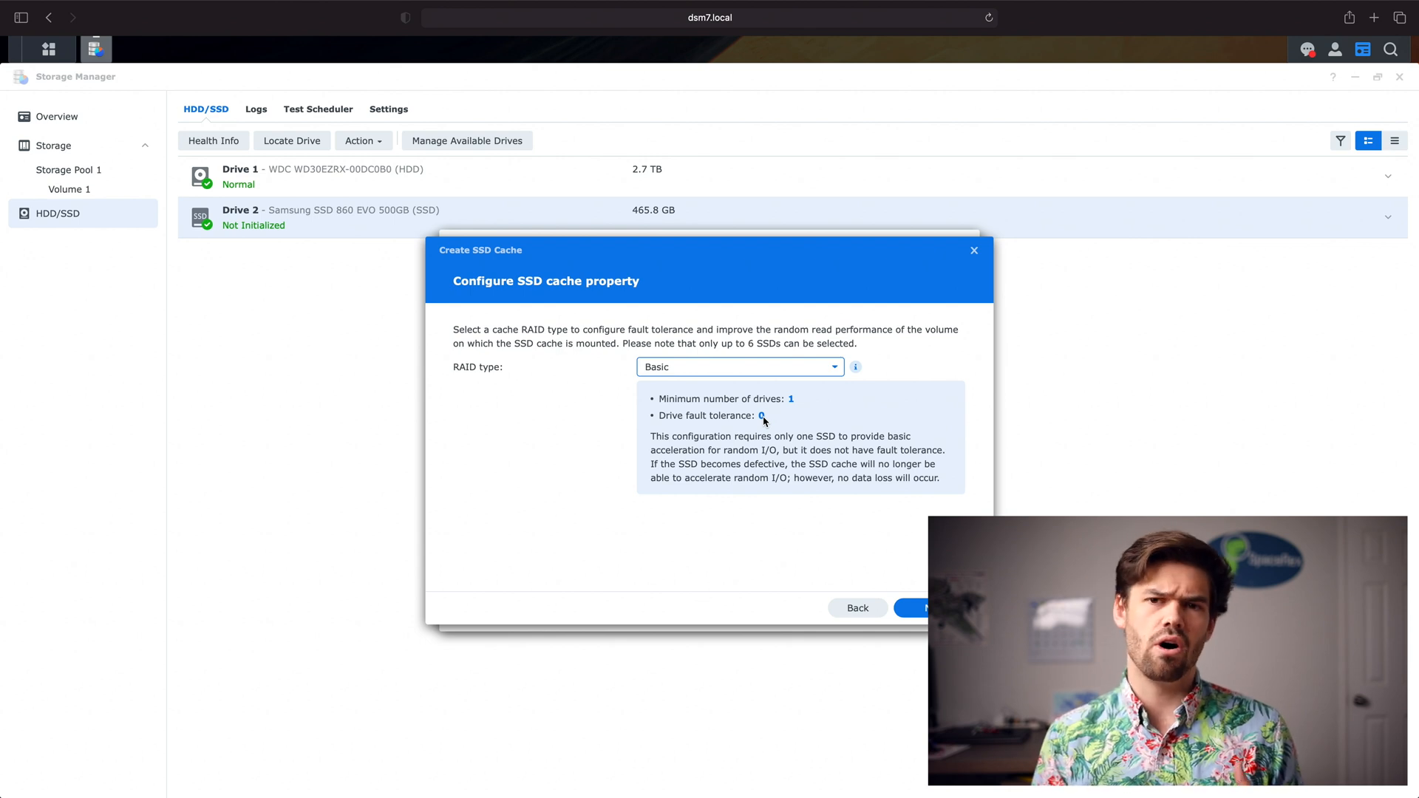
{"action": "mouse_move", "coordinate": [918, 583]}
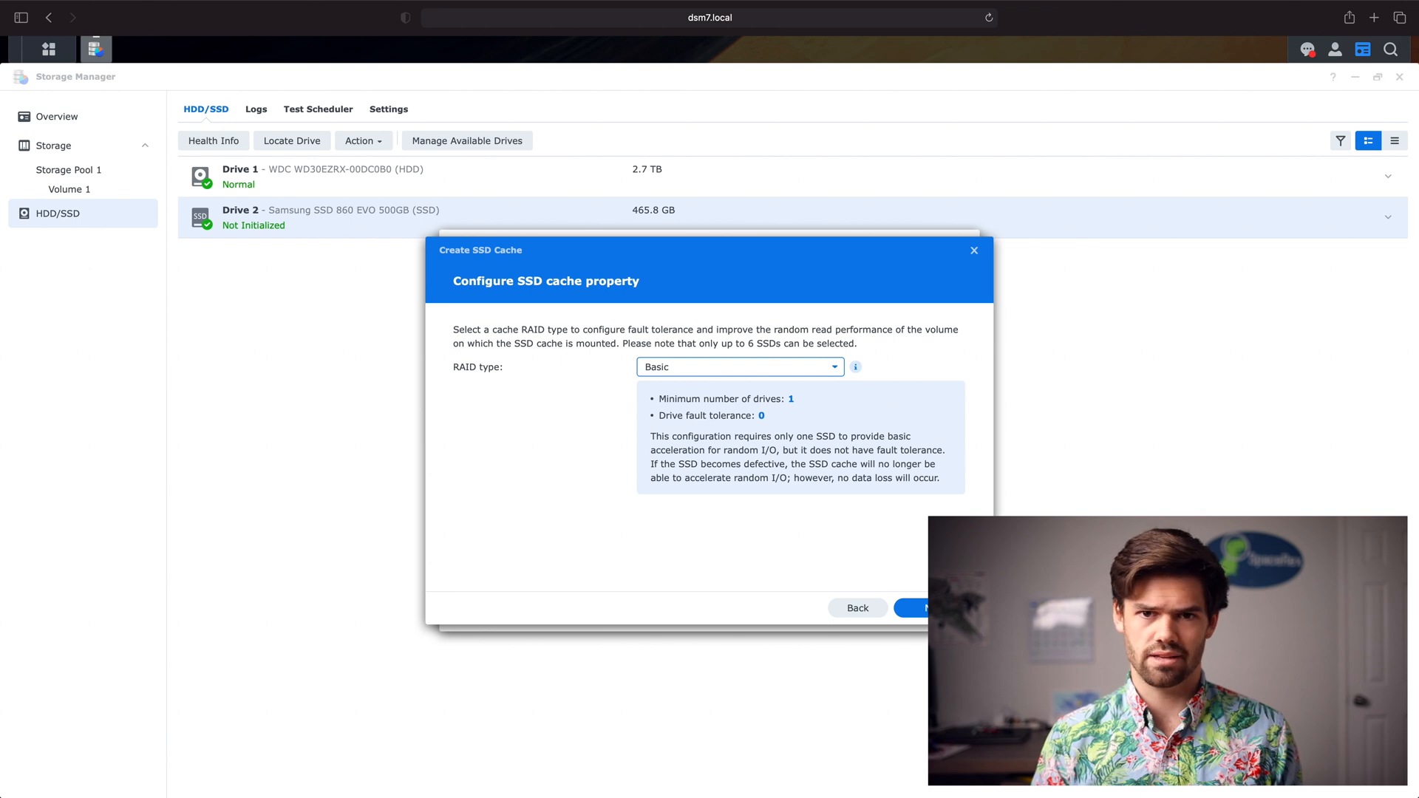
{"action": "left_click", "coordinate": [914, 608]}
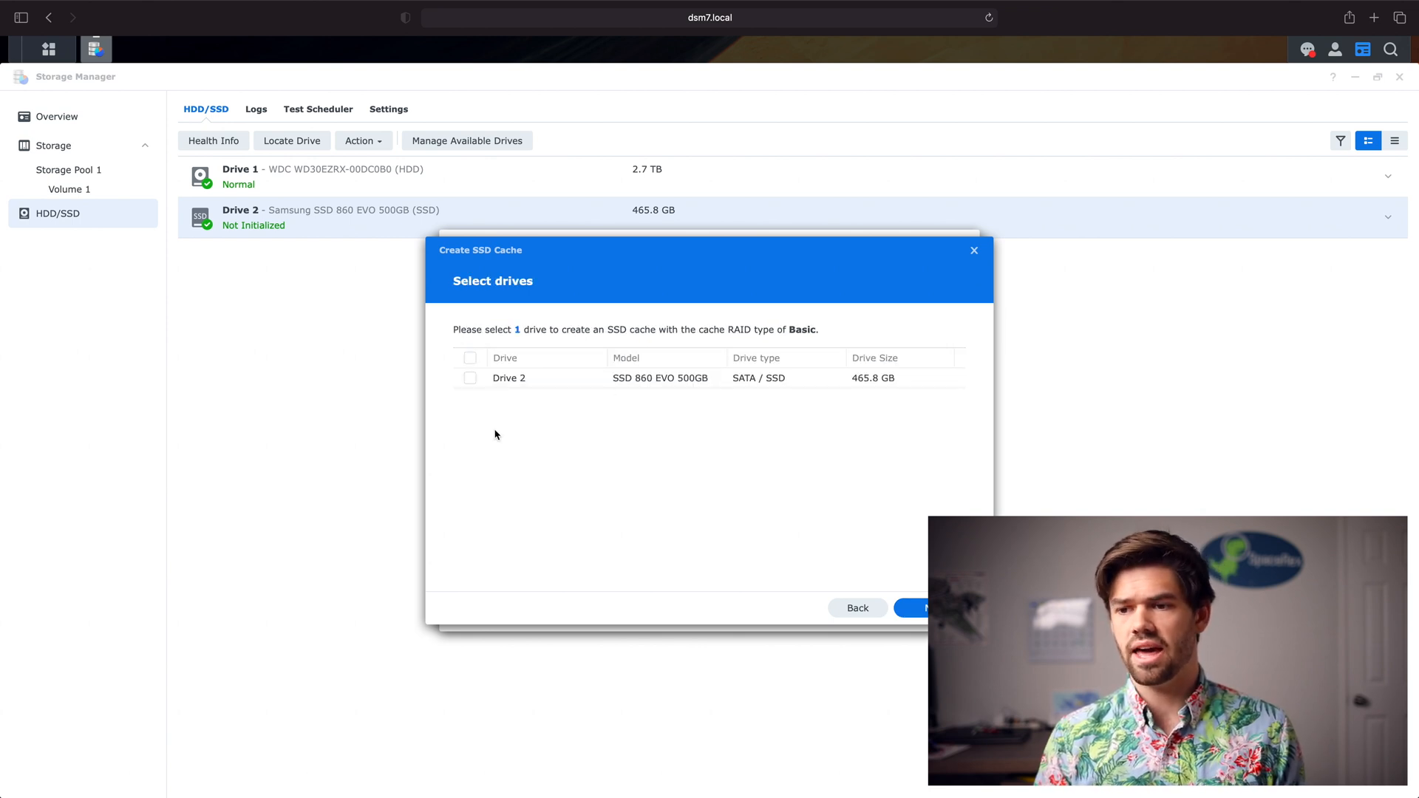
{"action": "left_click", "coordinate": [470, 378]}
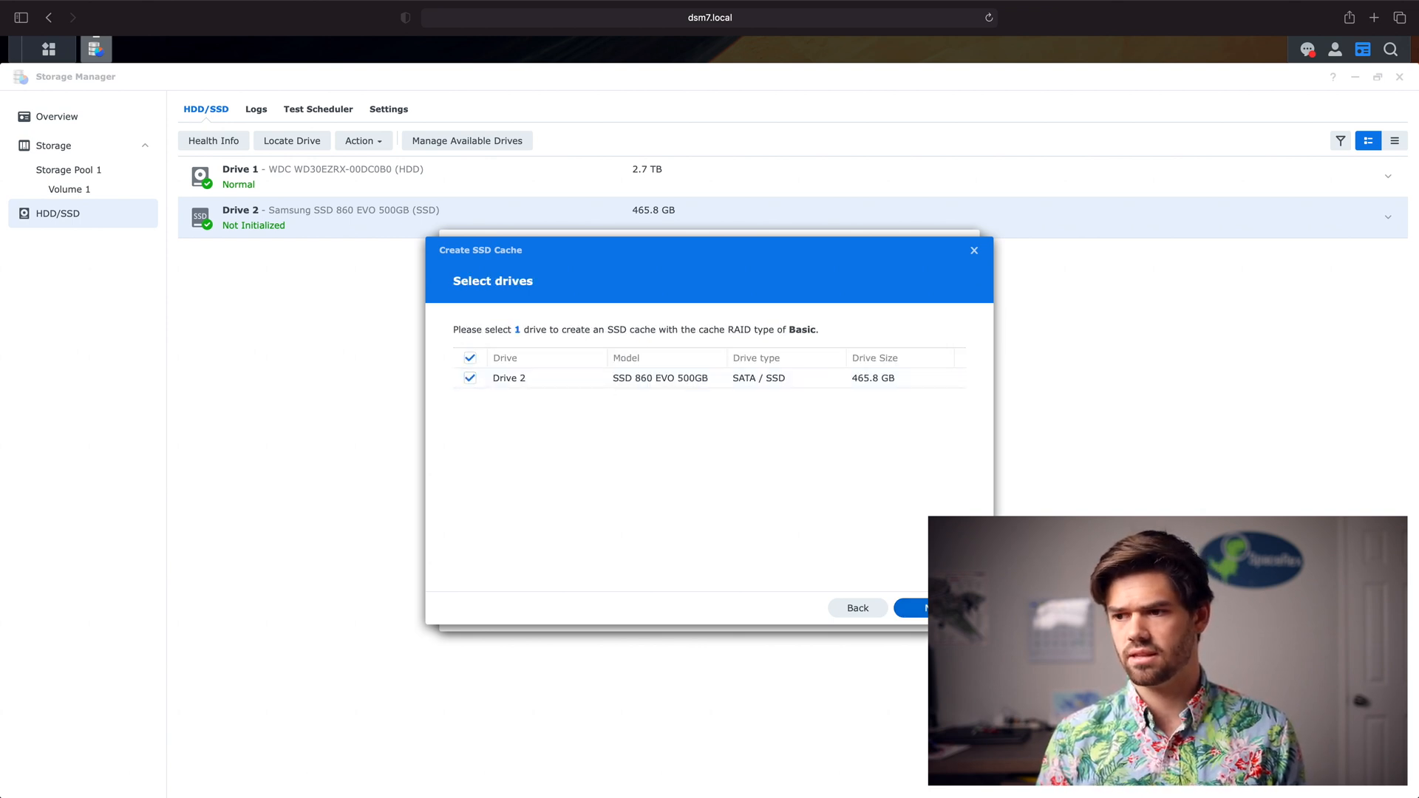
{"action": "left_click", "coordinate": [914, 607]}
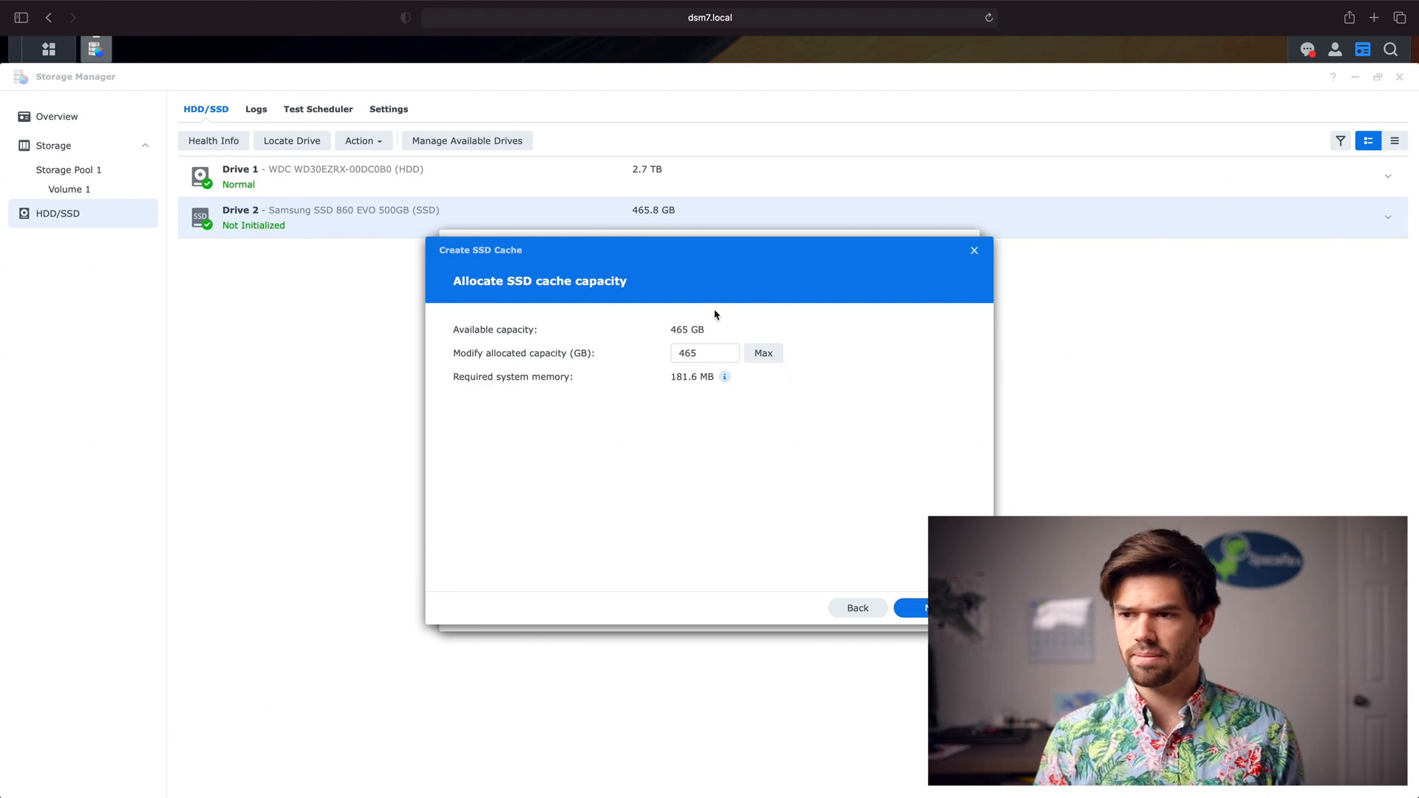
{"action": "left_click", "coordinate": [928, 607]}
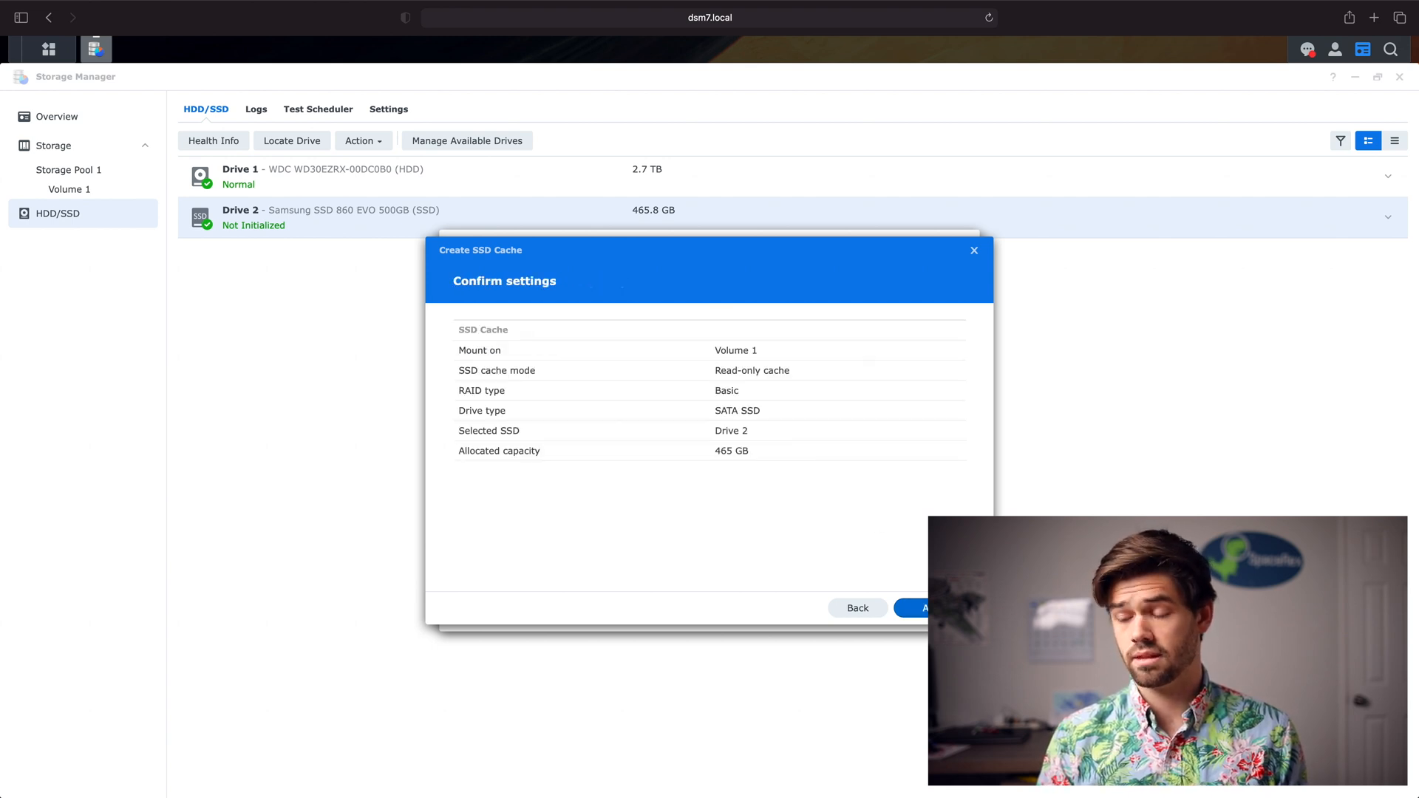
{"action": "left_click", "coordinate": [856, 608]}
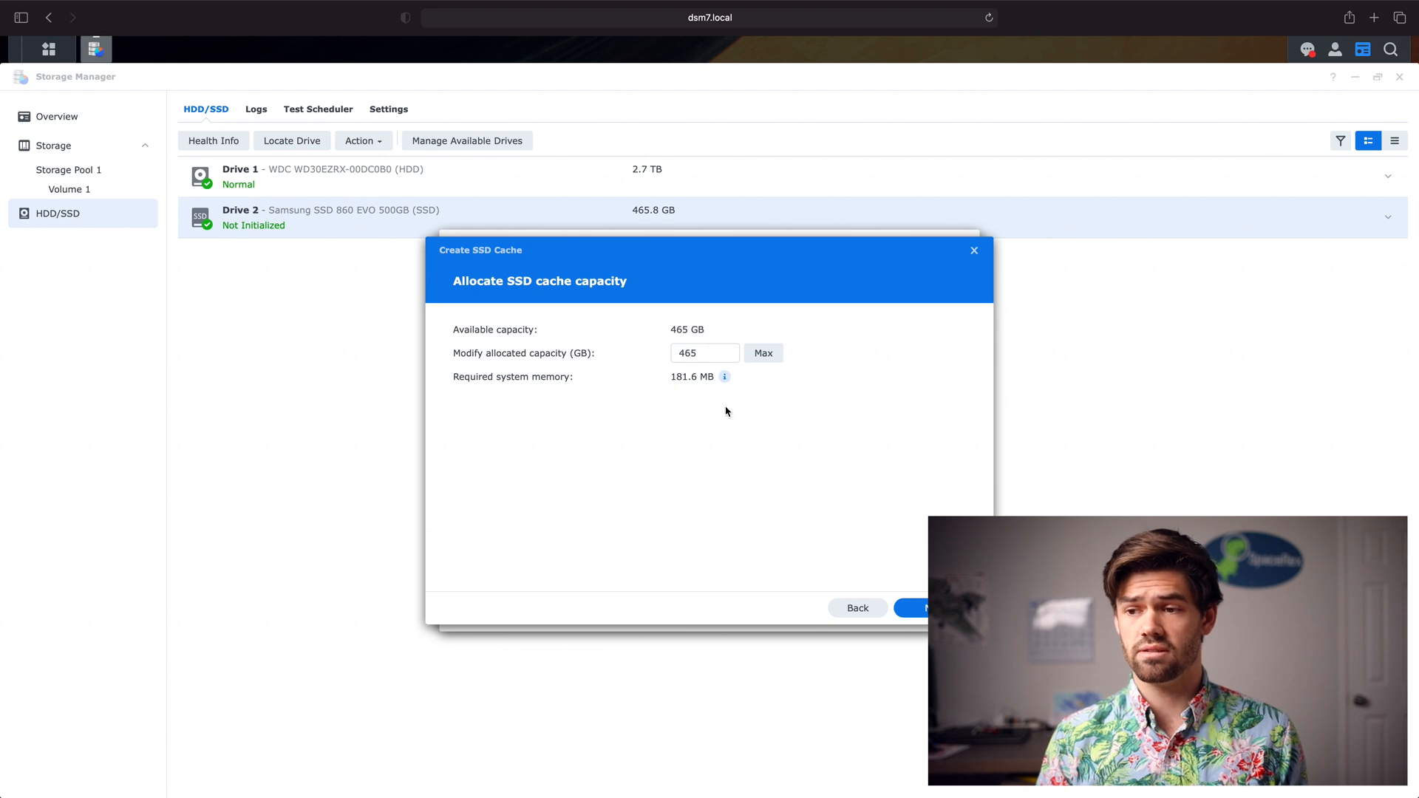
{"action": "mouse_move", "coordinate": [650, 408]}
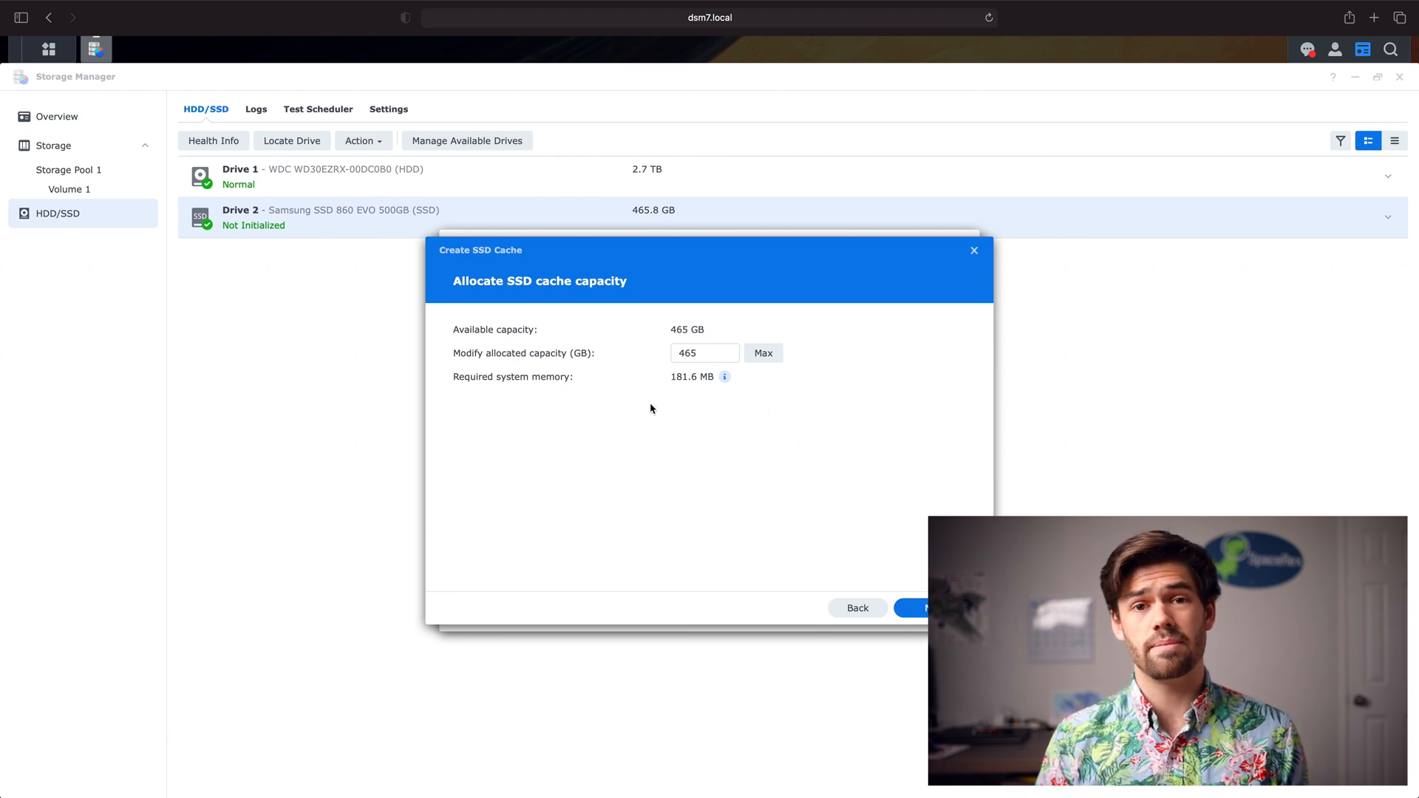
{"action": "mouse_move", "coordinate": [714, 398]}
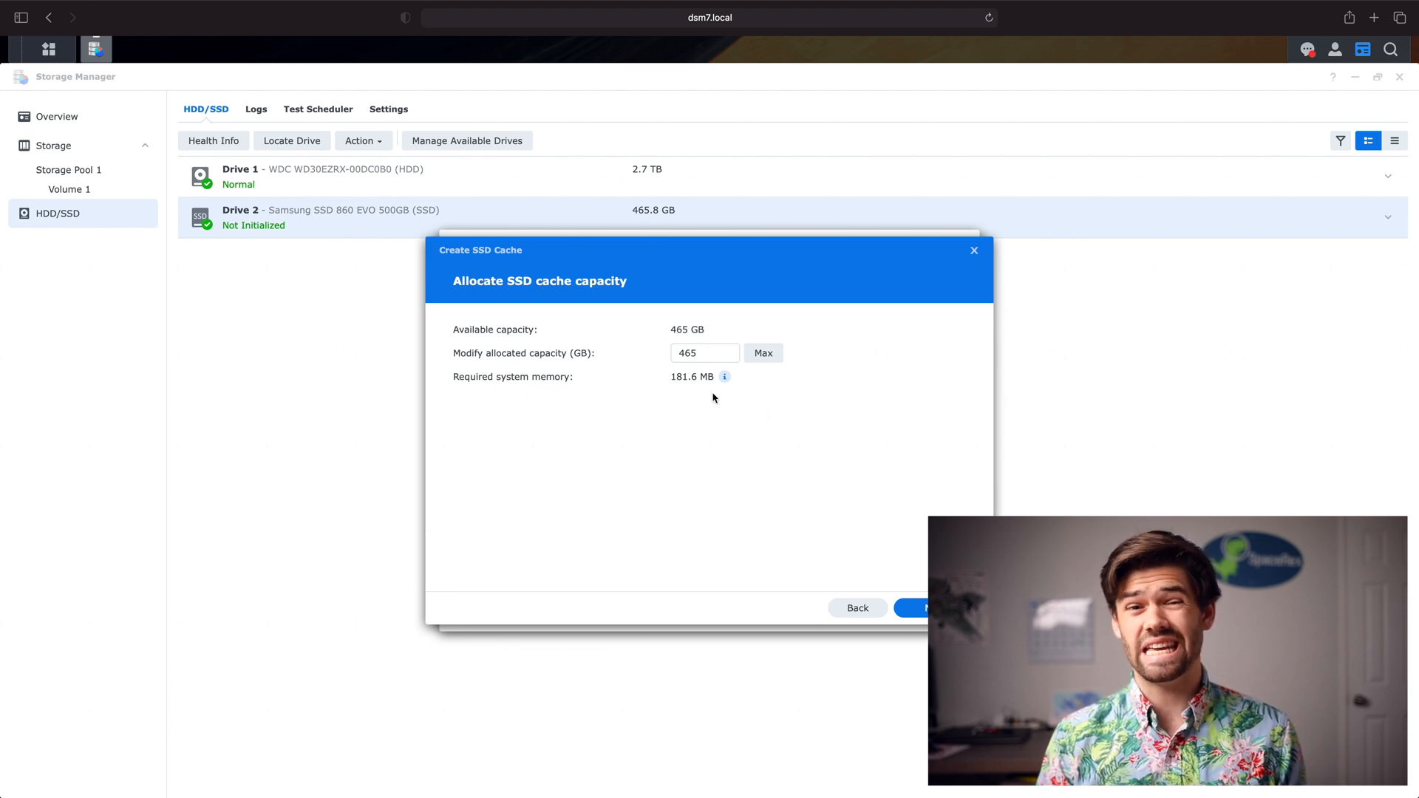
{"action": "mouse_move", "coordinate": [697, 402]}
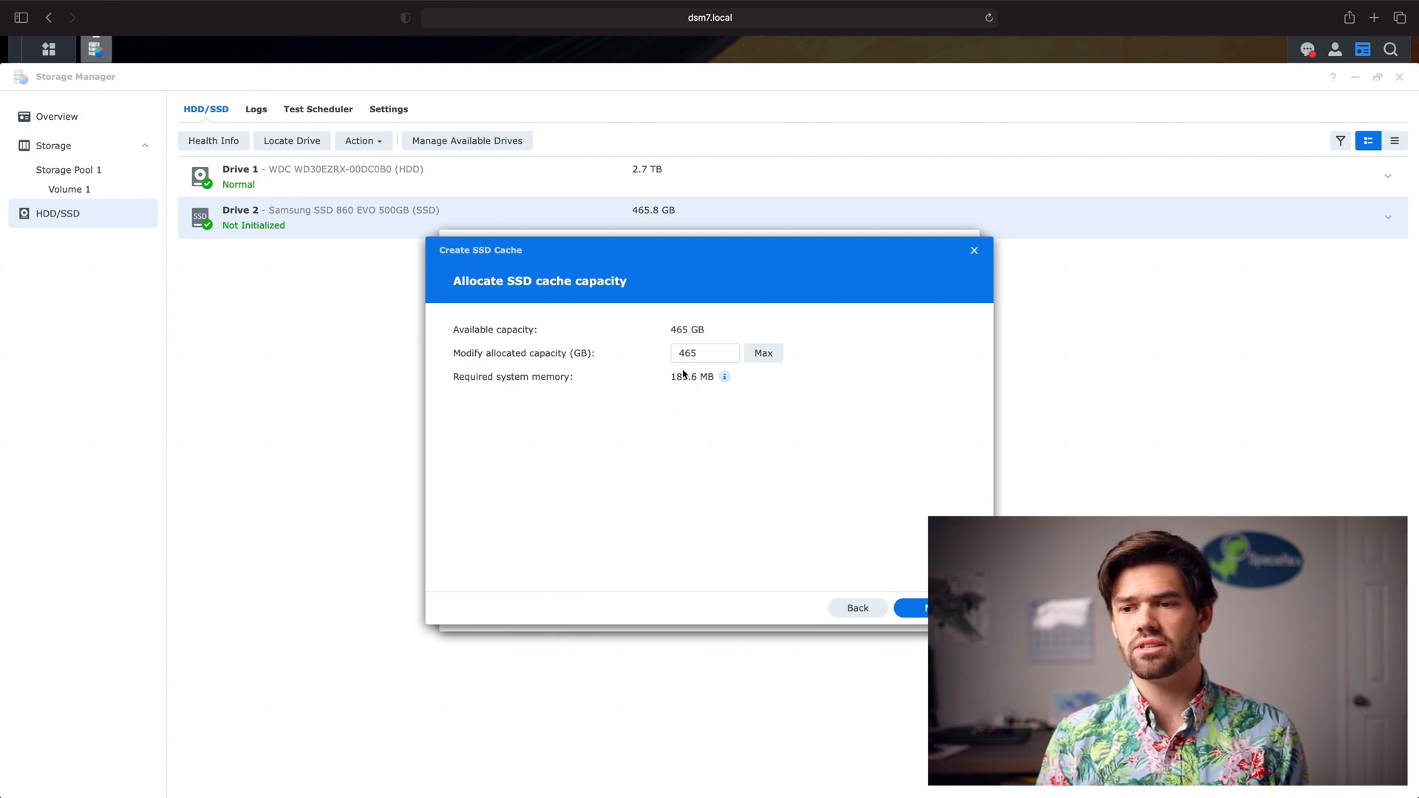
{"action": "mouse_move", "coordinate": [700, 478]}
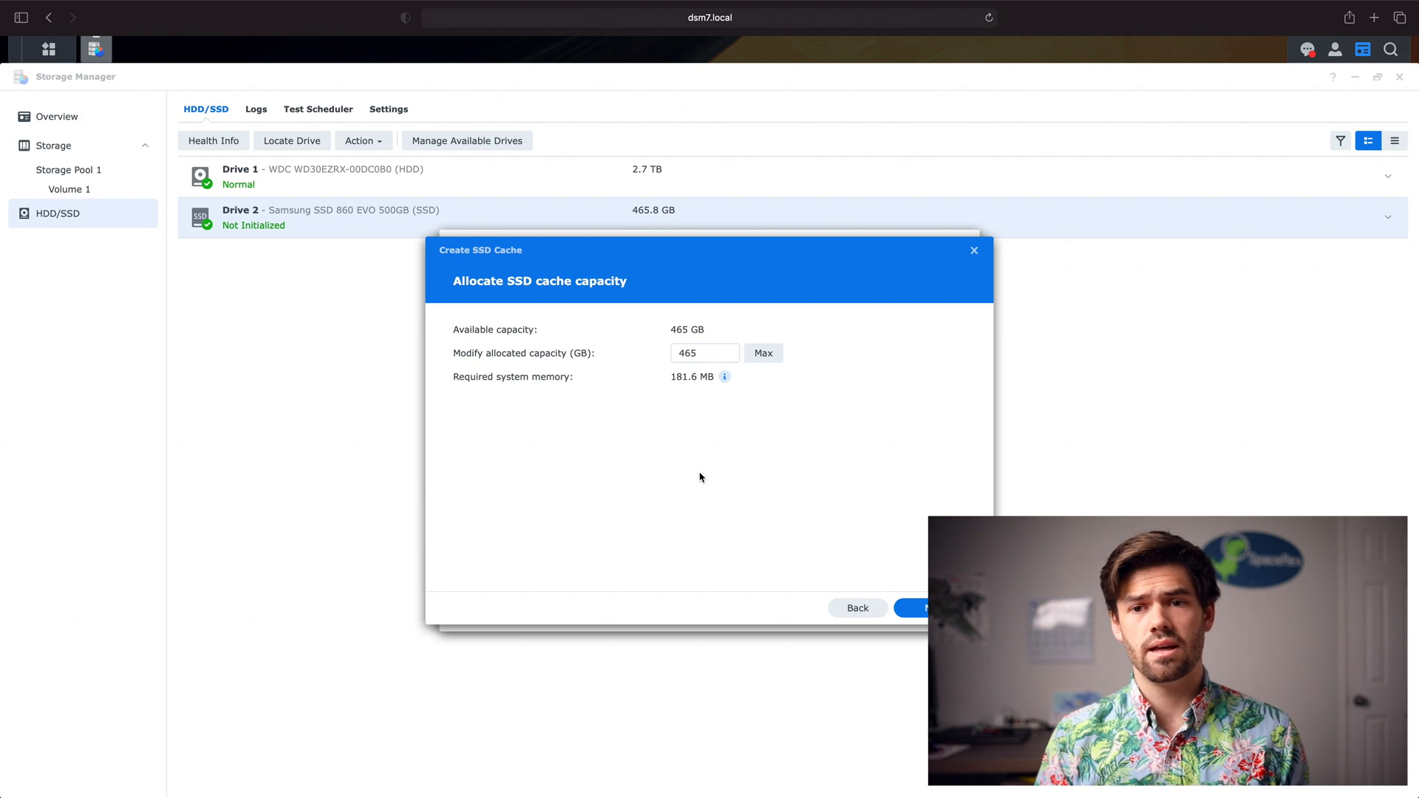
{"action": "mouse_move", "coordinate": [674, 382]}
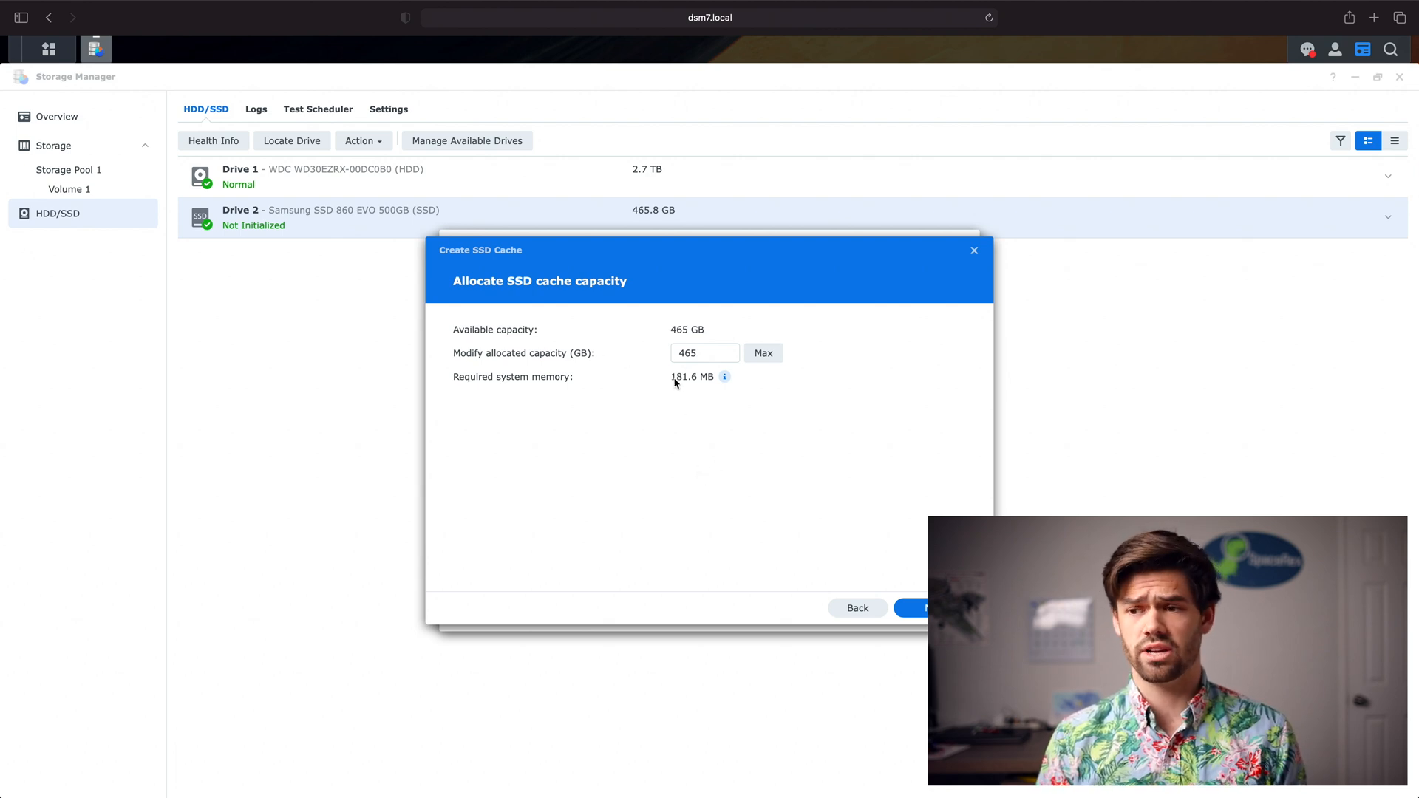
{"action": "mouse_move", "coordinate": [661, 379]}
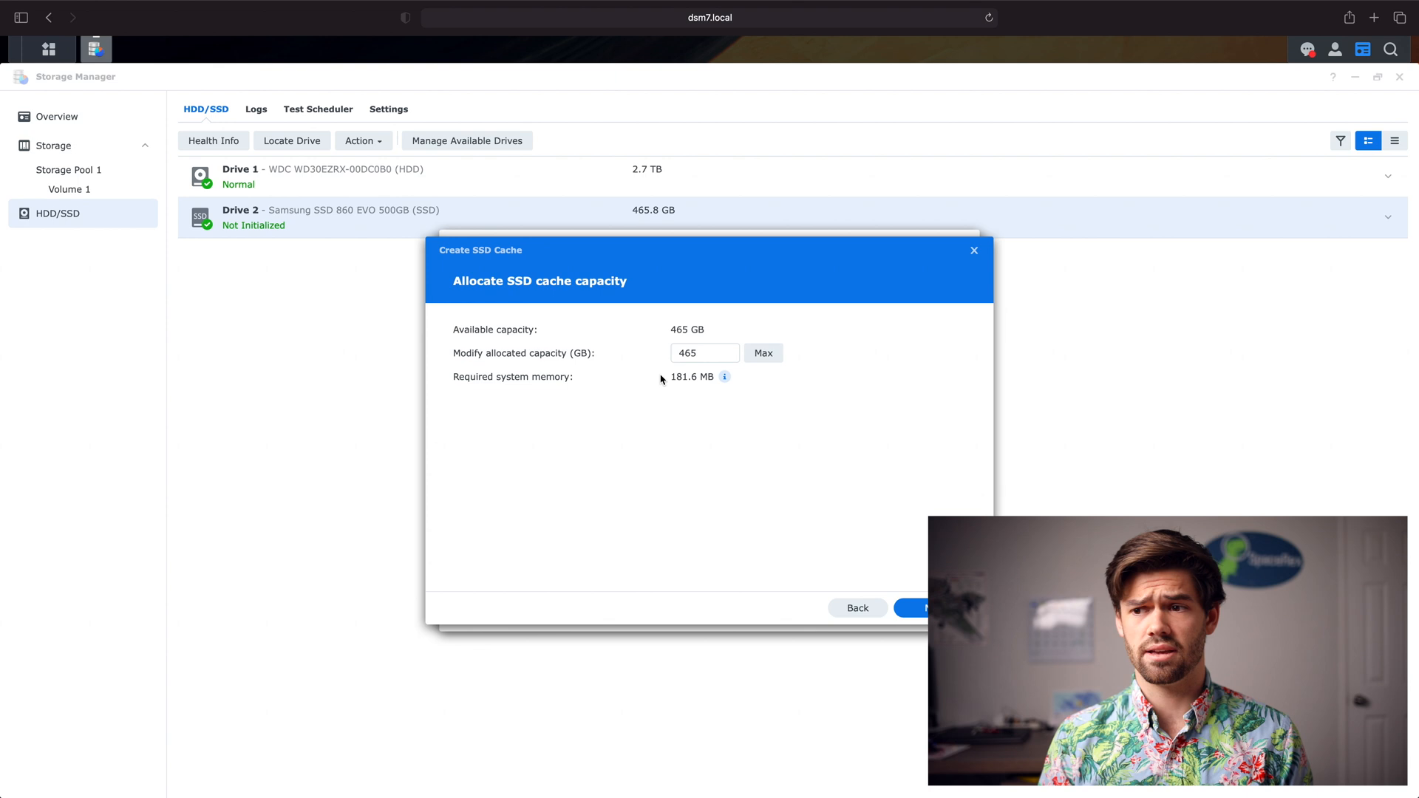
{"action": "left_click", "coordinate": [919, 608]}
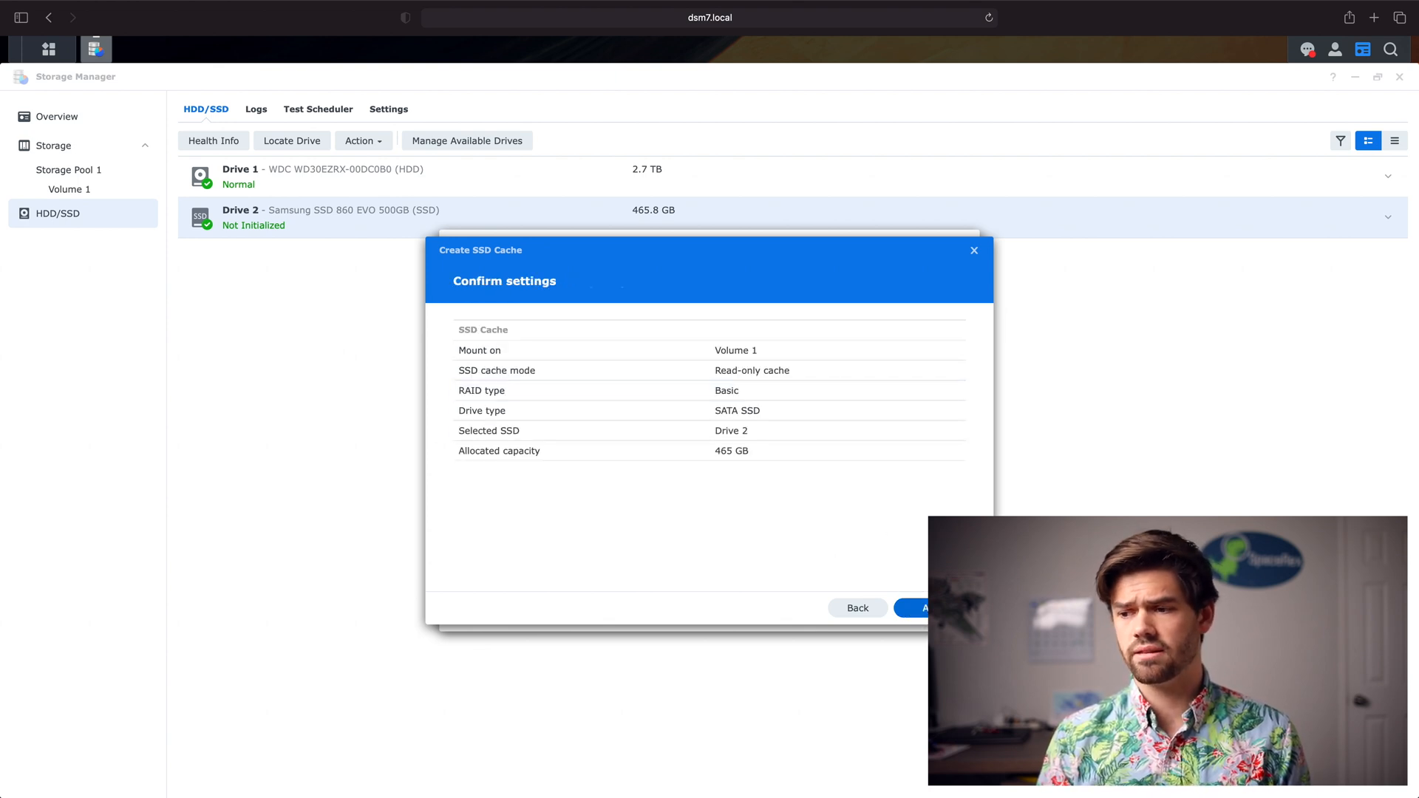
{"action": "left_click", "coordinate": [923, 608]}
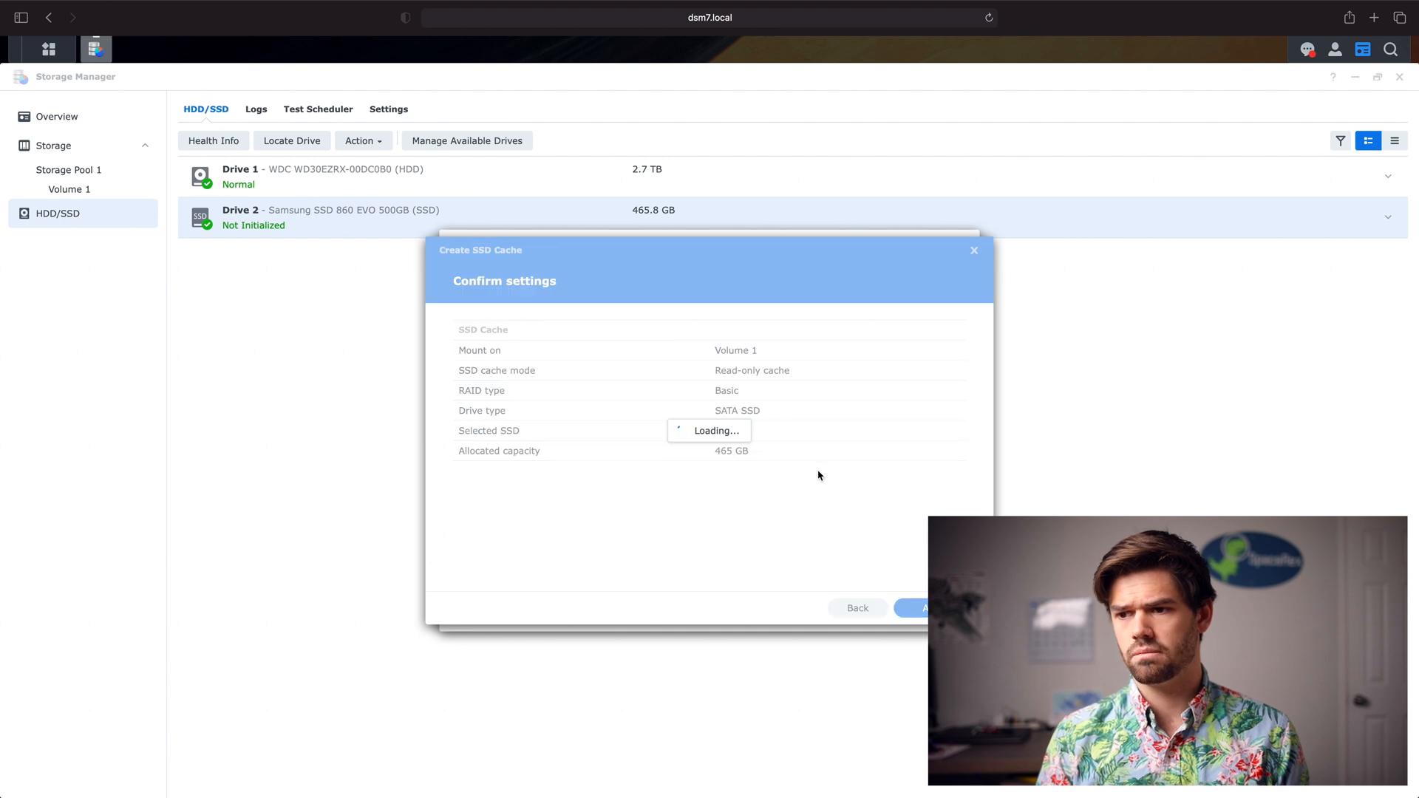
Confirm cache creation and view Volume 1 with its 465 GB read-only SSD Cache 1
{"action": "left_click", "coordinate": [921, 608]}
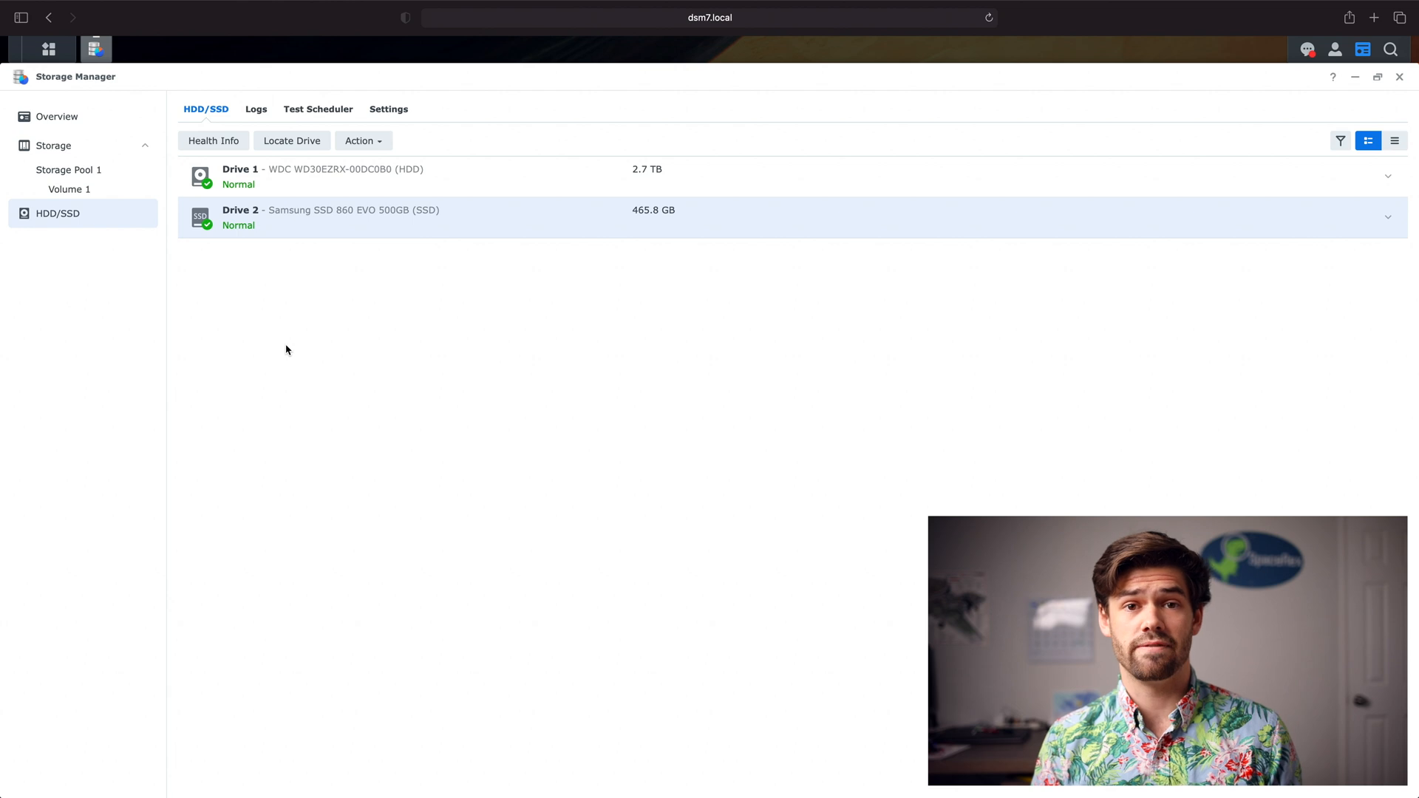
{"action": "mouse_move", "coordinate": [238, 319]}
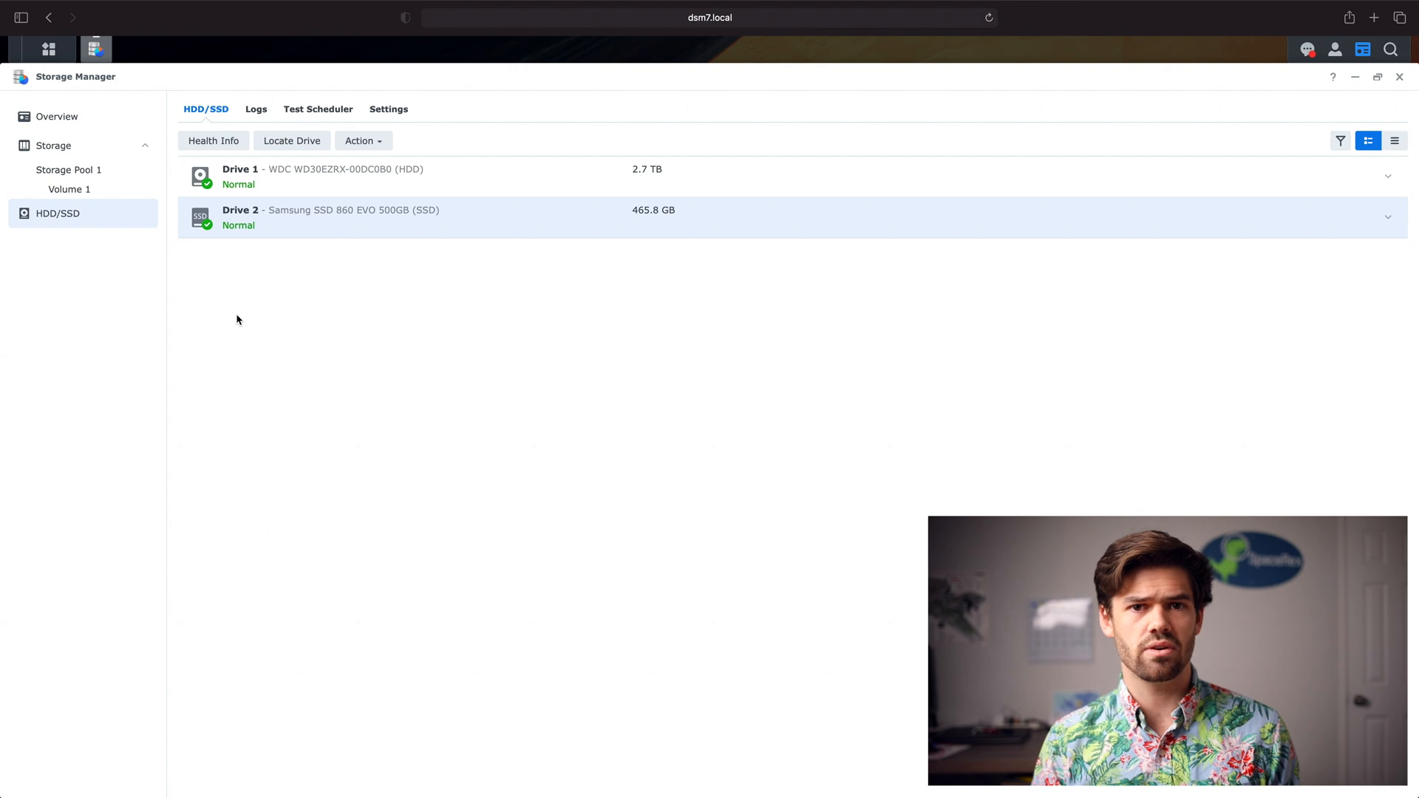
{"action": "mouse_move", "coordinate": [278, 334]}
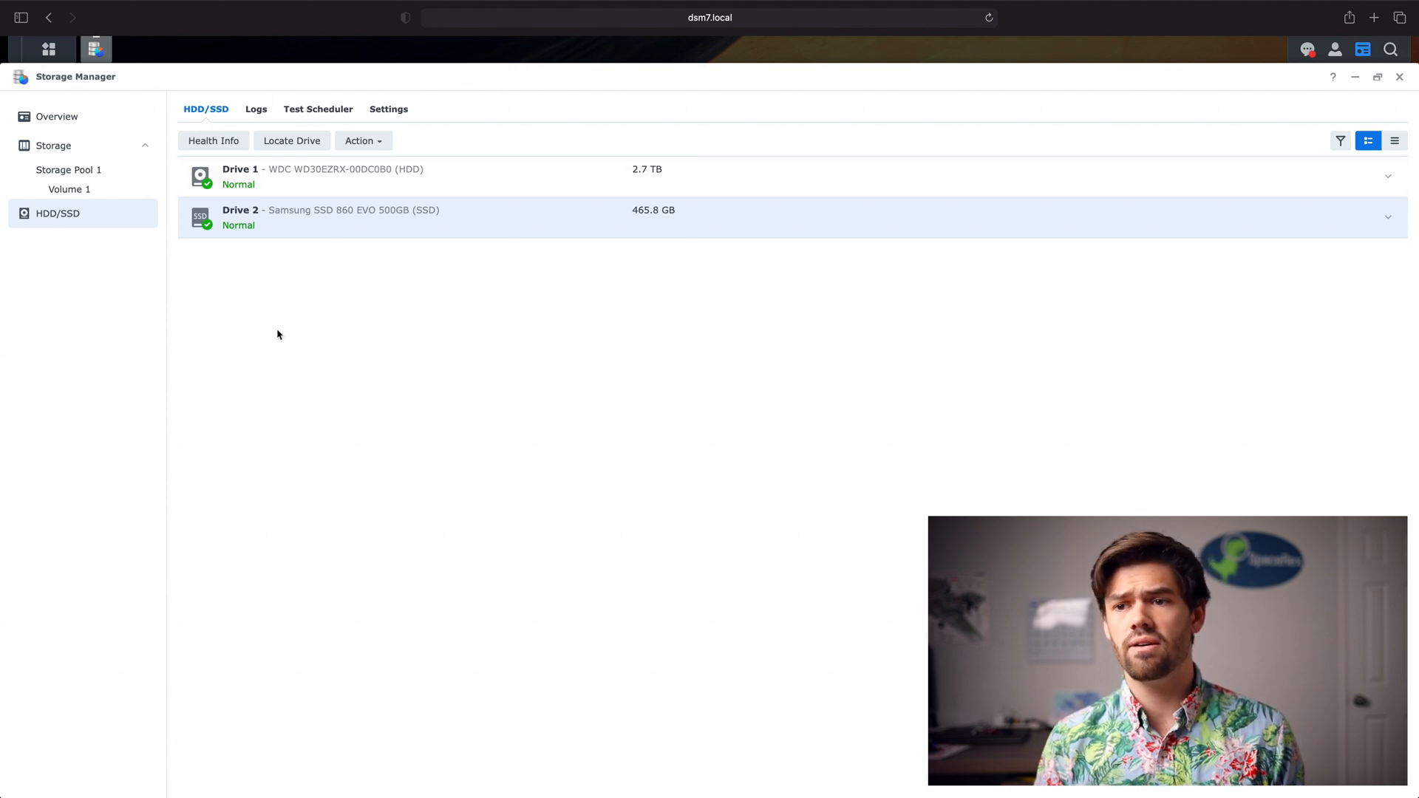
{"action": "mouse_move", "coordinate": [371, 367]}
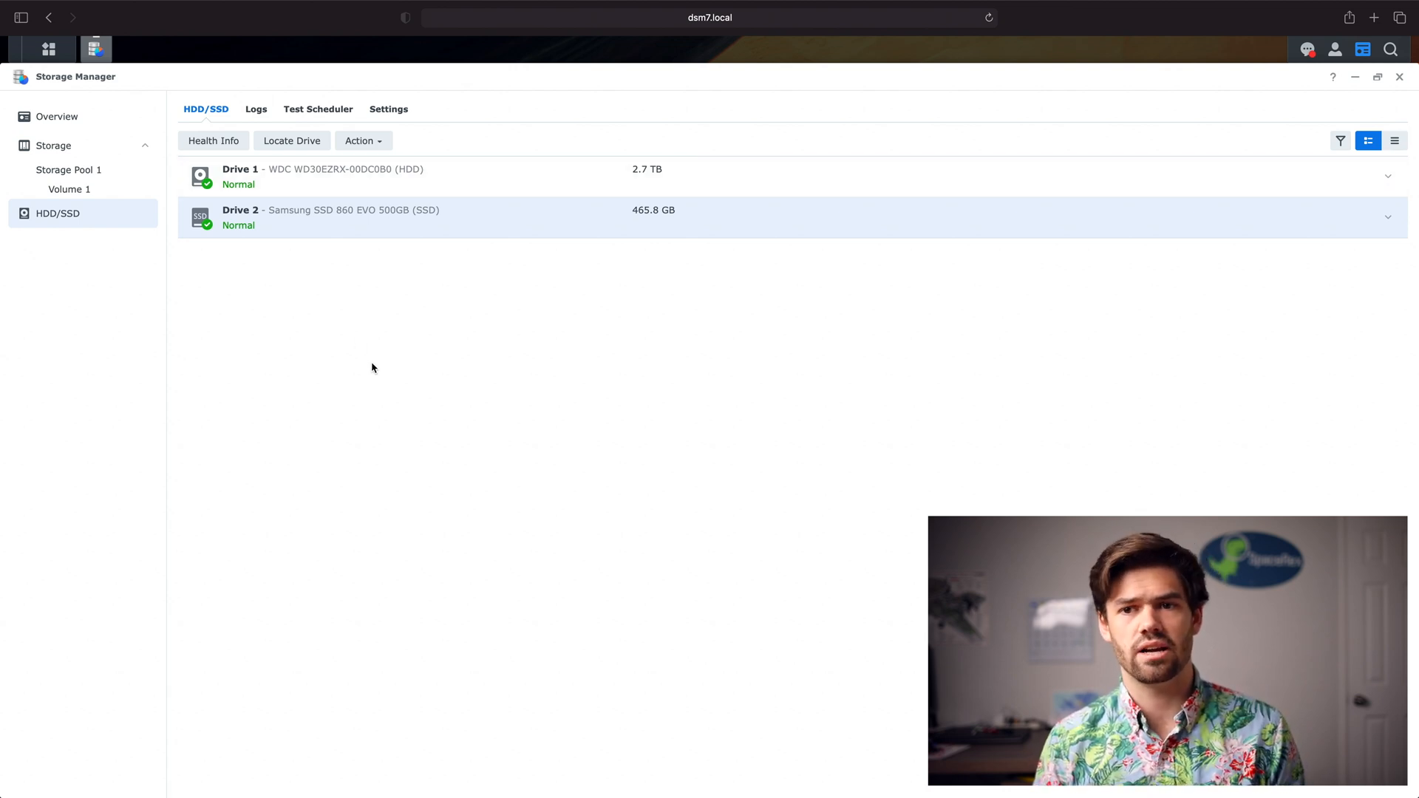
{"action": "mouse_move", "coordinate": [113, 197]}
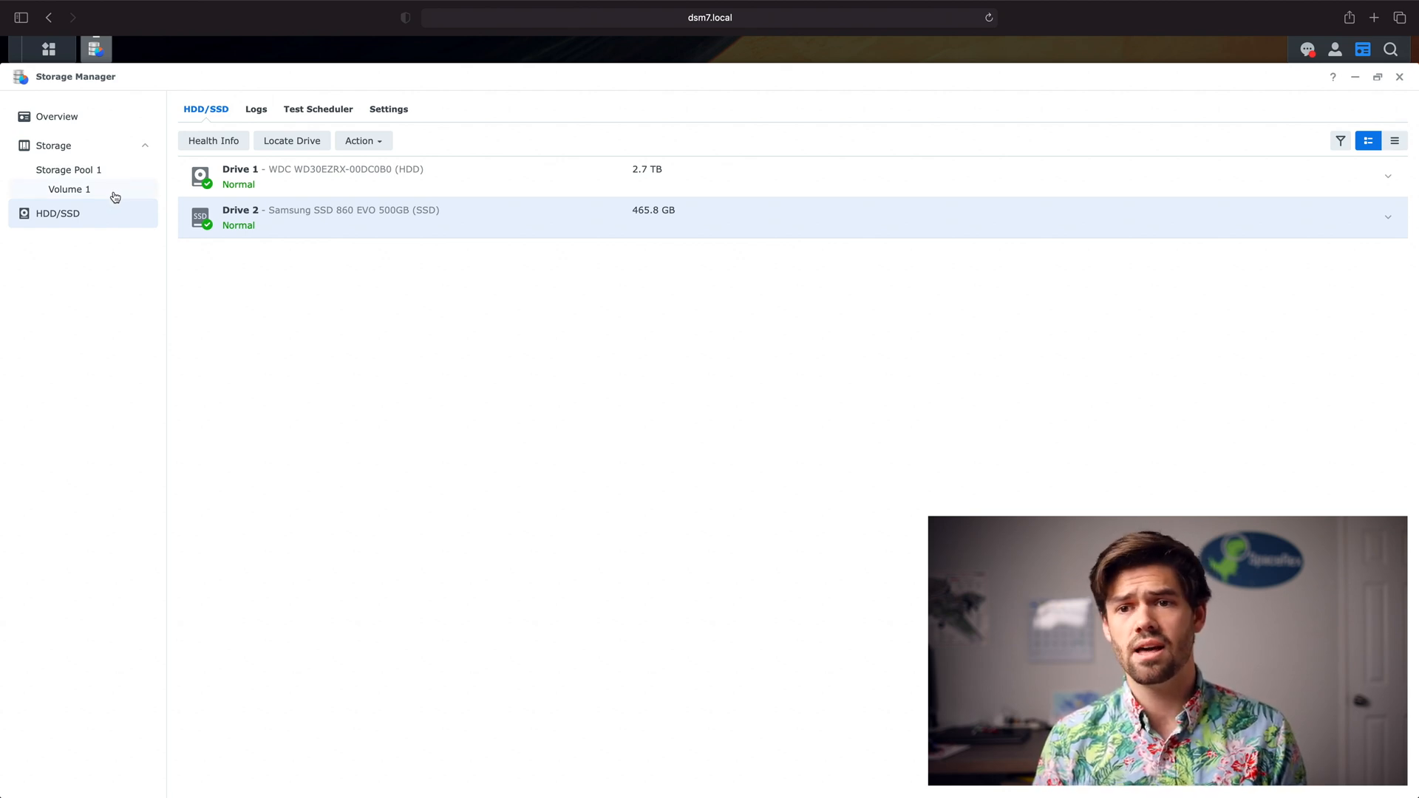
{"action": "left_click", "coordinate": [69, 189]}
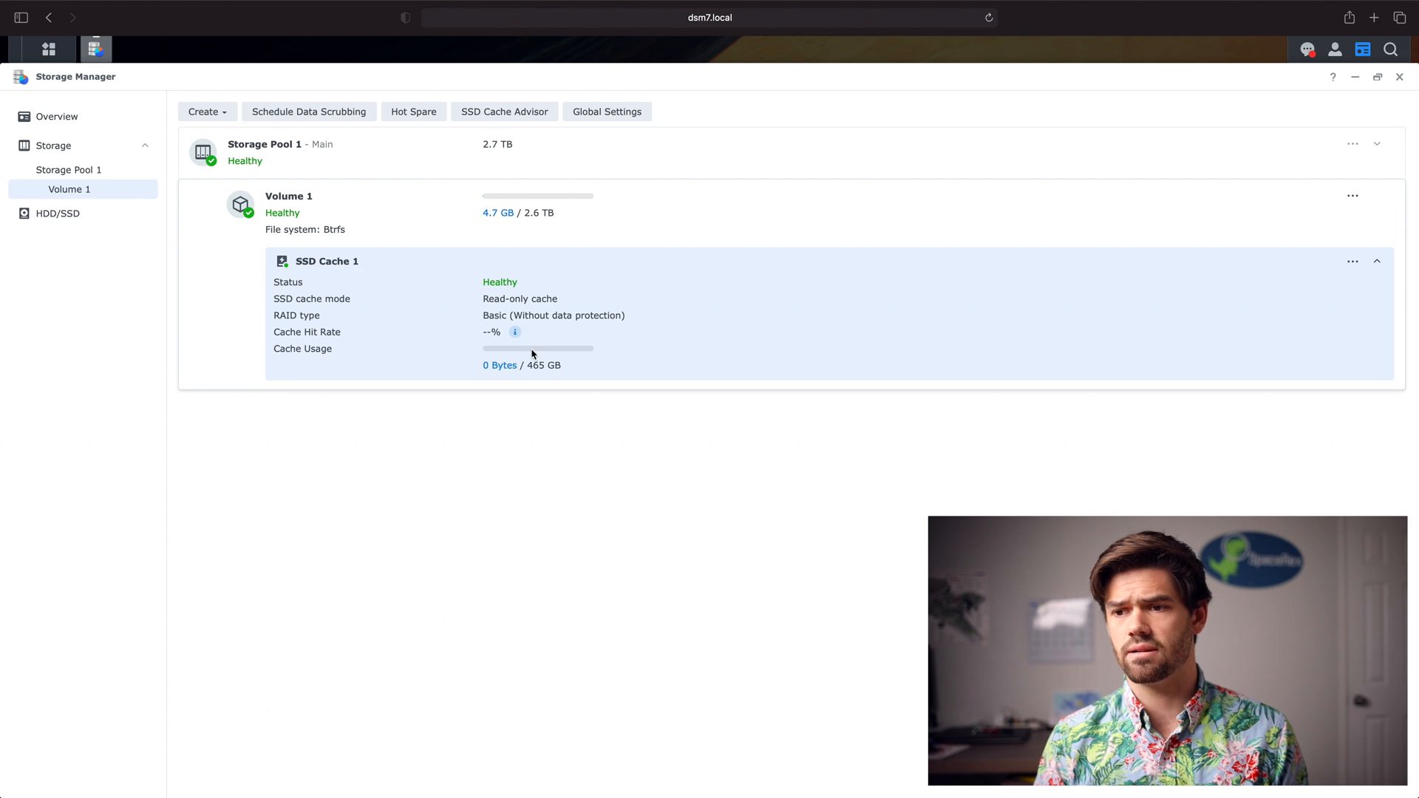
{"action": "mouse_move", "coordinate": [587, 297]}
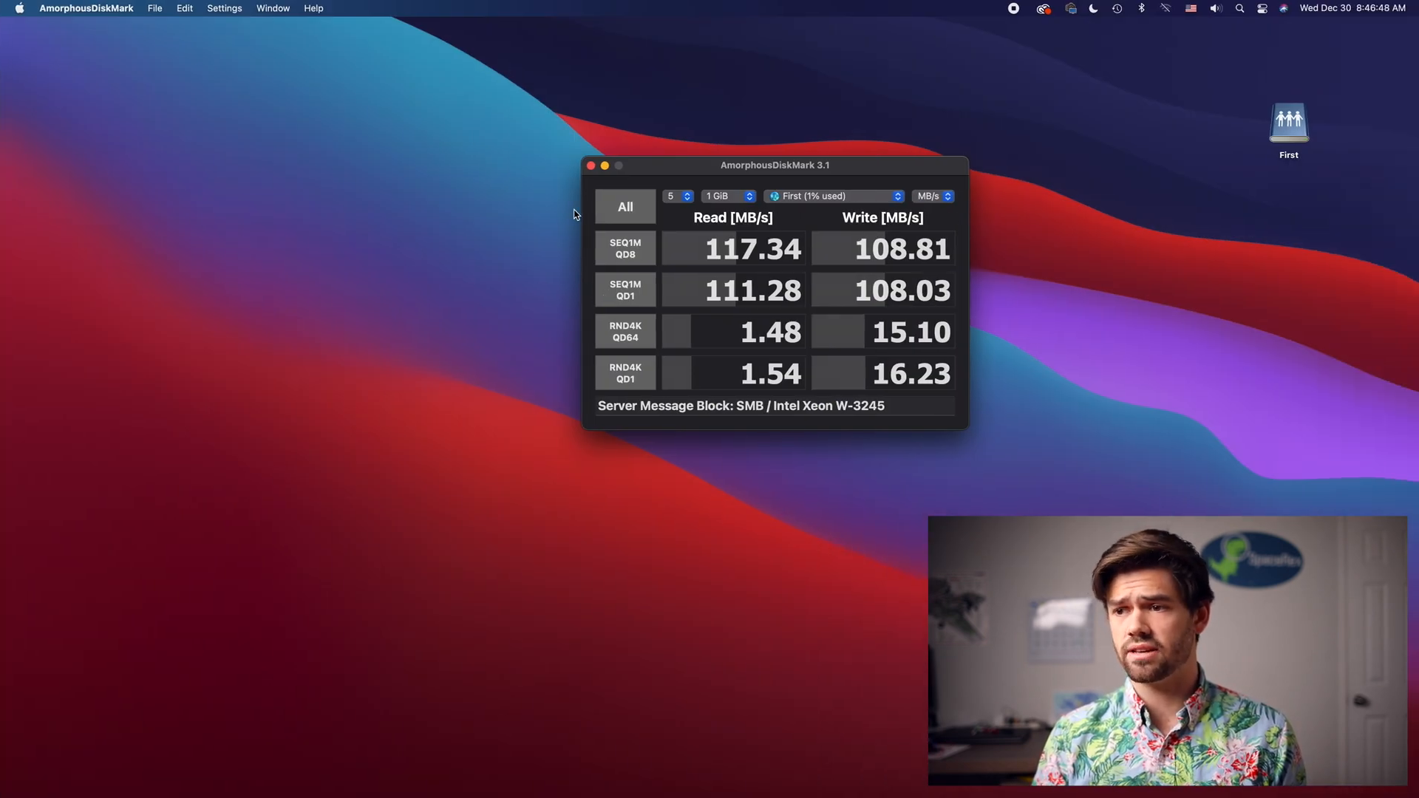
{"action": "mouse_move", "coordinate": [1331, 44]}
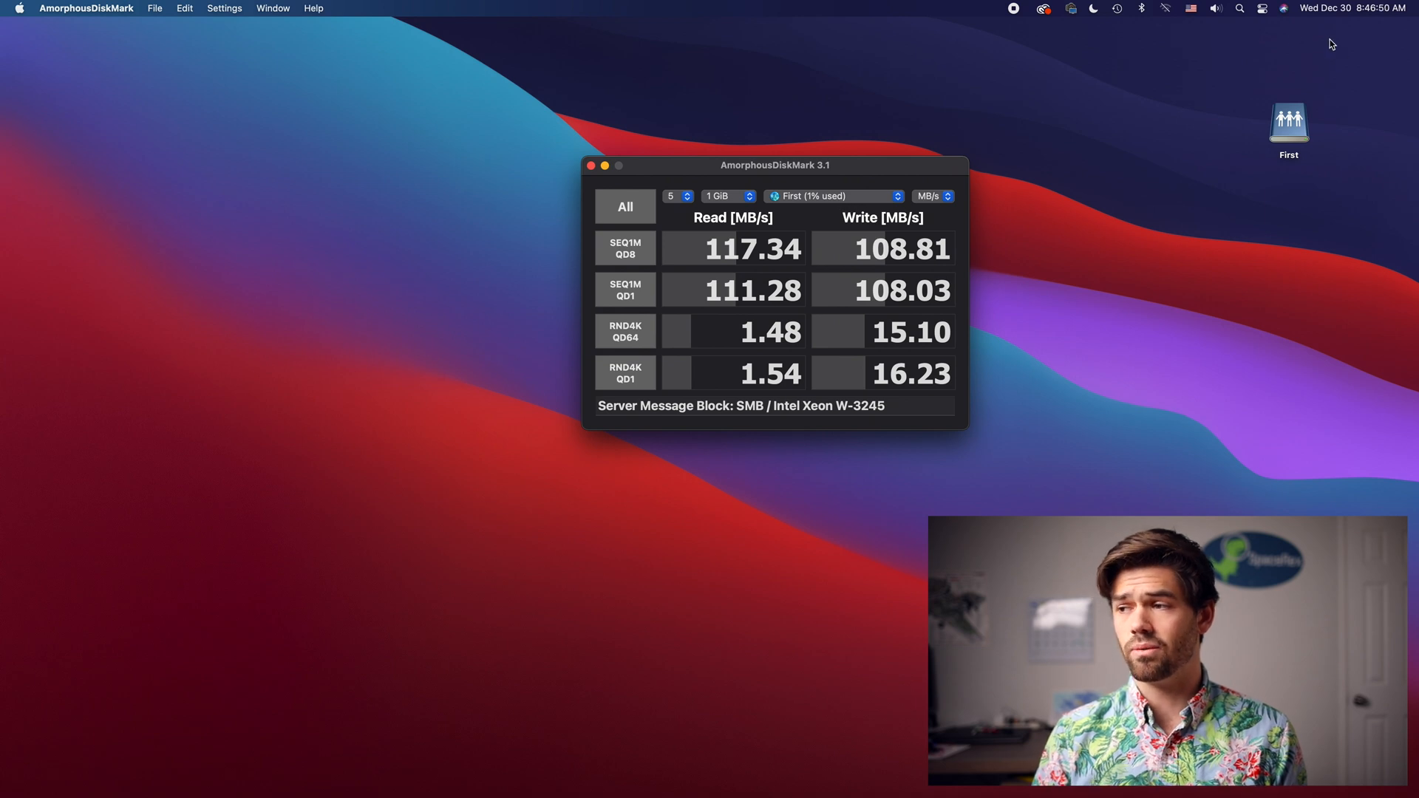
{"action": "mouse_move", "coordinate": [1182, 218]}
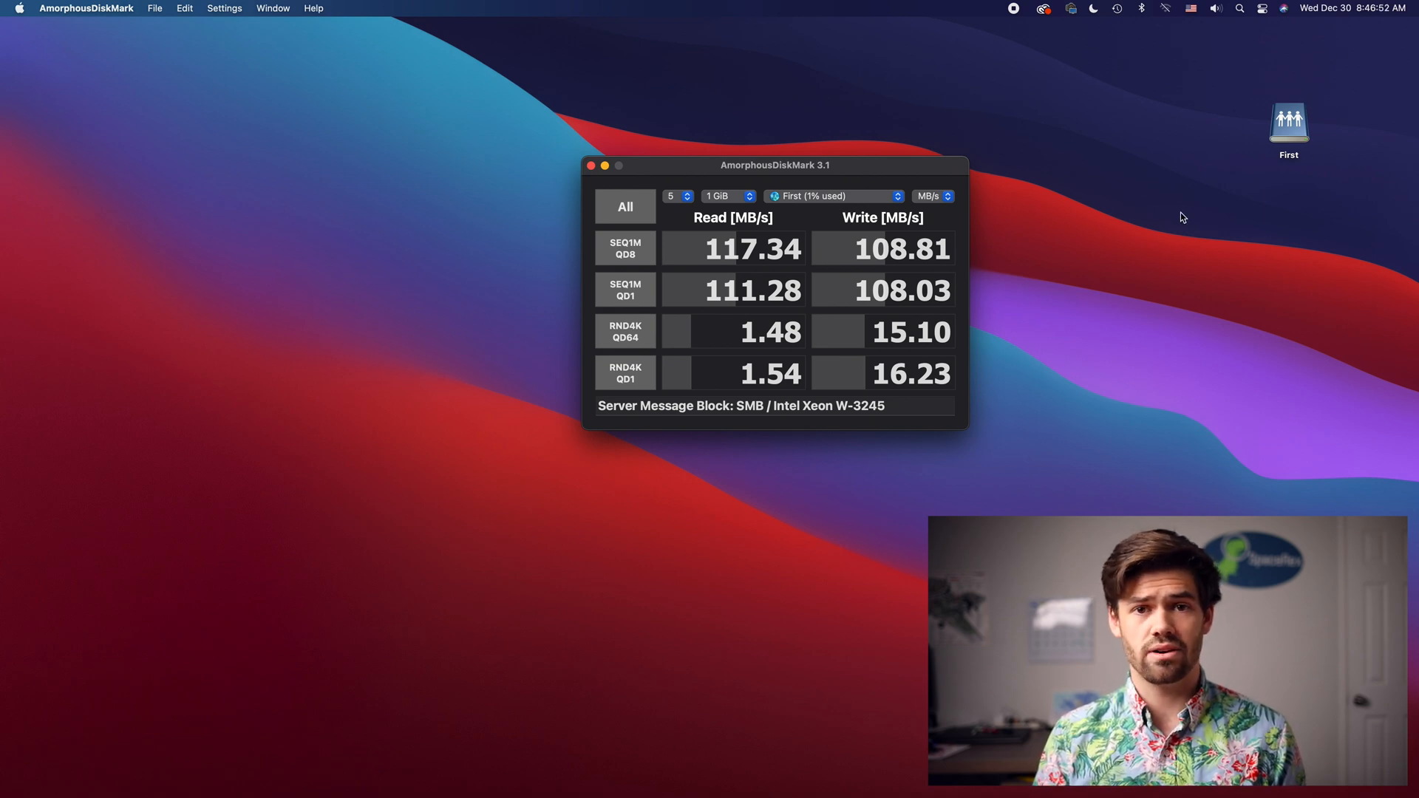
{"action": "mouse_move", "coordinate": [1127, 230]}
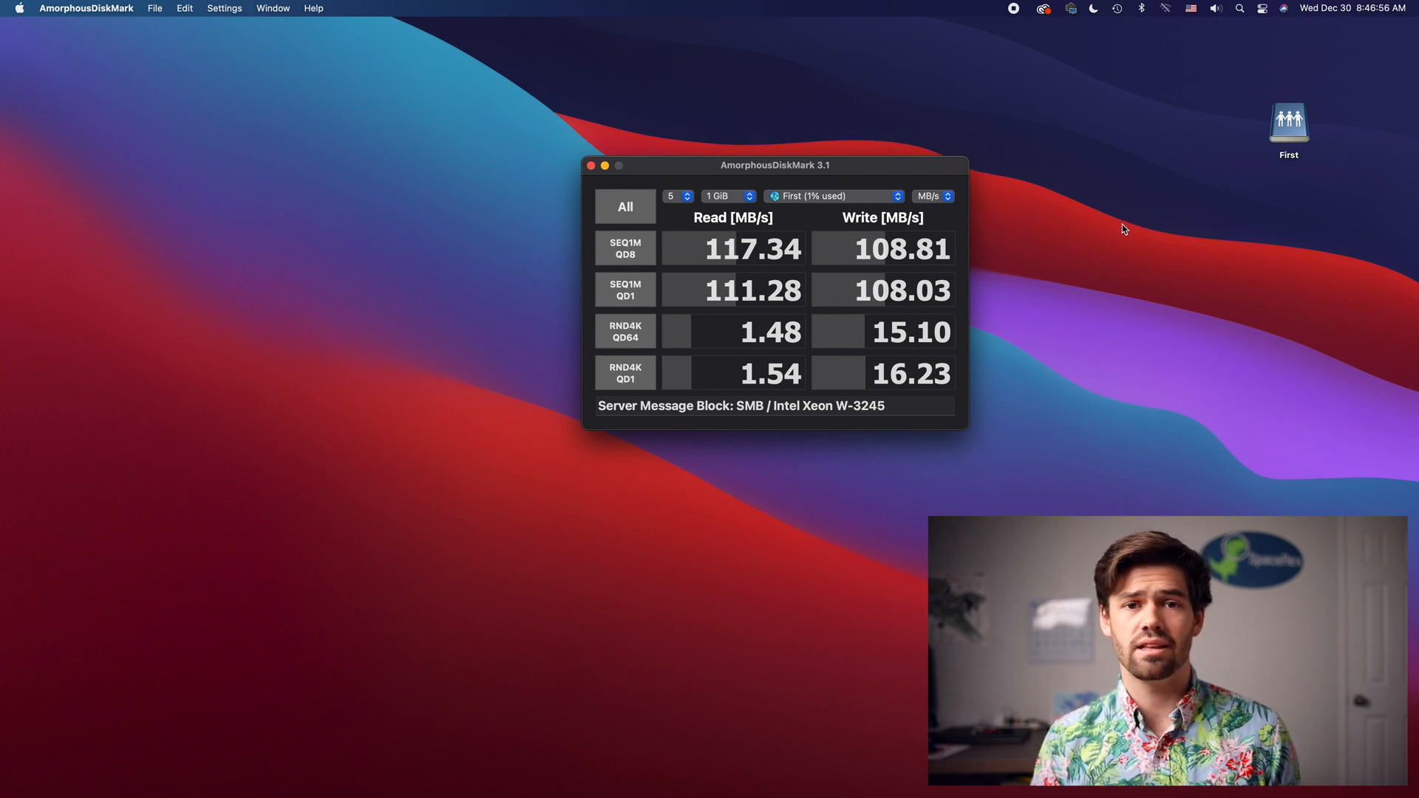
{"action": "mouse_move", "coordinate": [616, 227]}
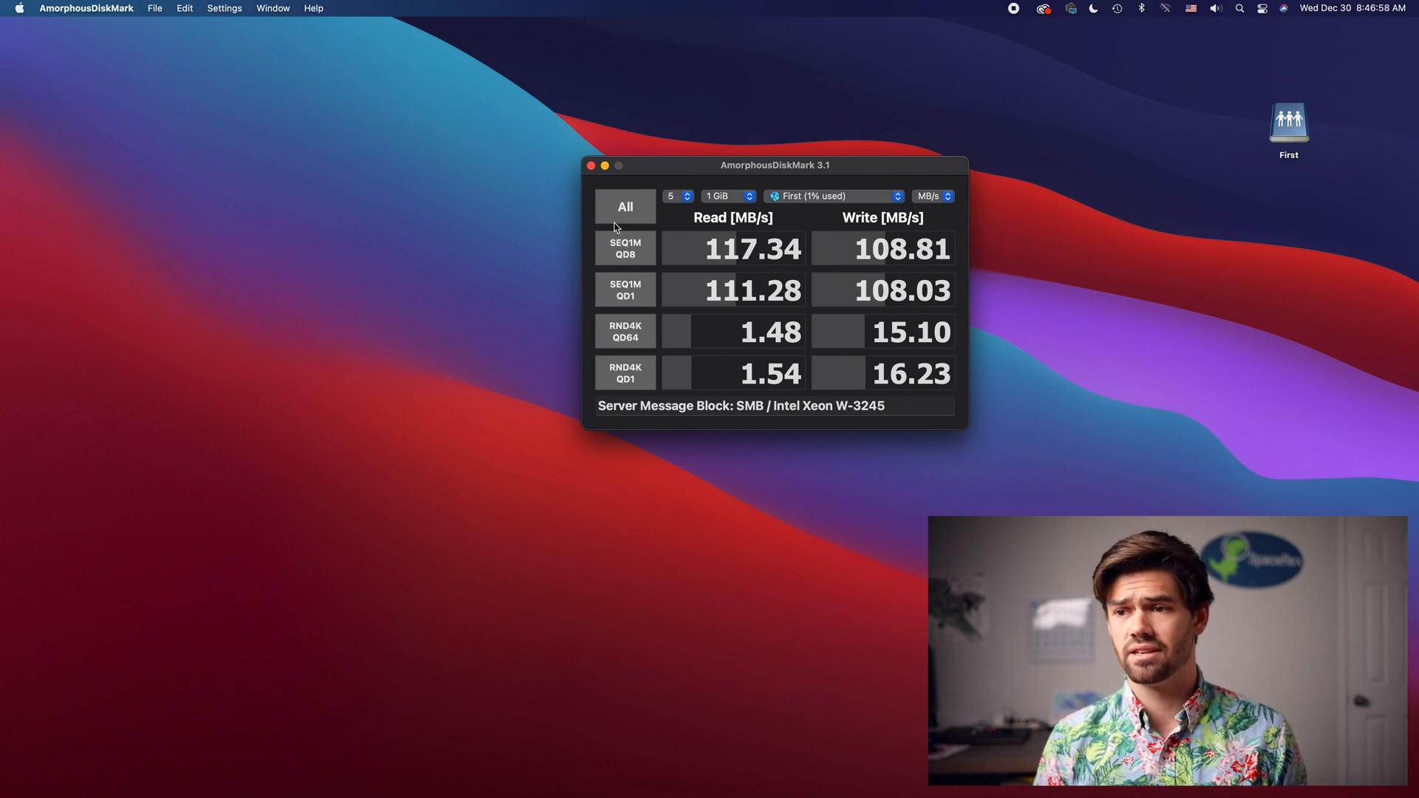
{"action": "mouse_move", "coordinate": [646, 207]}
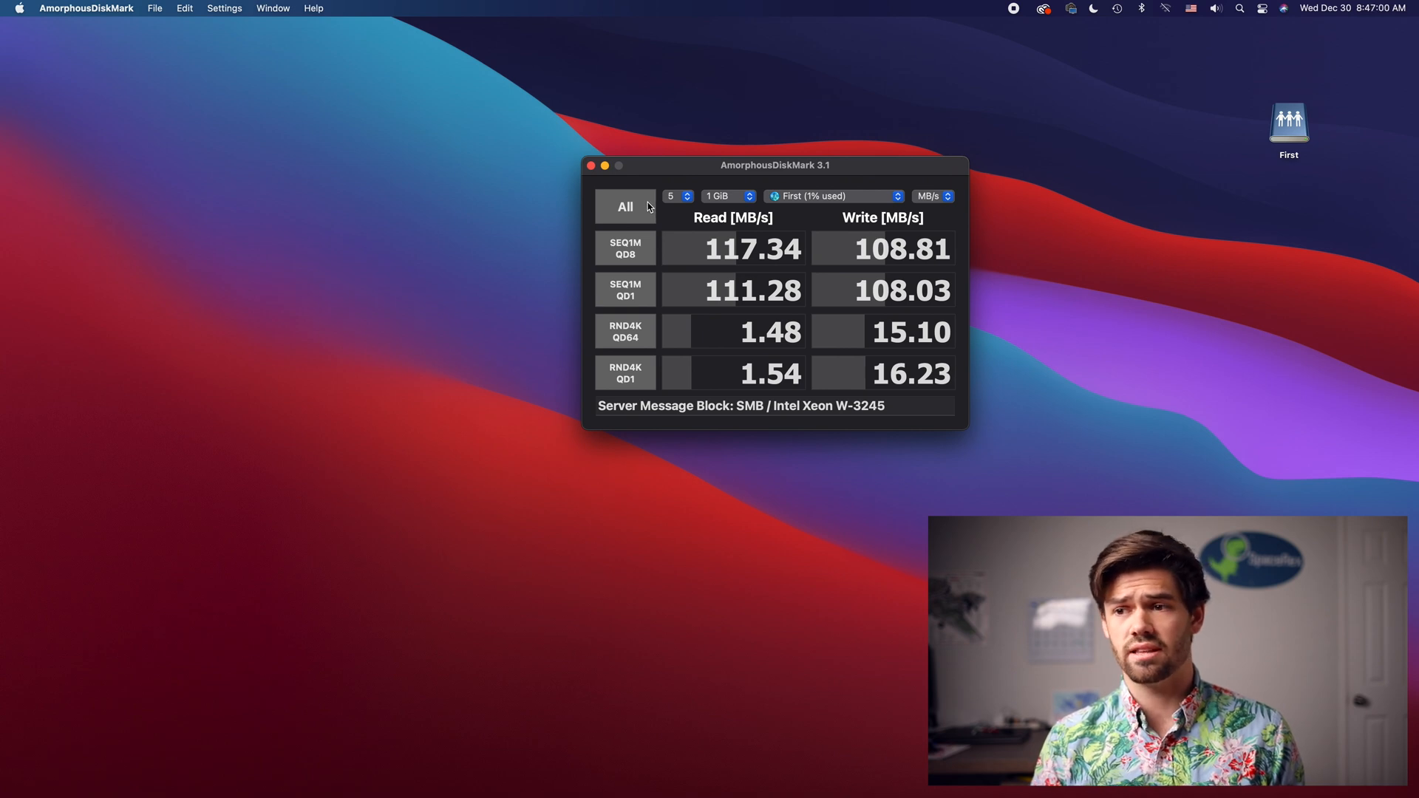
Rerun all AmorphousDiskMark tests on the First volume with the SSD cache active
{"action": "left_click", "coordinate": [624, 206]}
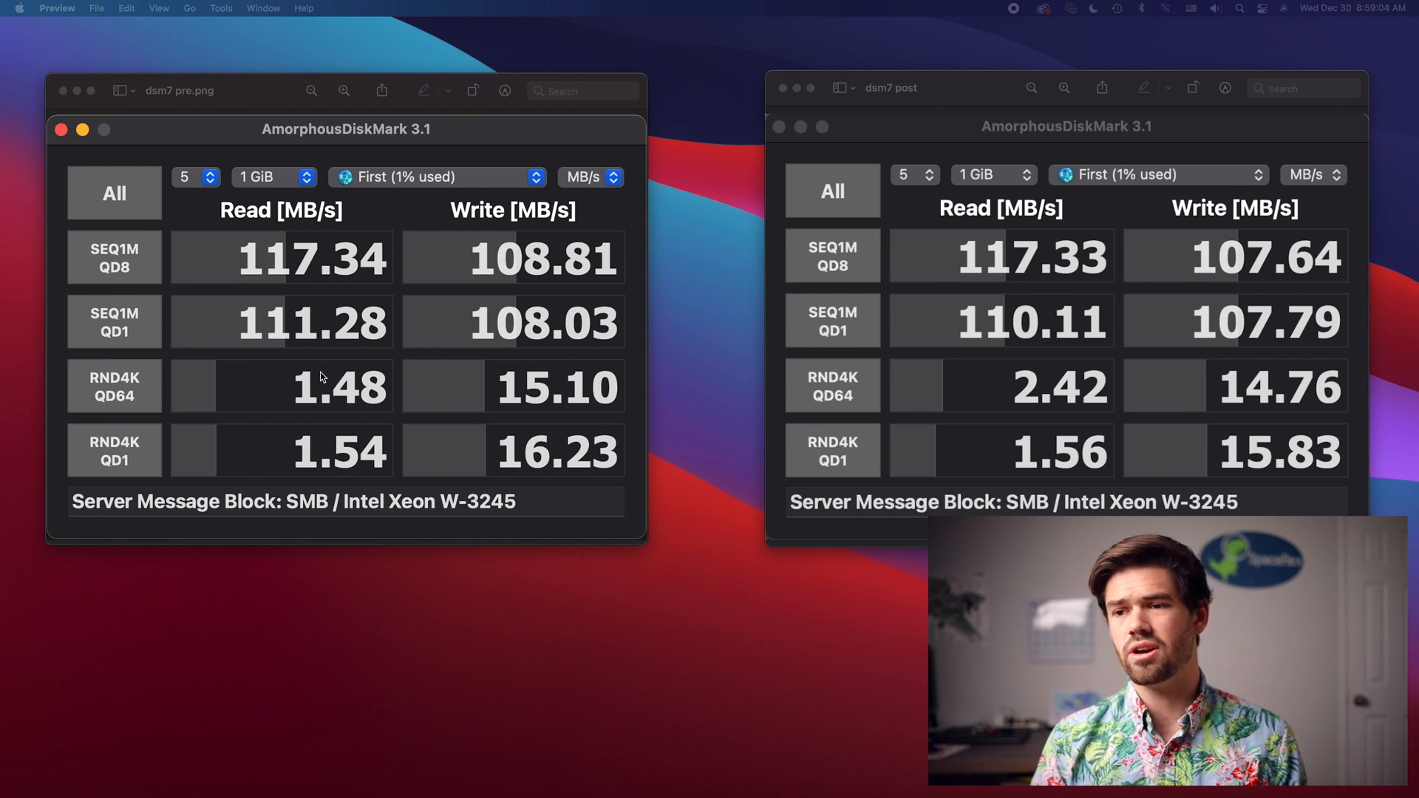
{"action": "mouse_move", "coordinate": [435, 372]}
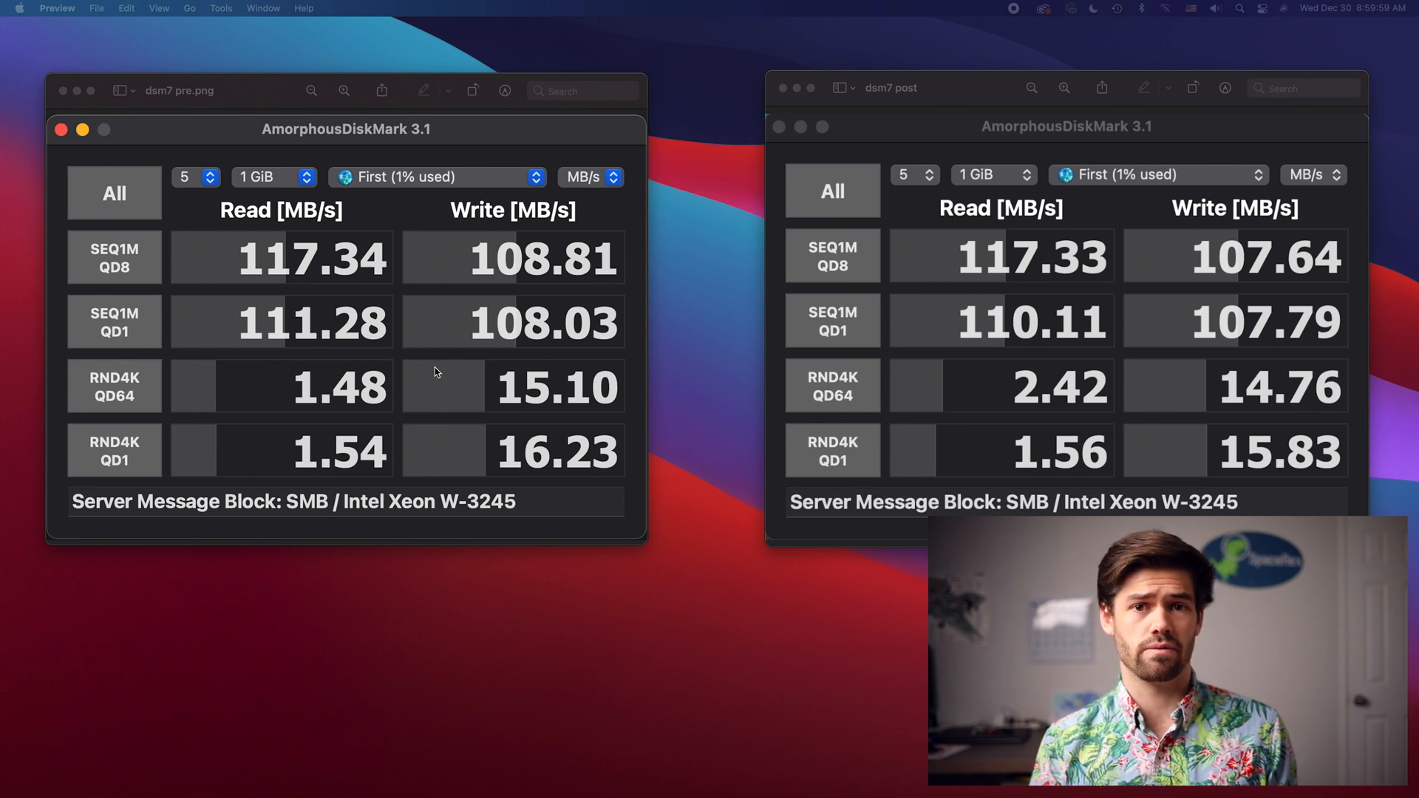
{"action": "mouse_move", "coordinate": [374, 152]}
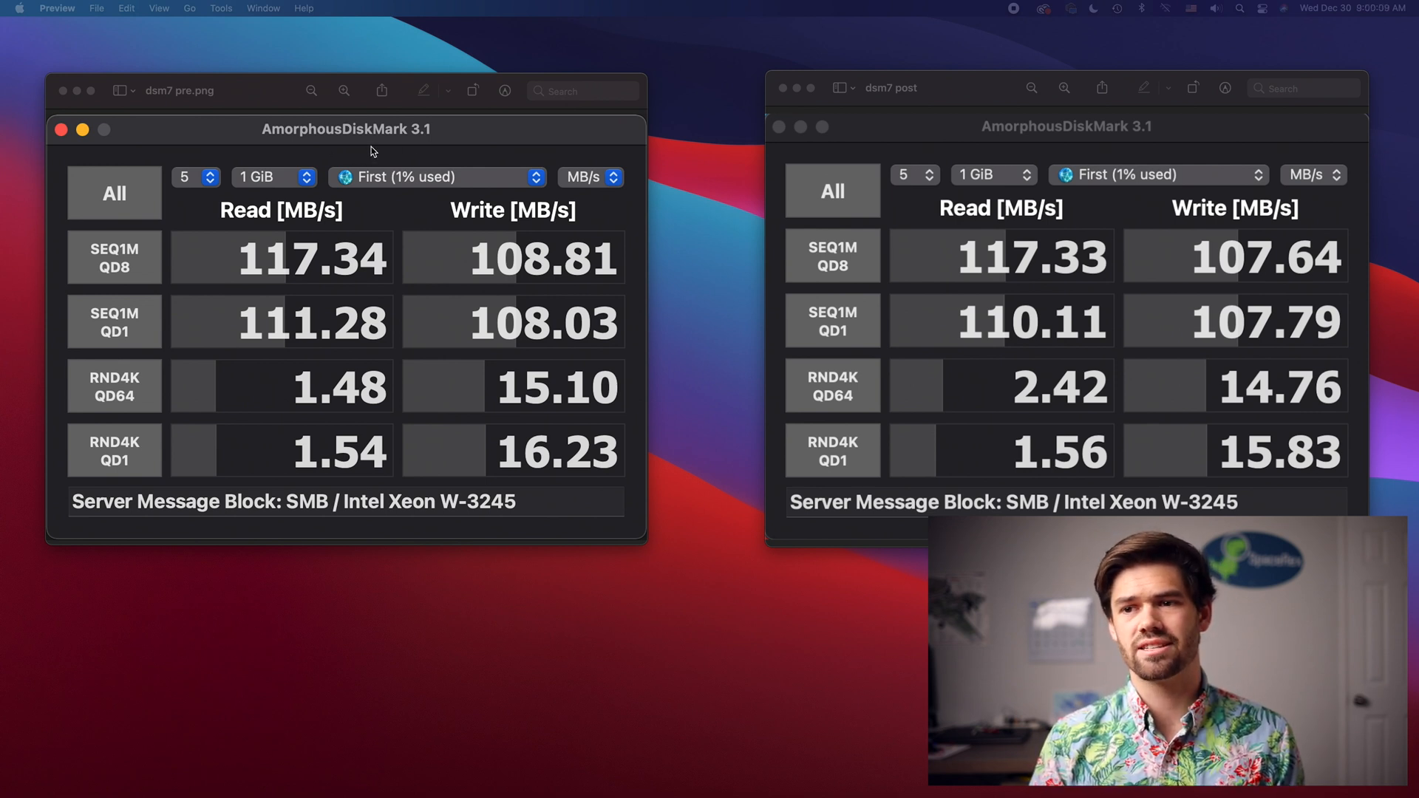
{"action": "mouse_move", "coordinate": [426, 150]}
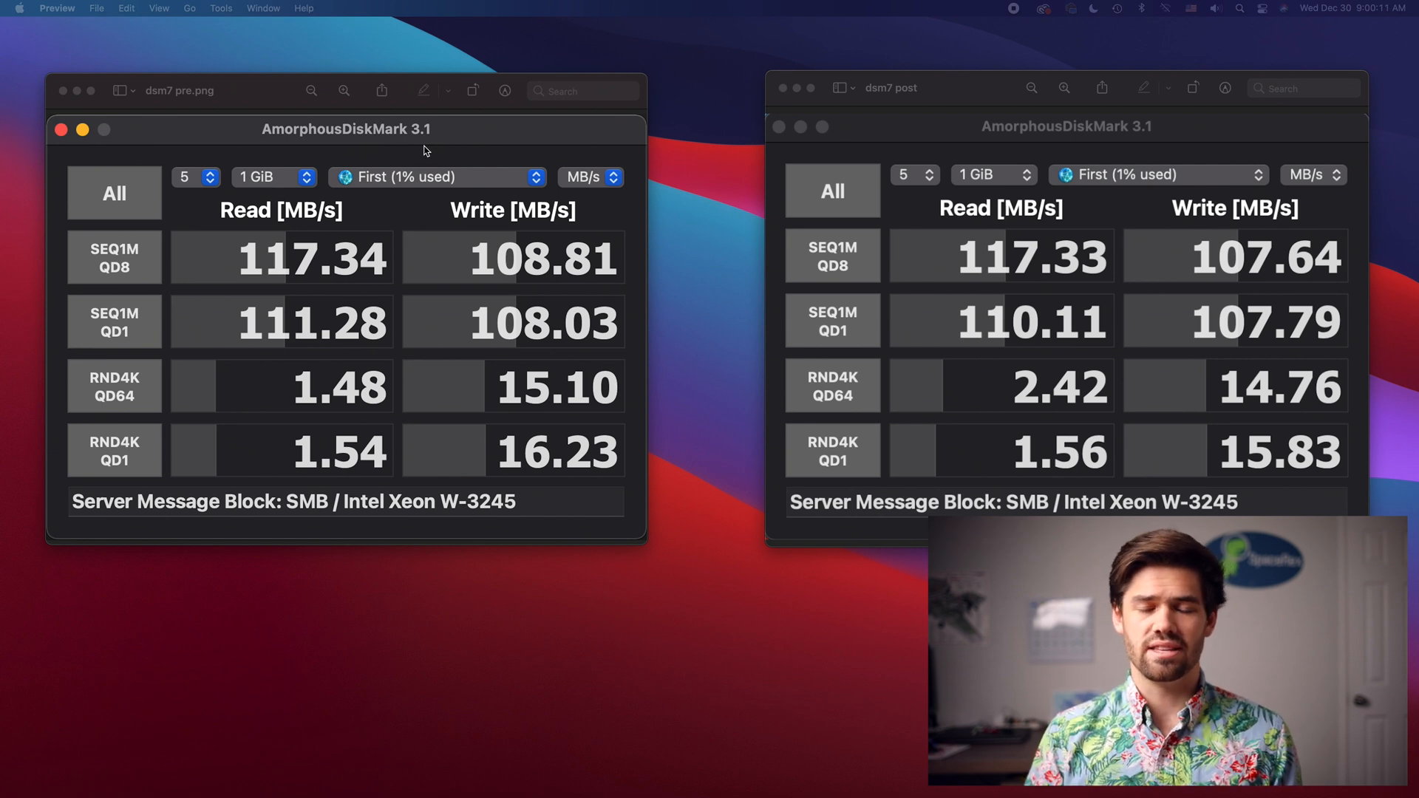